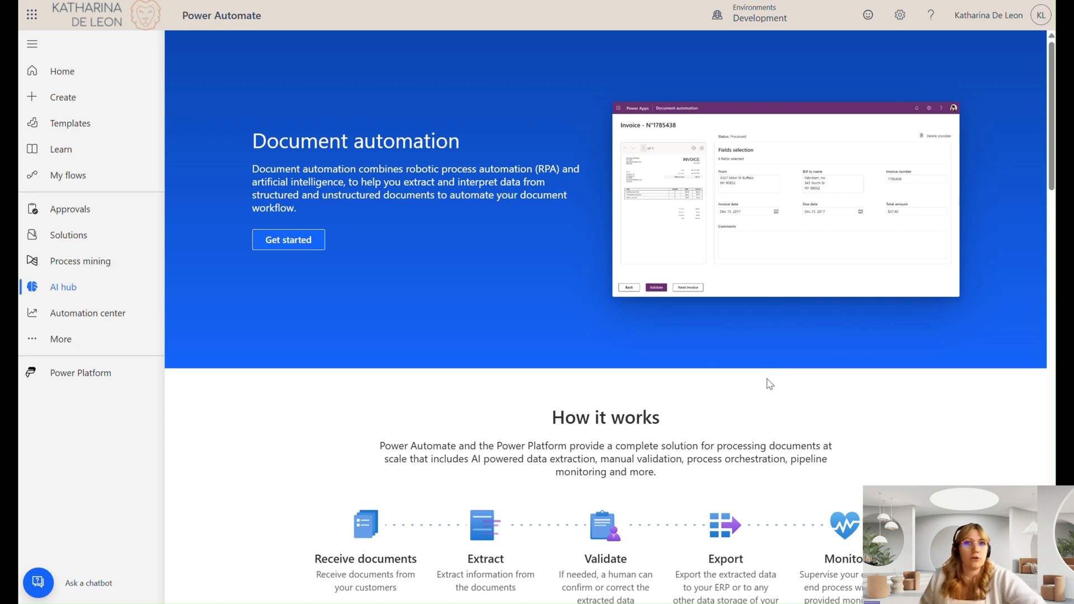
mouse_move(783, 392)
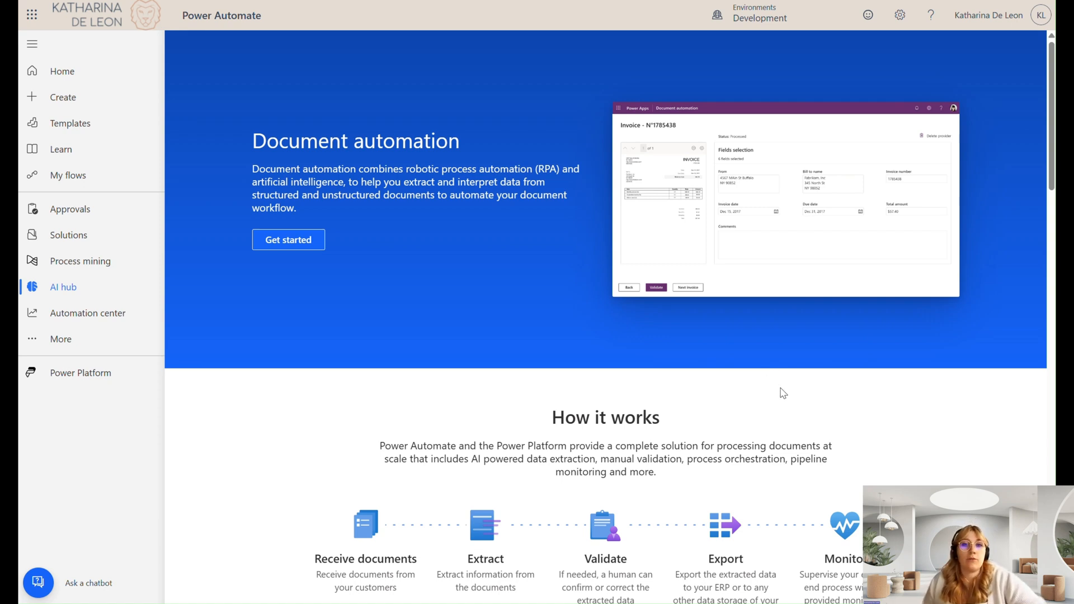
mouse_move(867, 478)
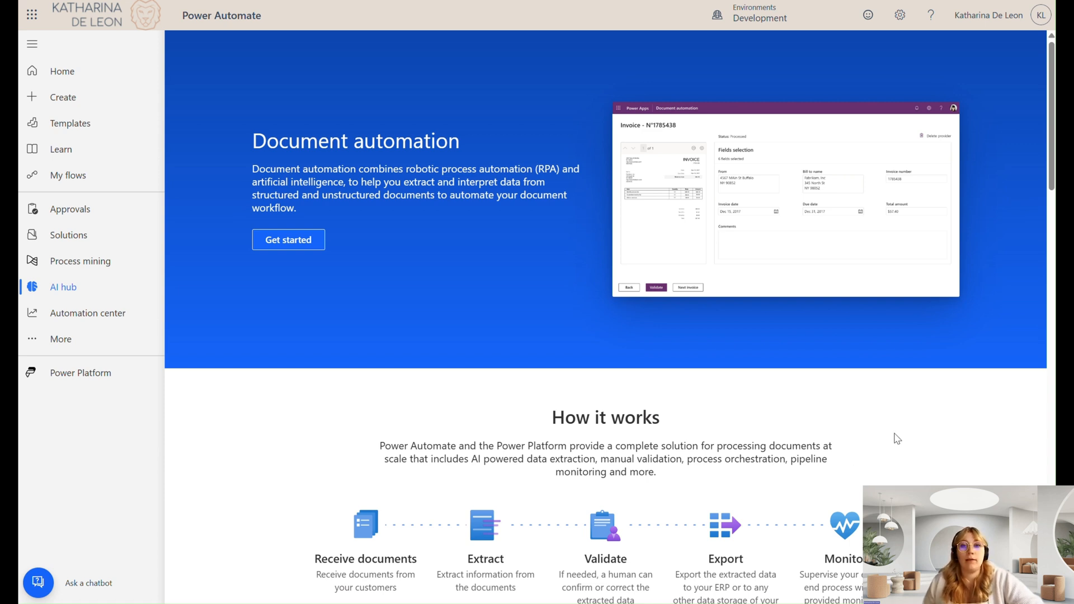
mouse_move(909, 434)
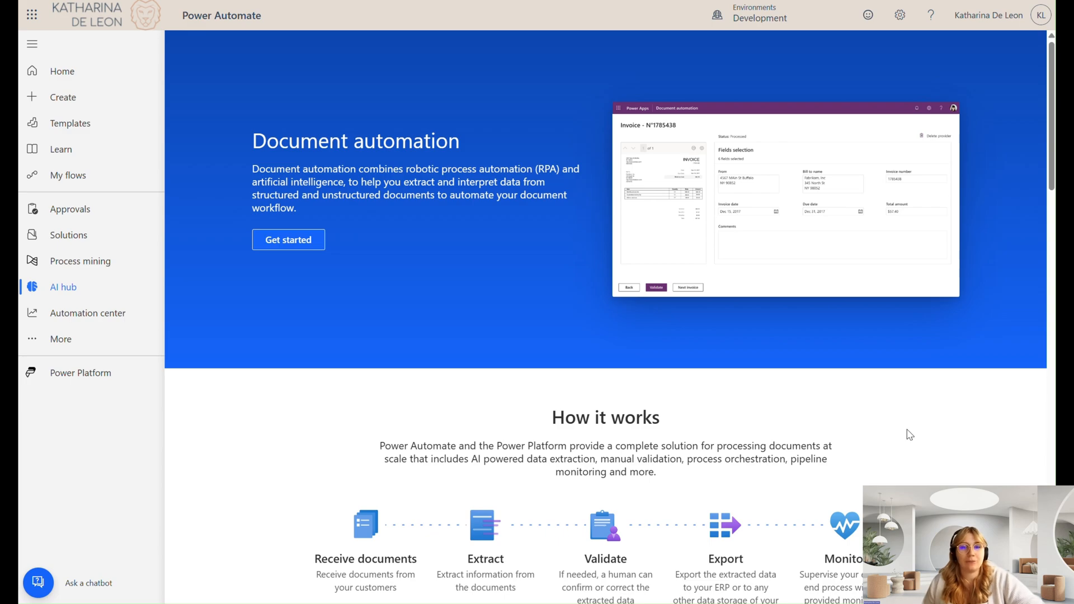
Step: Scroll the Document automation page down to the Select a solution cards
left_click(62, 287)
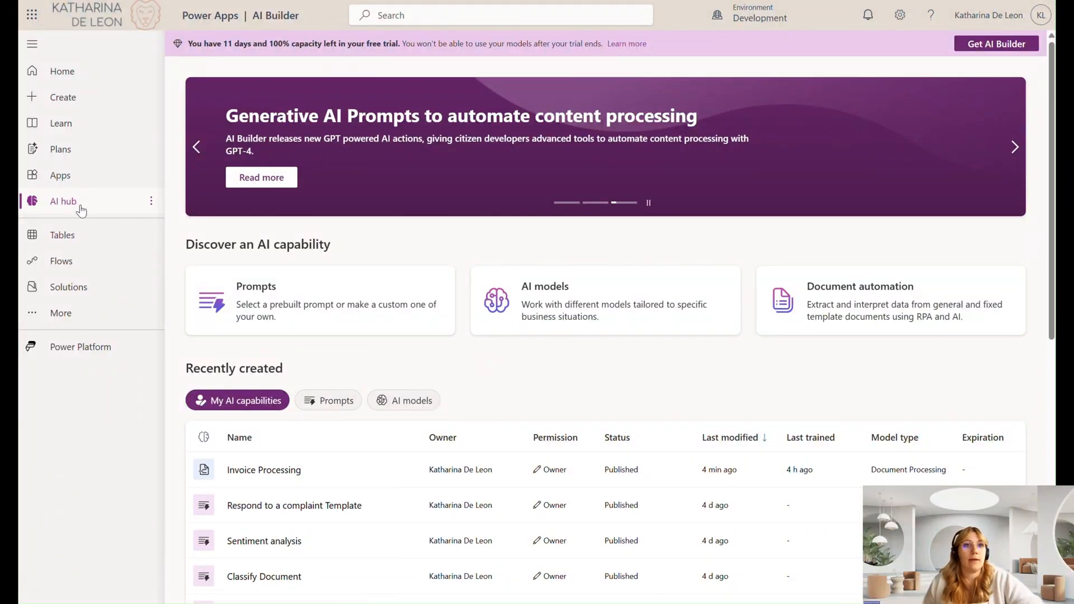
mouse_move(81, 208)
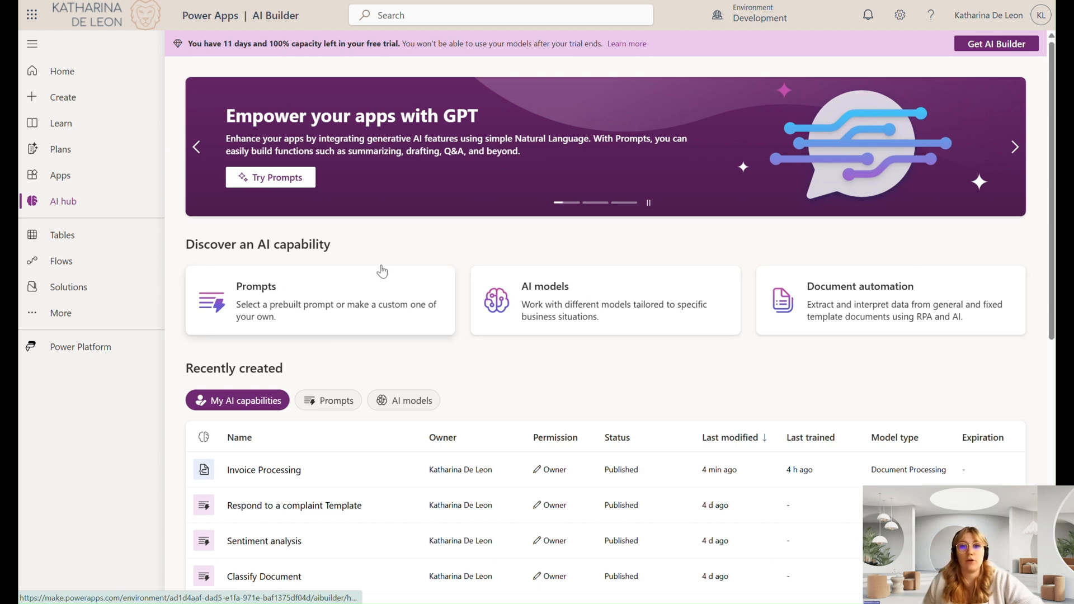
mouse_move(613, 305)
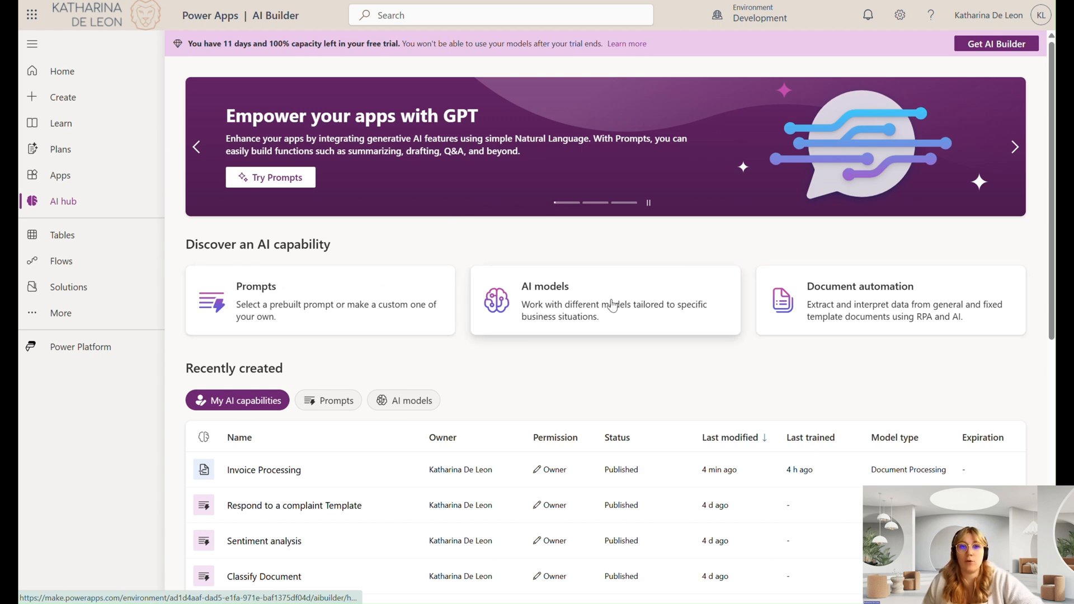
mouse_move(859, 308)
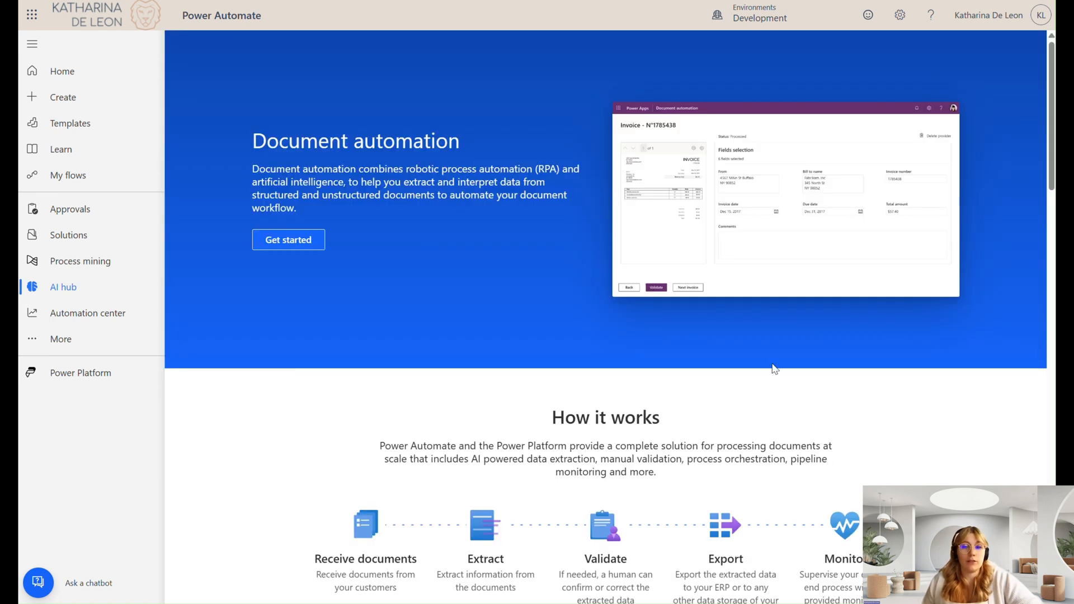
mouse_move(914, 432)
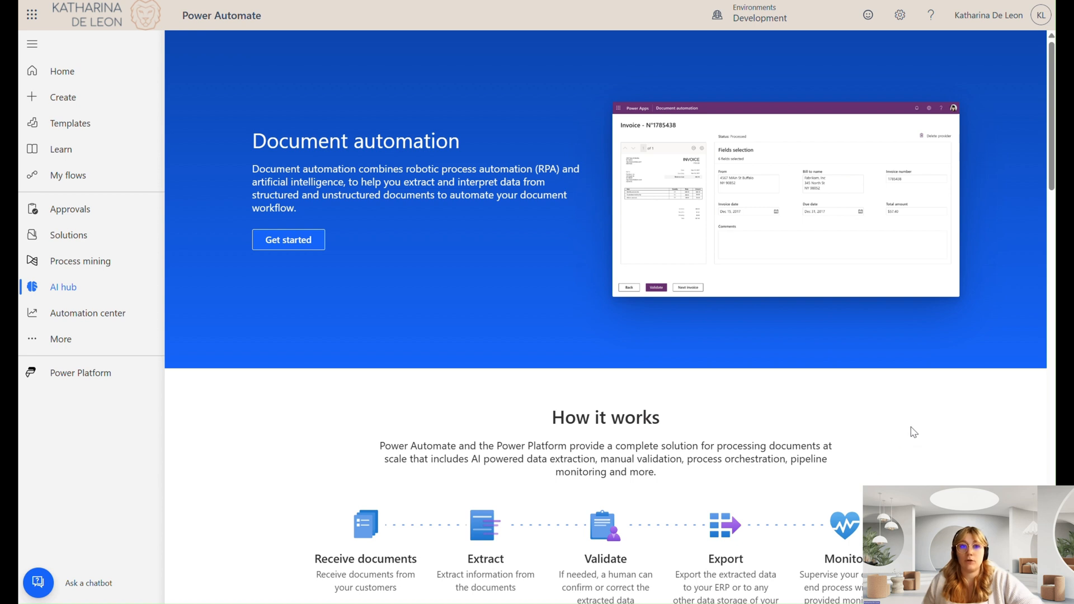
mouse_move(420, 214)
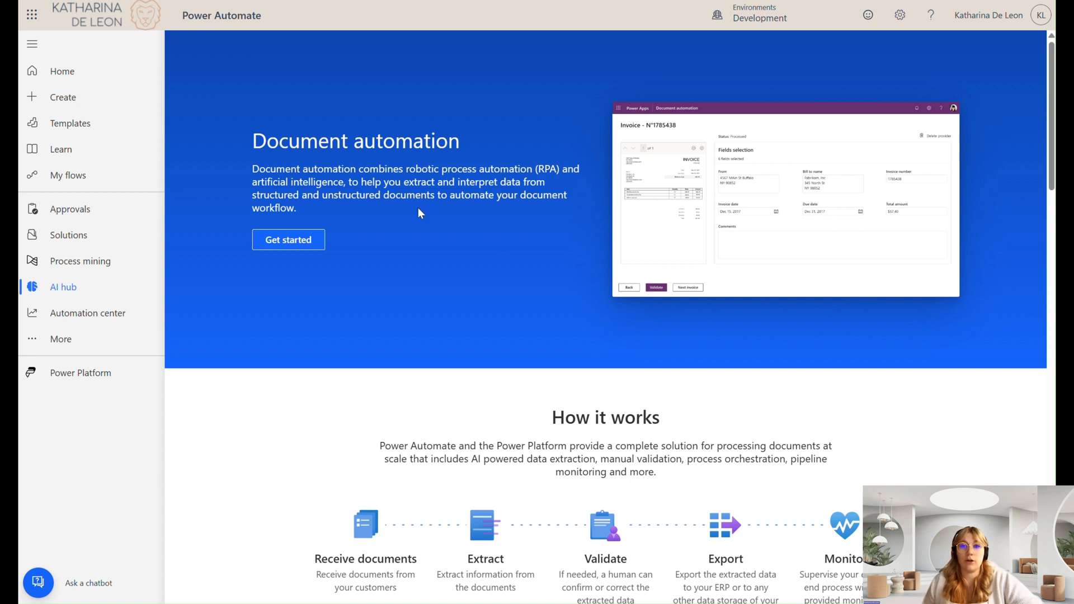
mouse_move(321, 246)
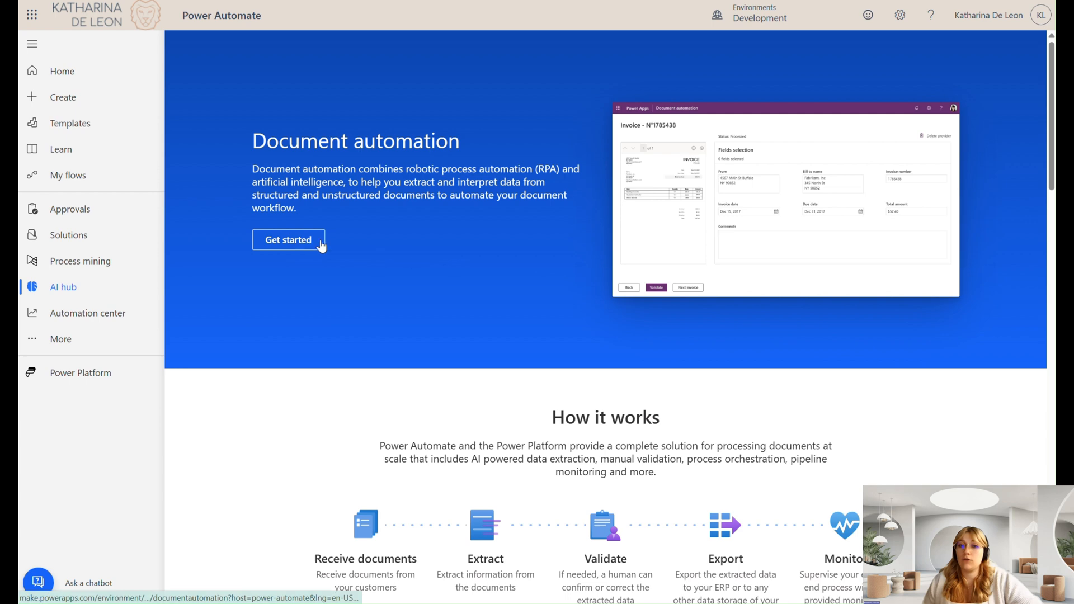
scroll("down", 3)
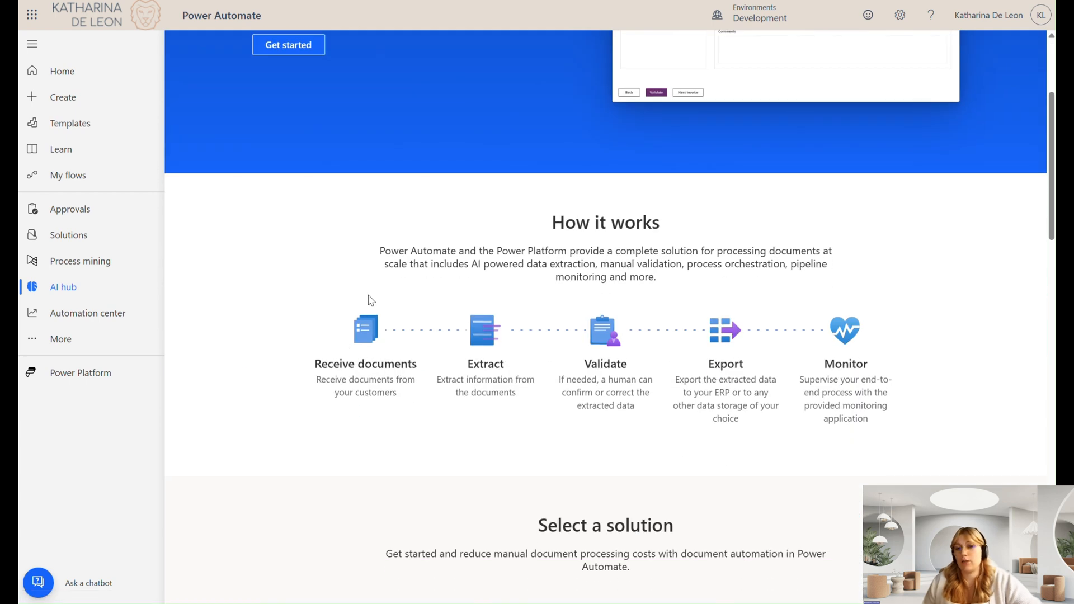
mouse_move(481, 310)
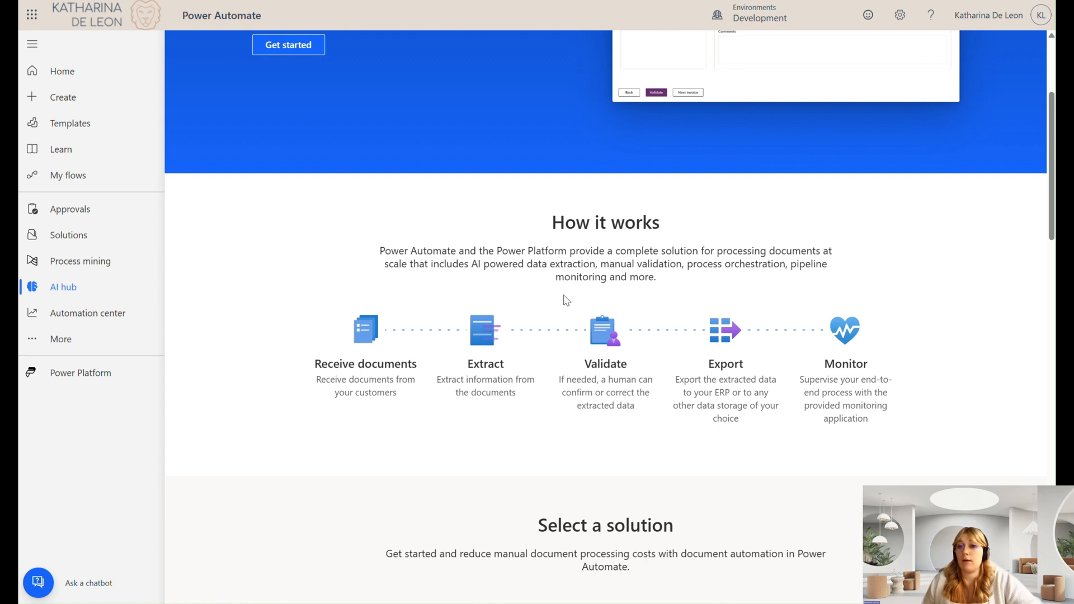
mouse_move(614, 354)
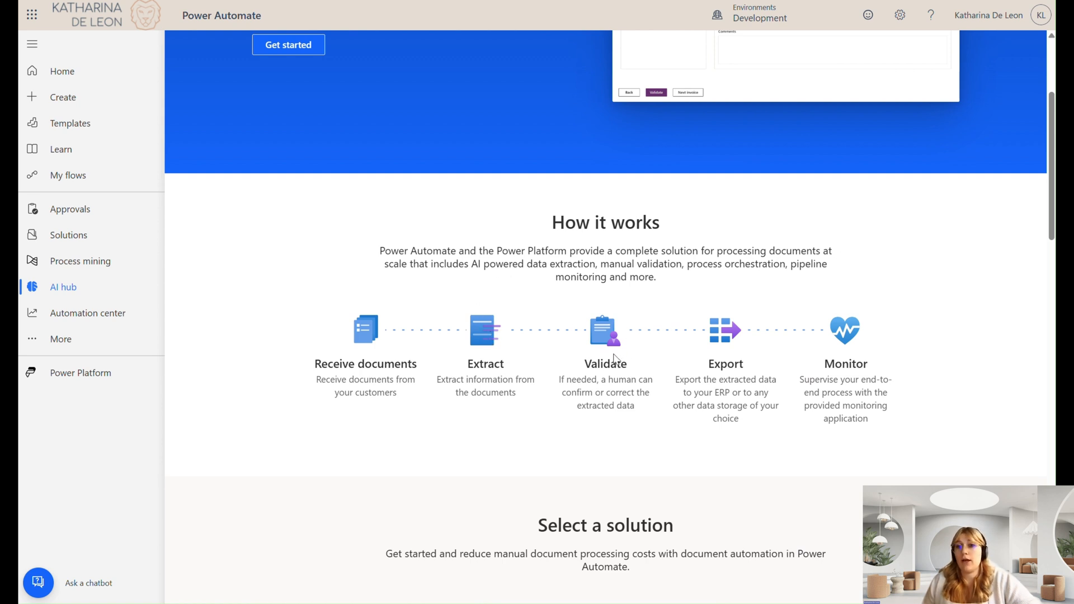
mouse_move(608, 376)
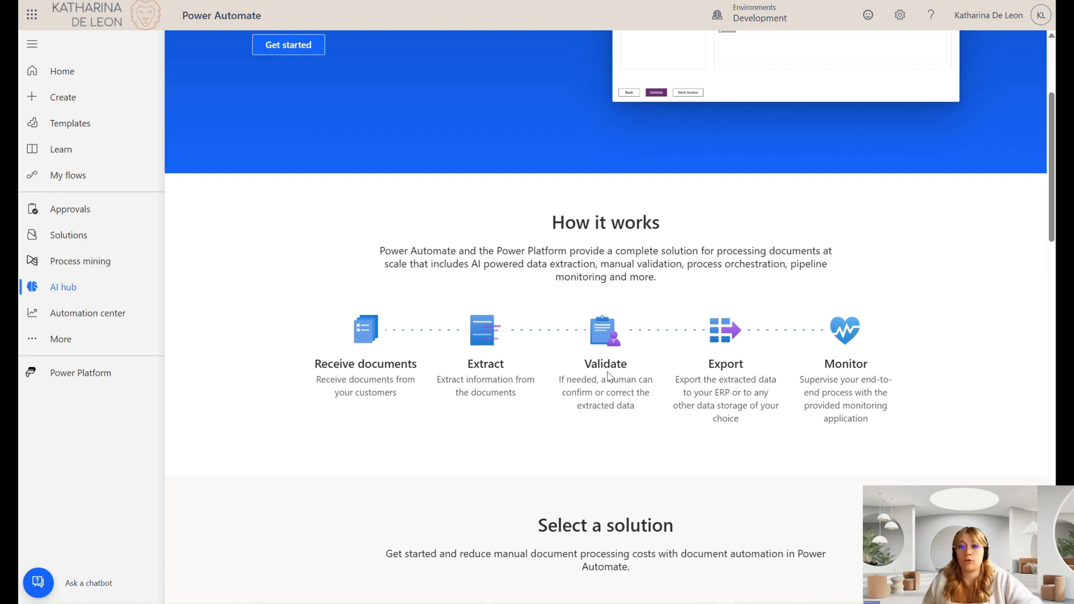
mouse_move(723, 400)
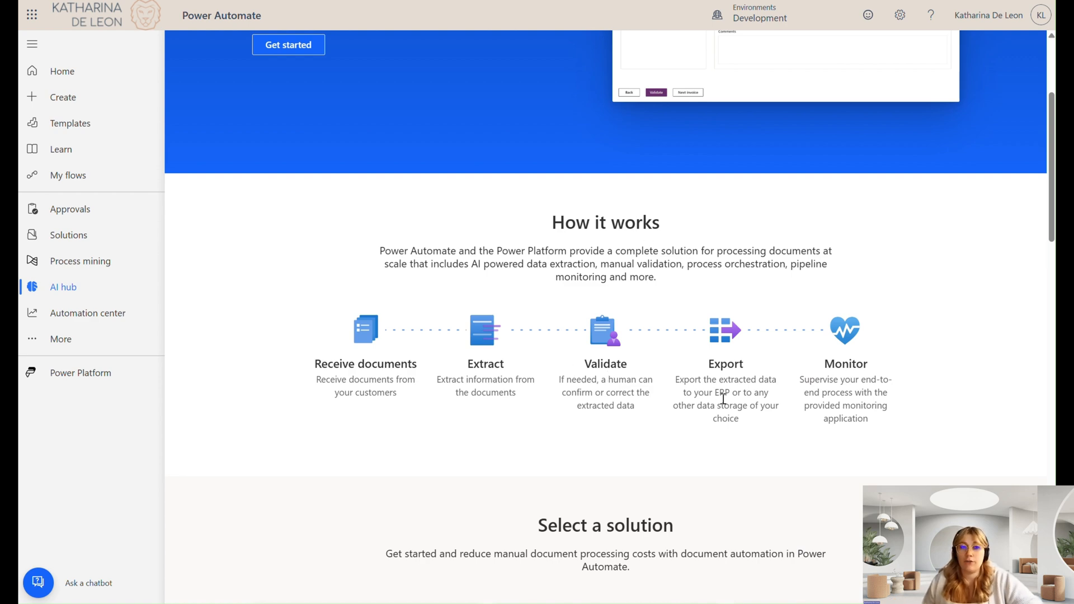
scroll("down", 3)
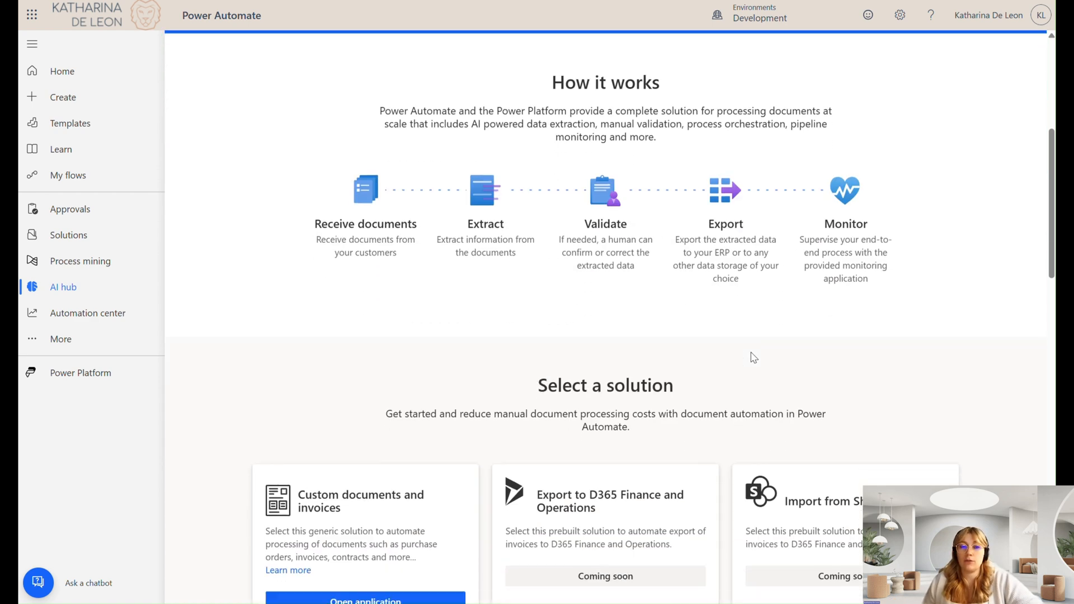
scroll("down", 3)
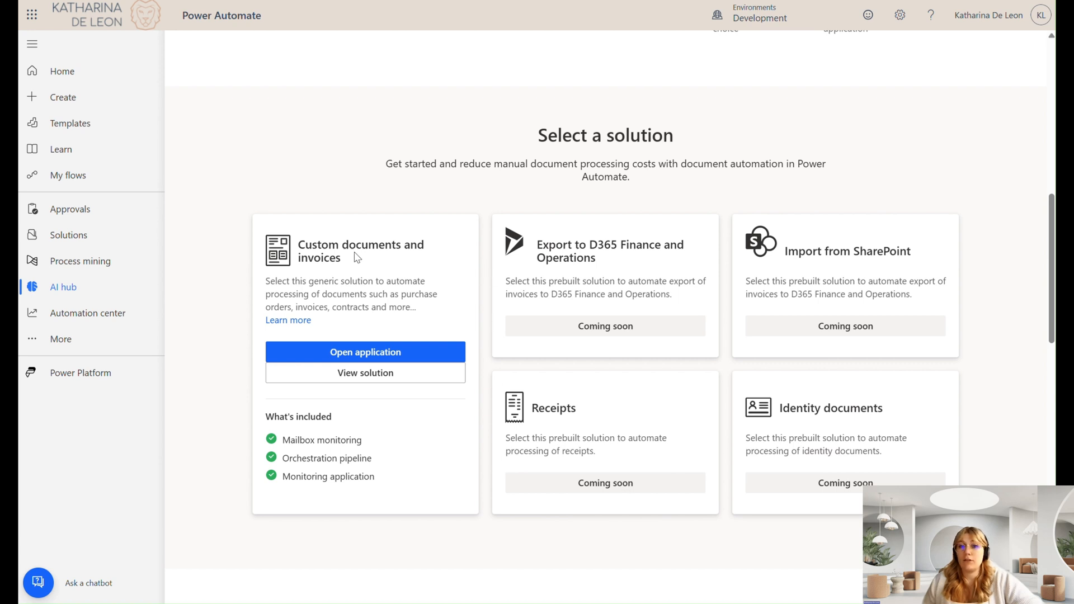
scroll("down", 3)
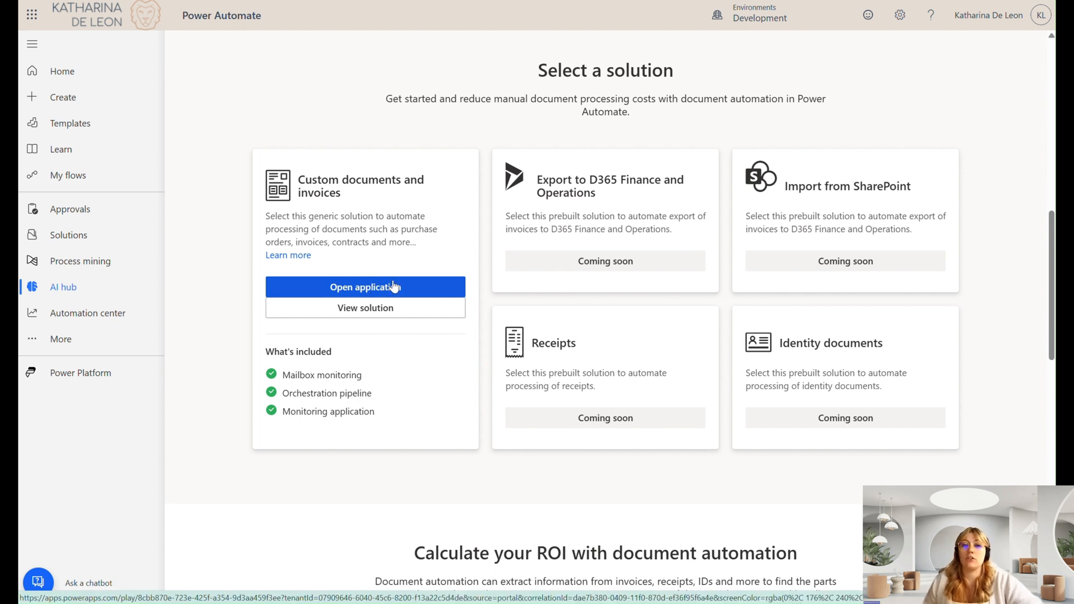
mouse_move(398, 294)
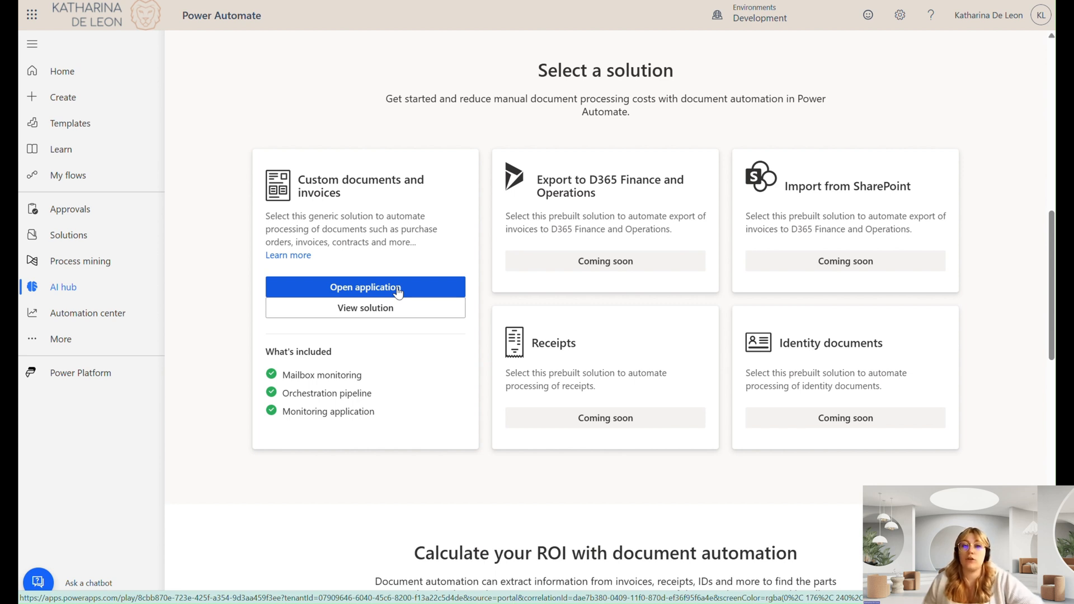
mouse_move(405, 354)
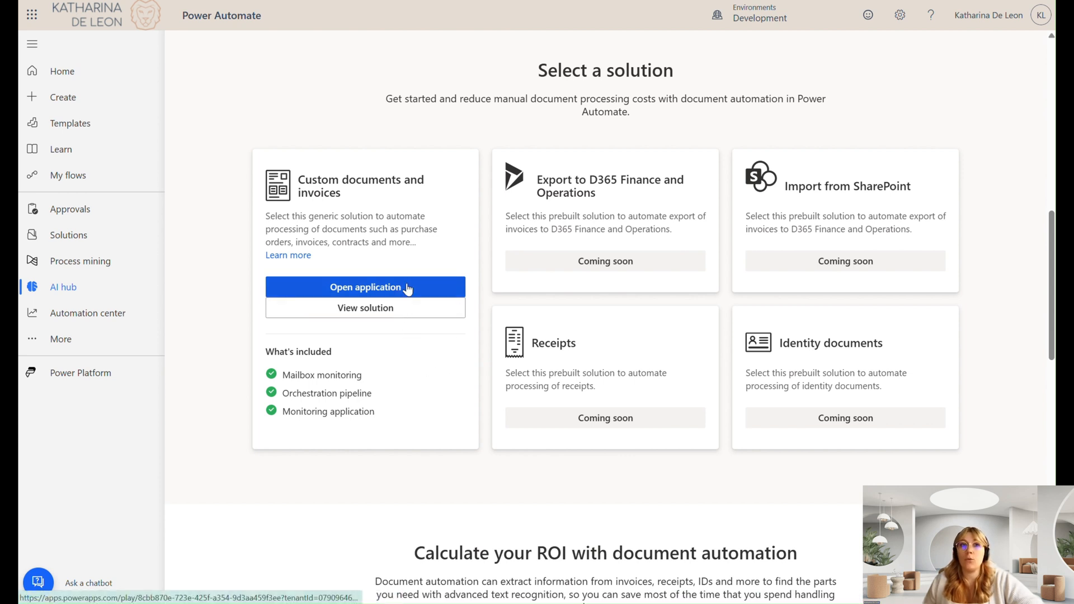
mouse_move(363, 314)
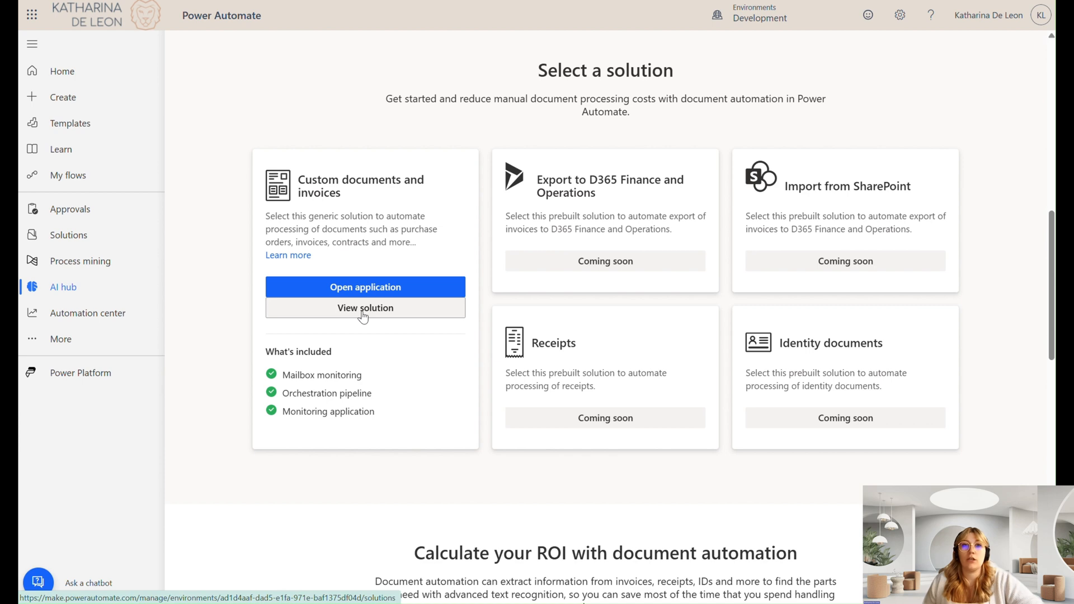
Step: Open the Custom documents and invoices base kit solution and list its six tables
left_click(365, 308)
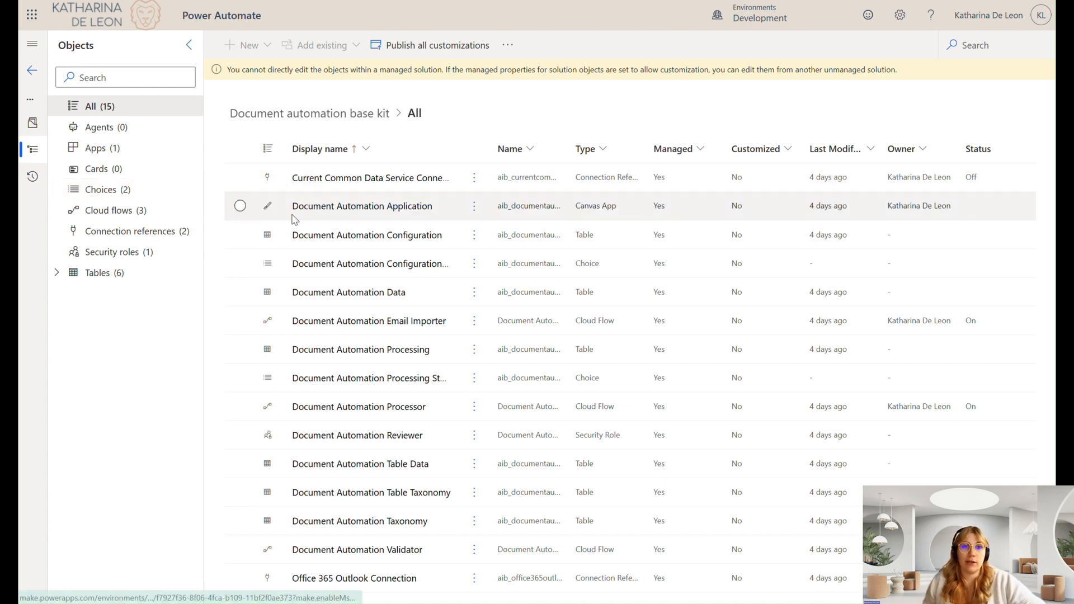
left_click(97, 273)
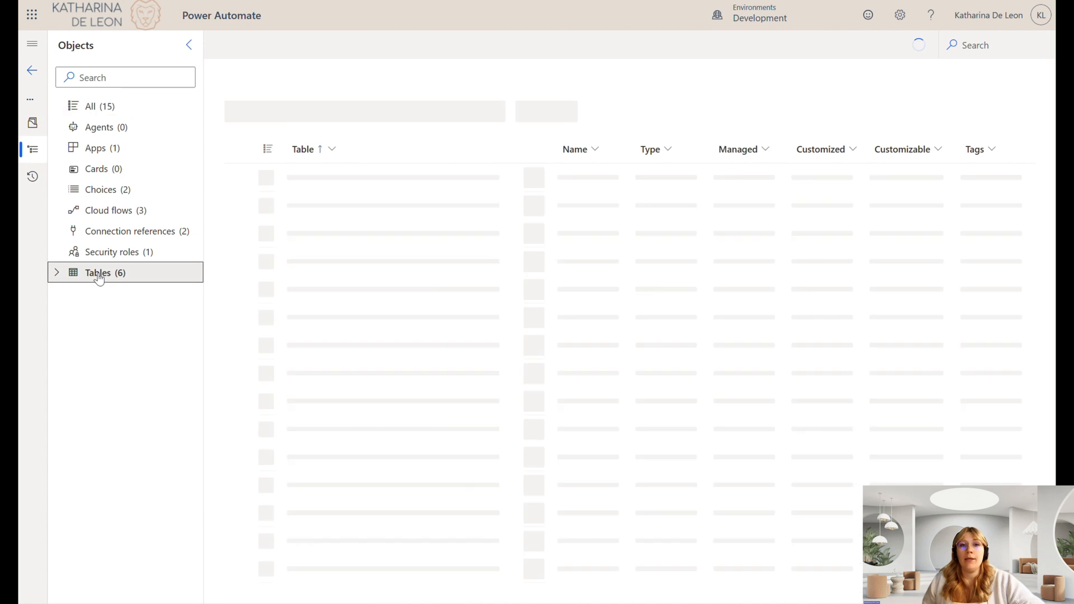
left_click(98, 273)
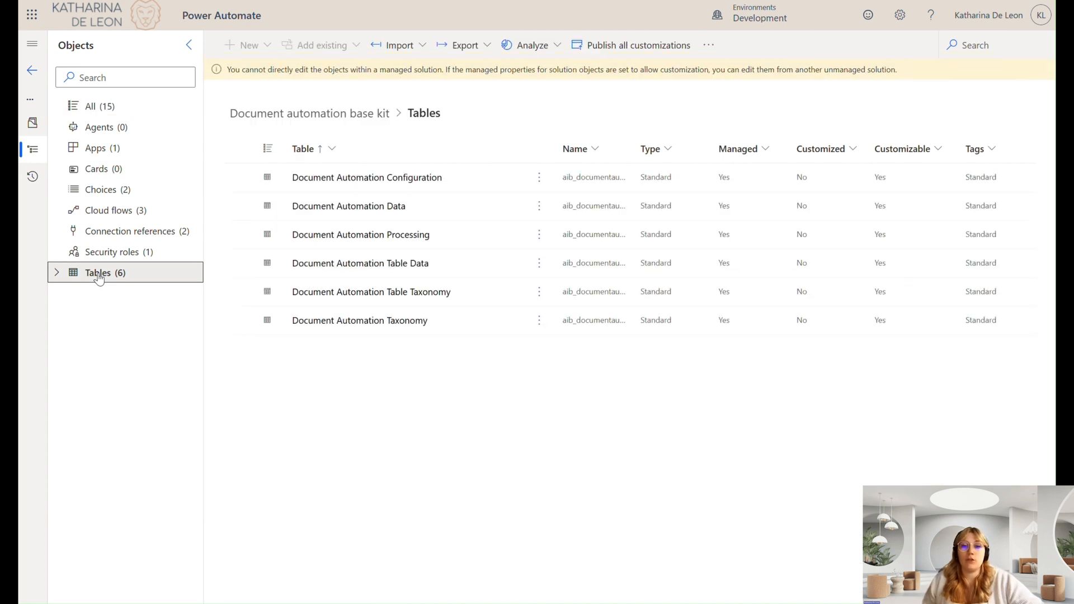
mouse_move(432, 446)
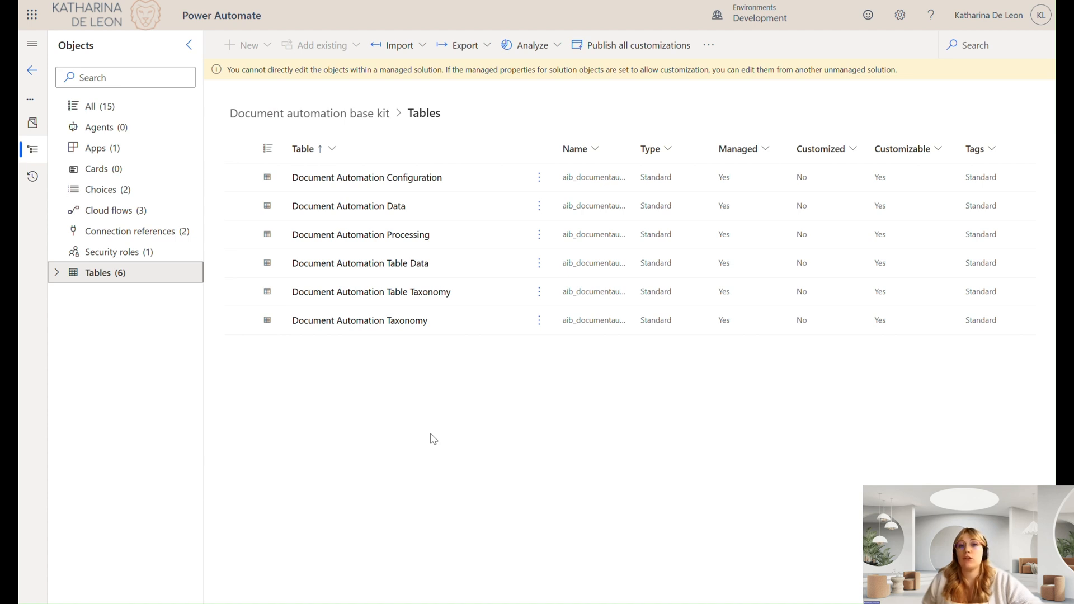
mouse_move(488, 433)
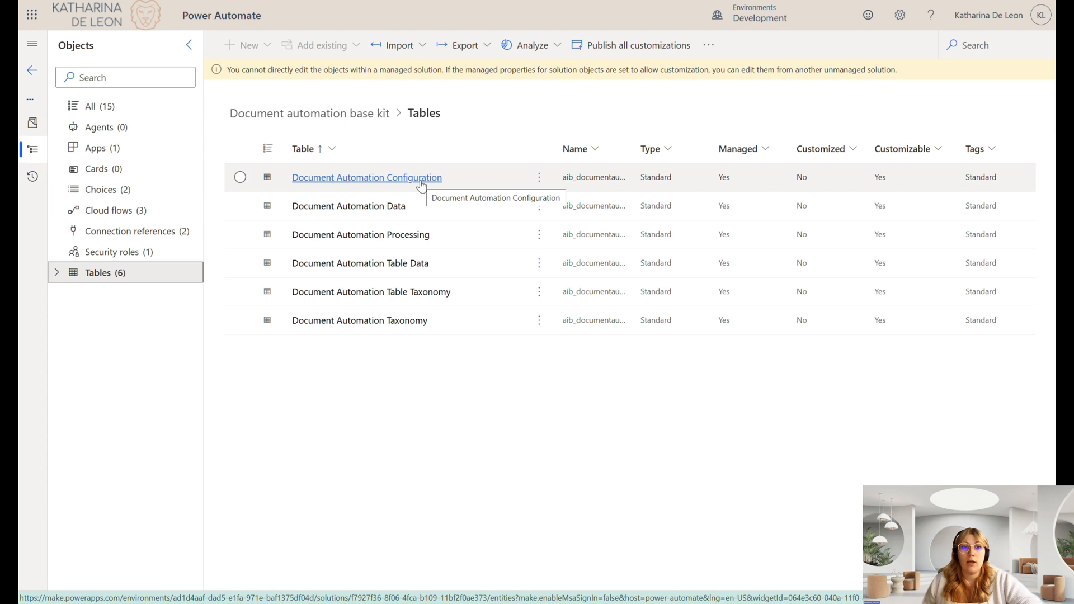
mouse_move(380, 200)
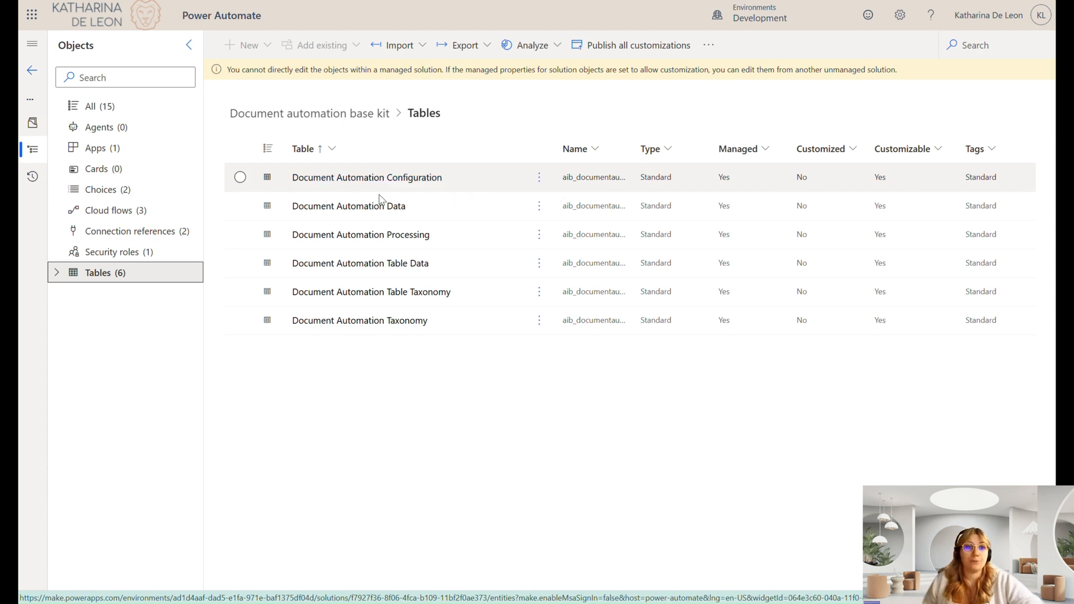
Step: Check the solution's security role, then list the Importer, Processor and Validator cloud flows
left_click(112, 252)
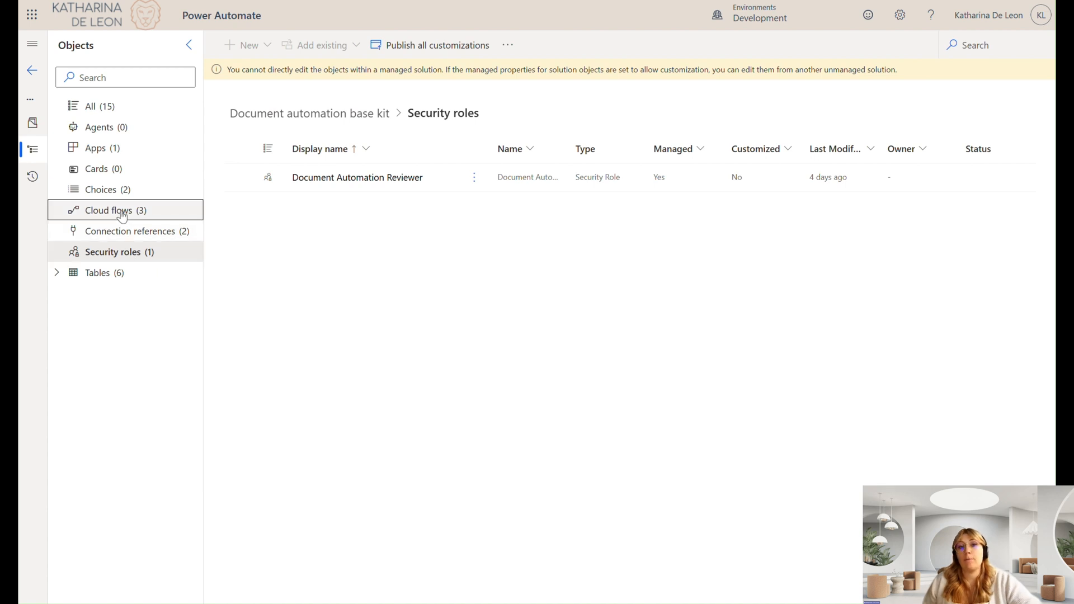
left_click(109, 210)
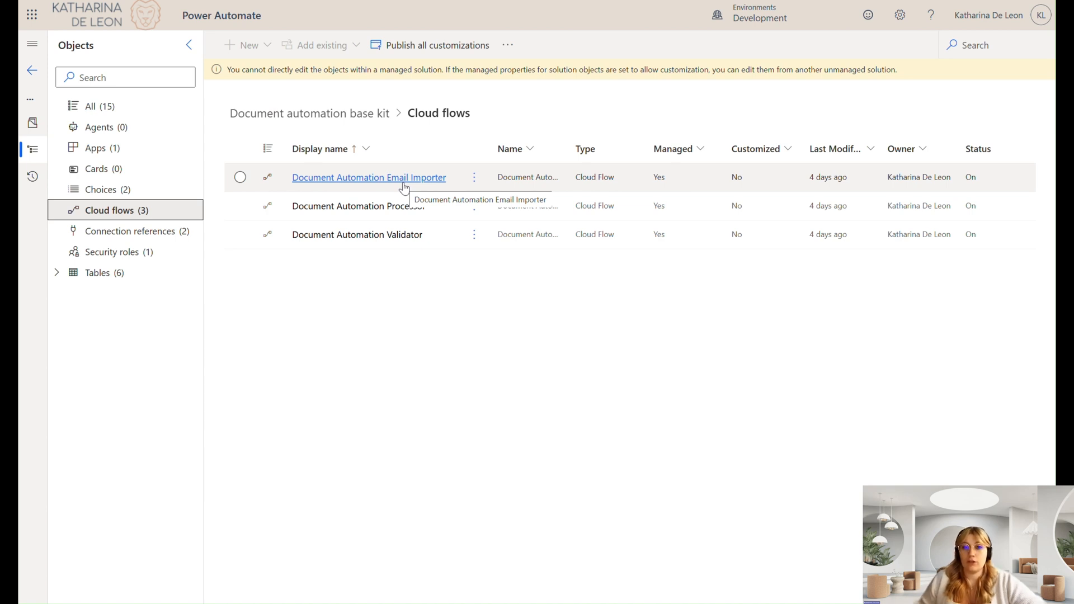
mouse_move(385, 212)
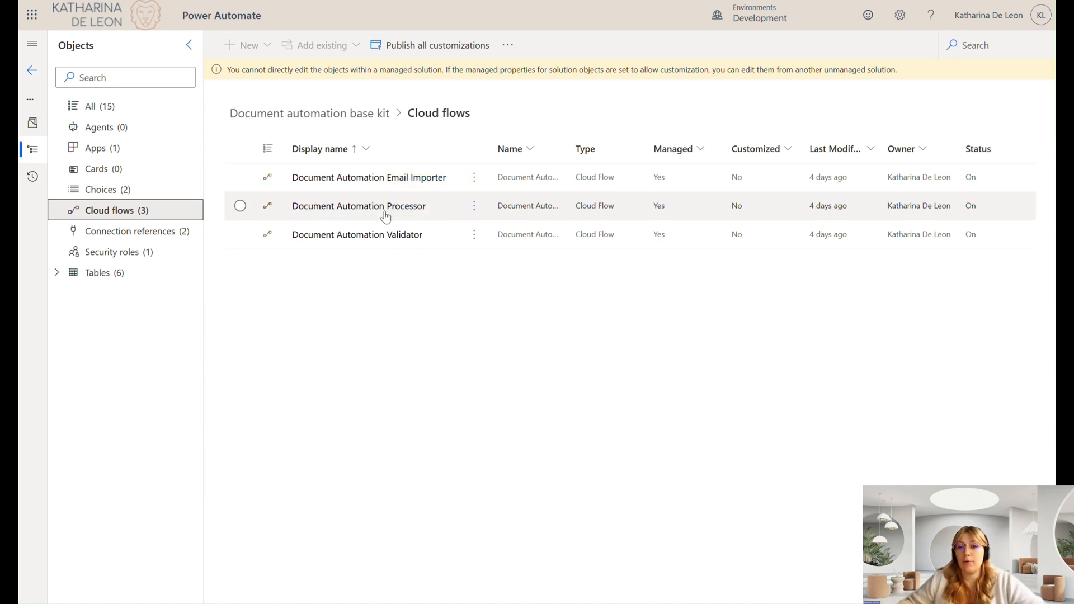
mouse_move(383, 206)
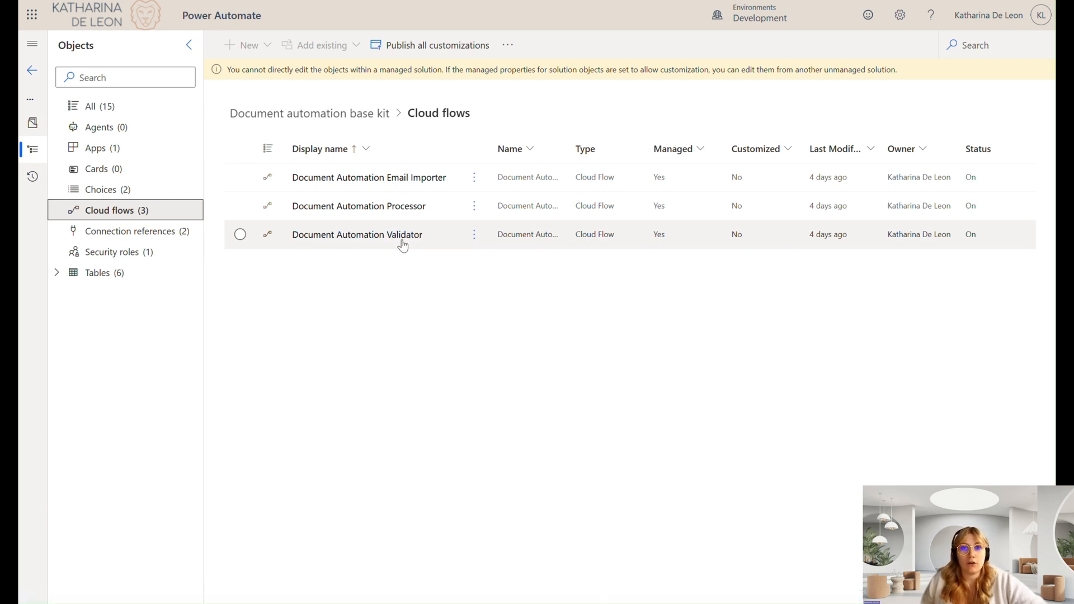
Step: List the solution's apps and play the Document Automation Application canvas app
left_click(95, 148)
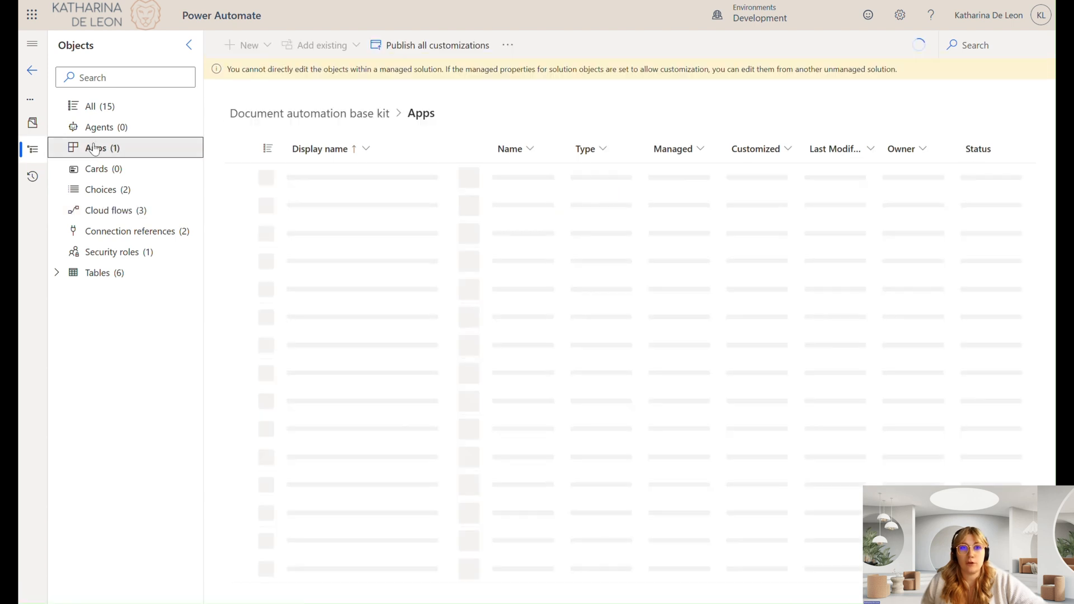
left_click(95, 147)
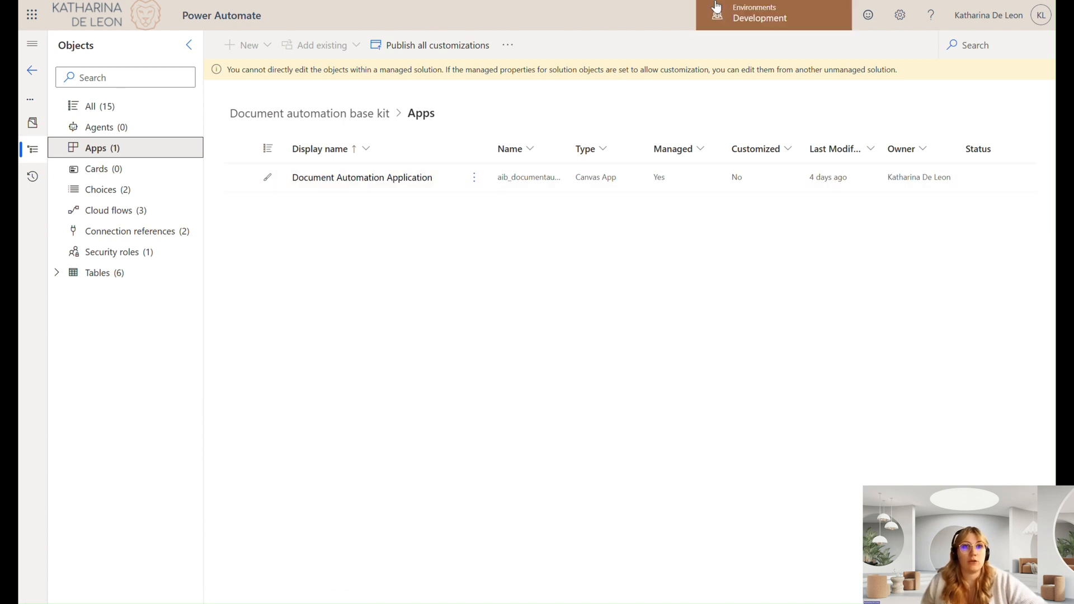
left_click(362, 177)
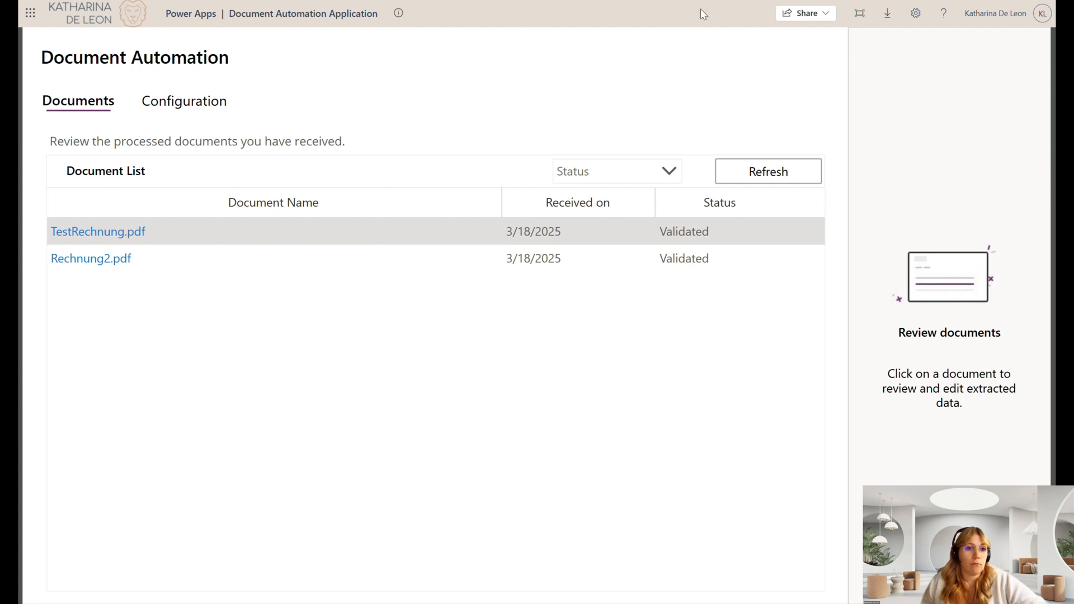
mouse_move(130, 102)
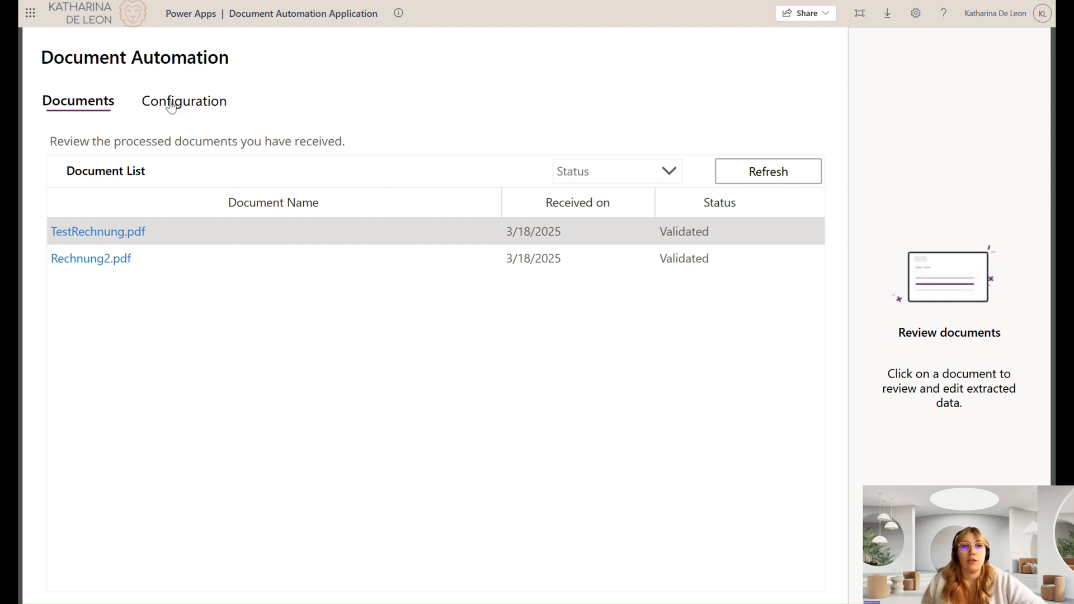
Step: Open the Default configuration to see its associated Invoice Processing model
left_click(184, 101)
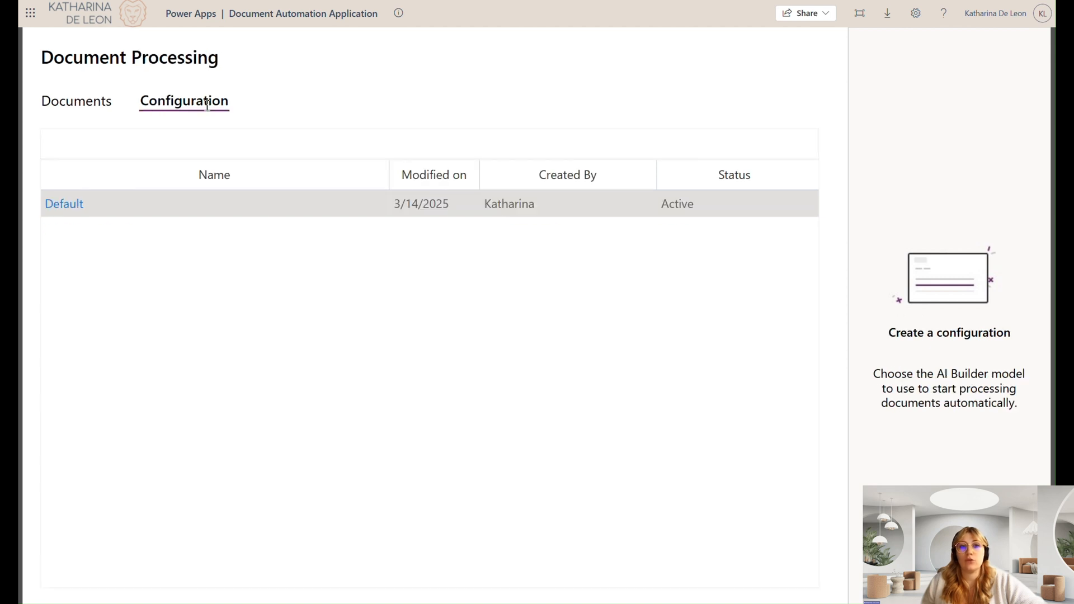
left_click(64, 204)
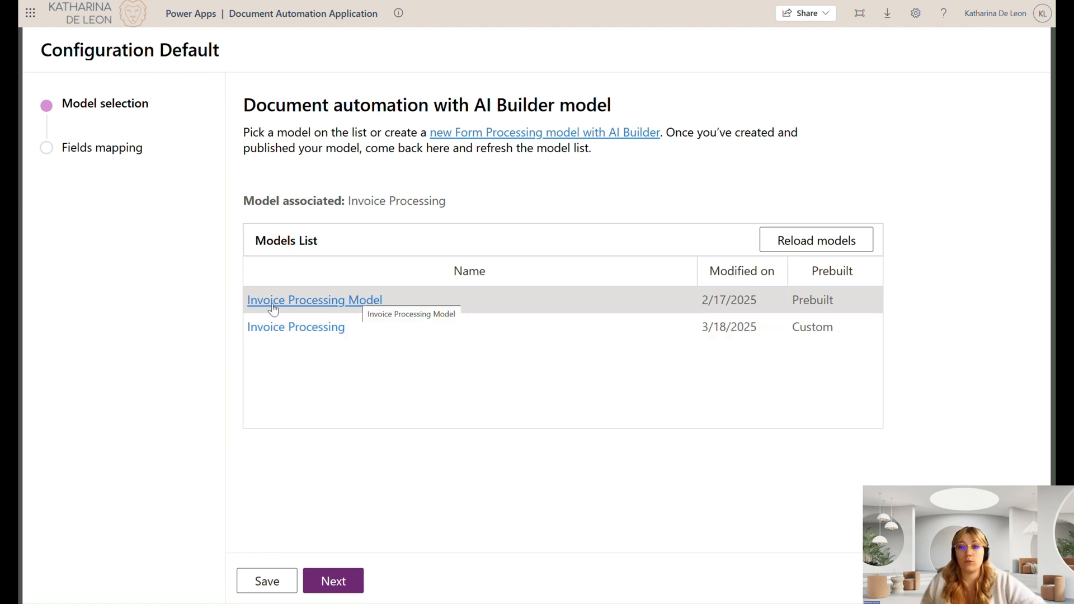
mouse_move(344, 304)
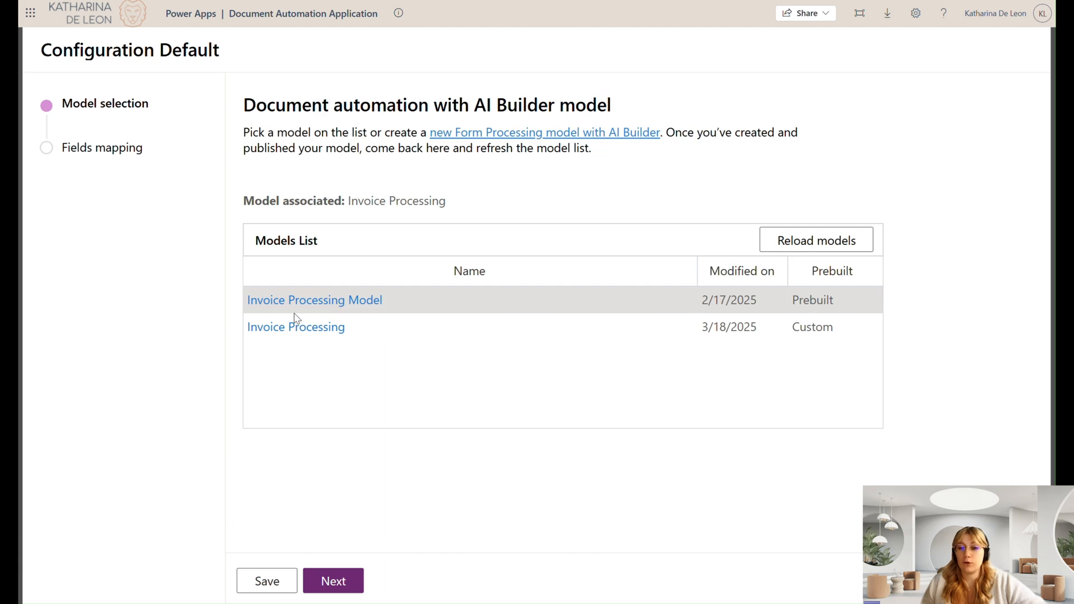
mouse_move(283, 331)
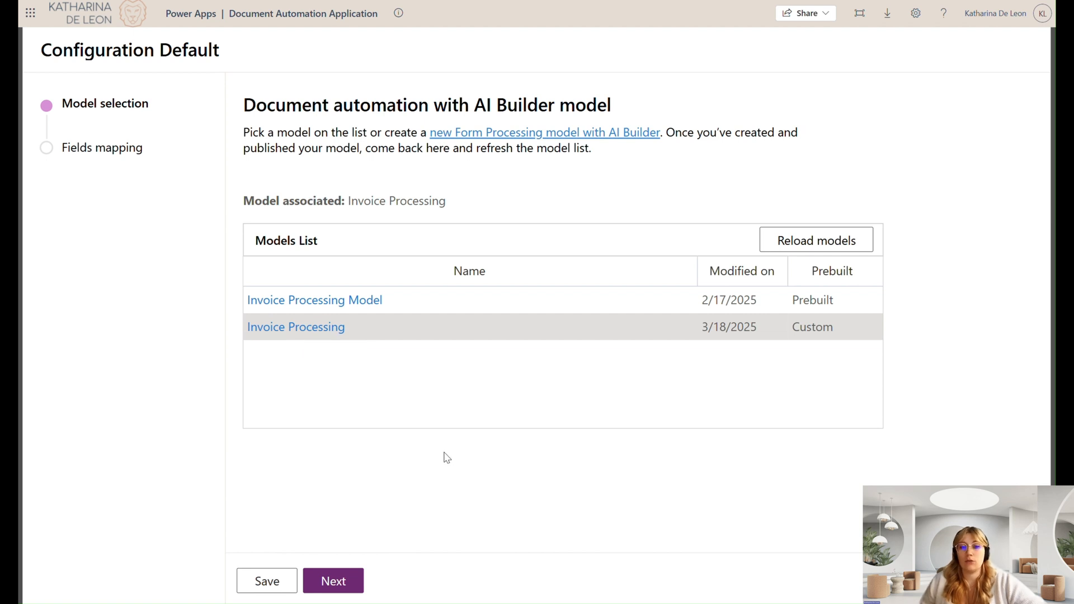
mouse_move(509, 470)
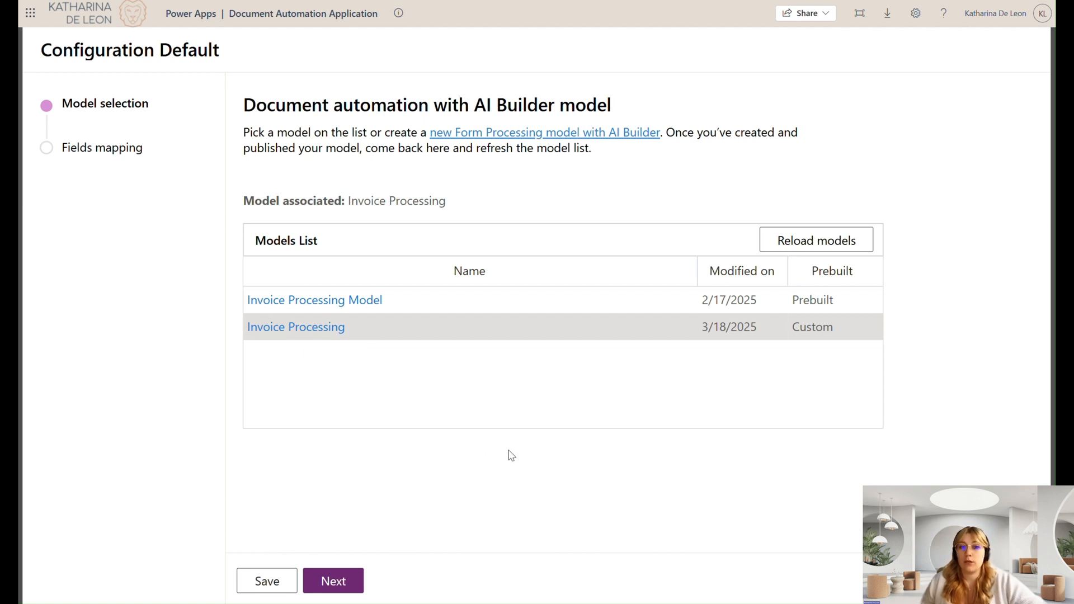
mouse_move(380, 428)
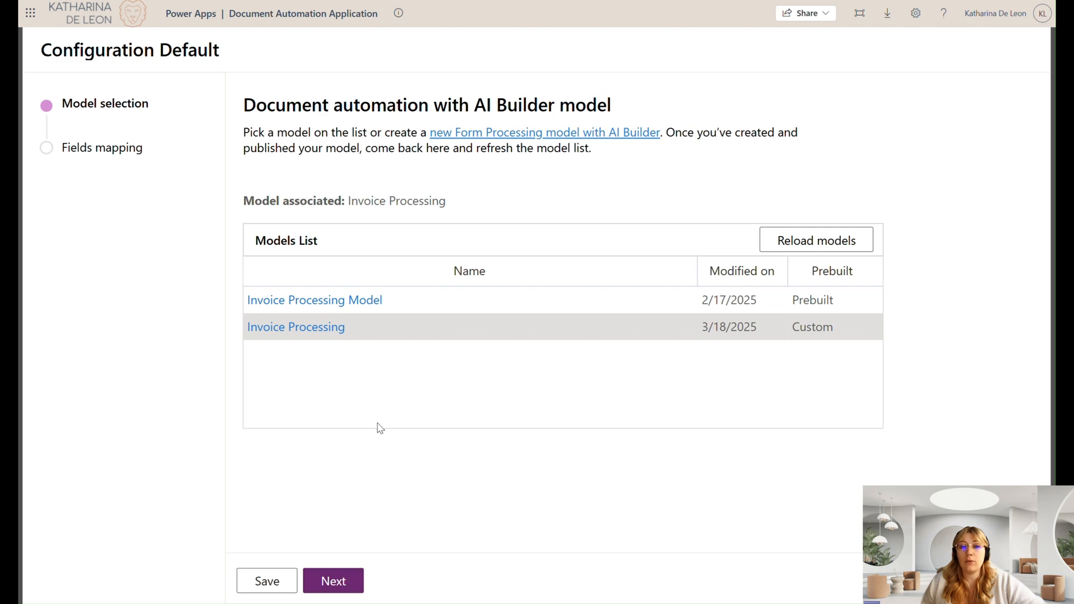
Step: Advance to the Data1–Data12 fields mapping, then view the Tables Mapping tab
left_click(333, 580)
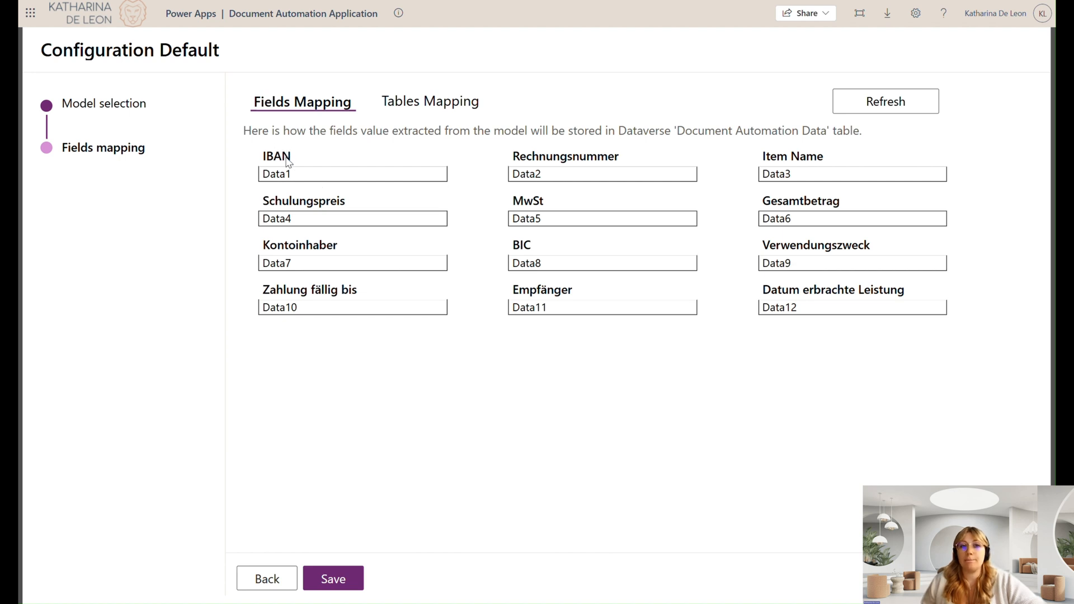
mouse_move(337, 255)
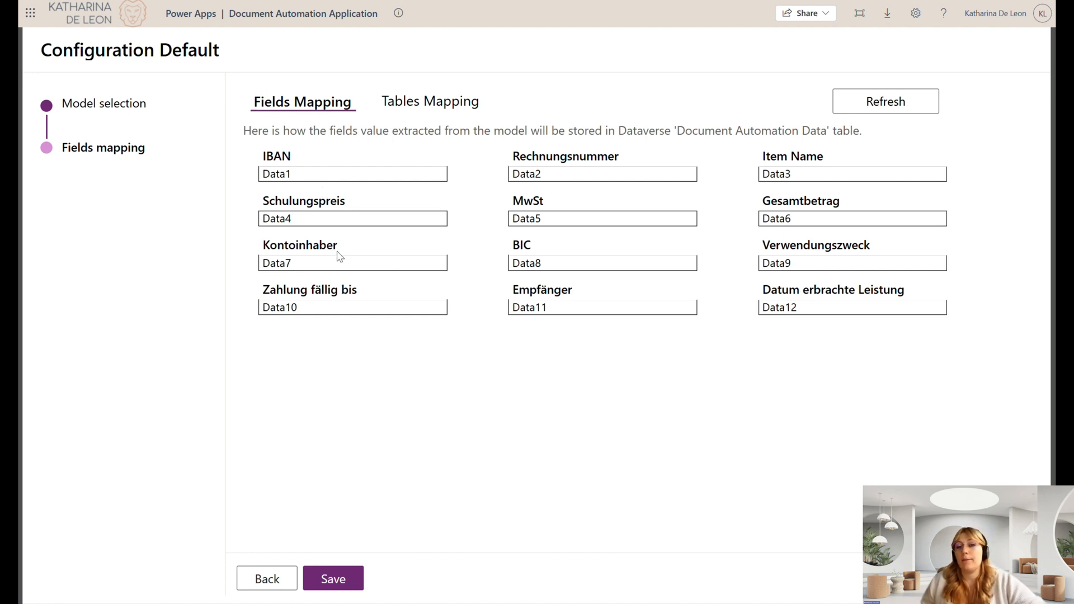
mouse_move(426, 254)
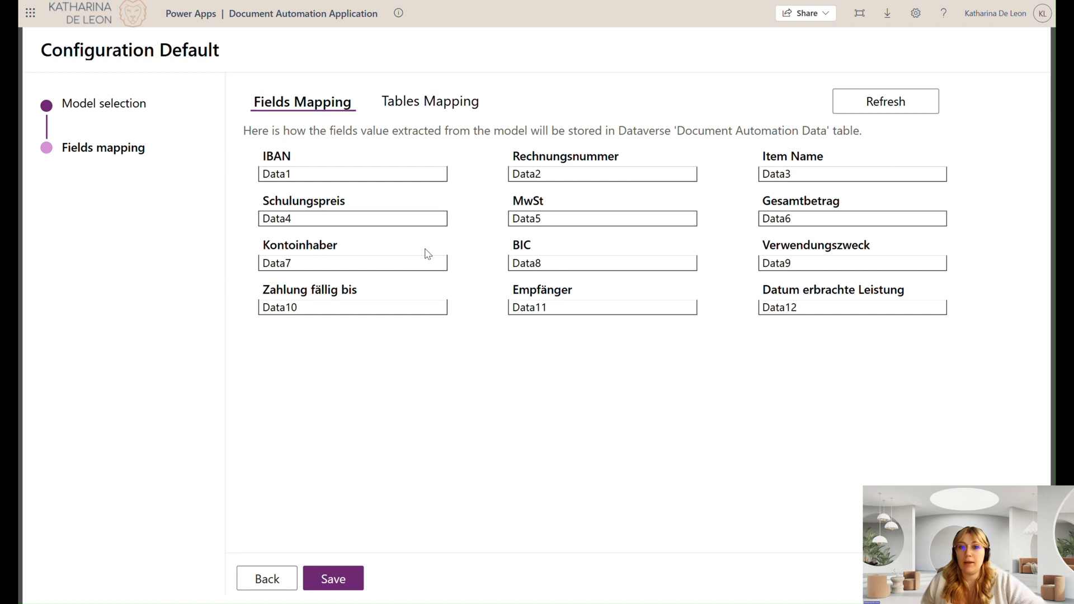
mouse_move(341, 292)
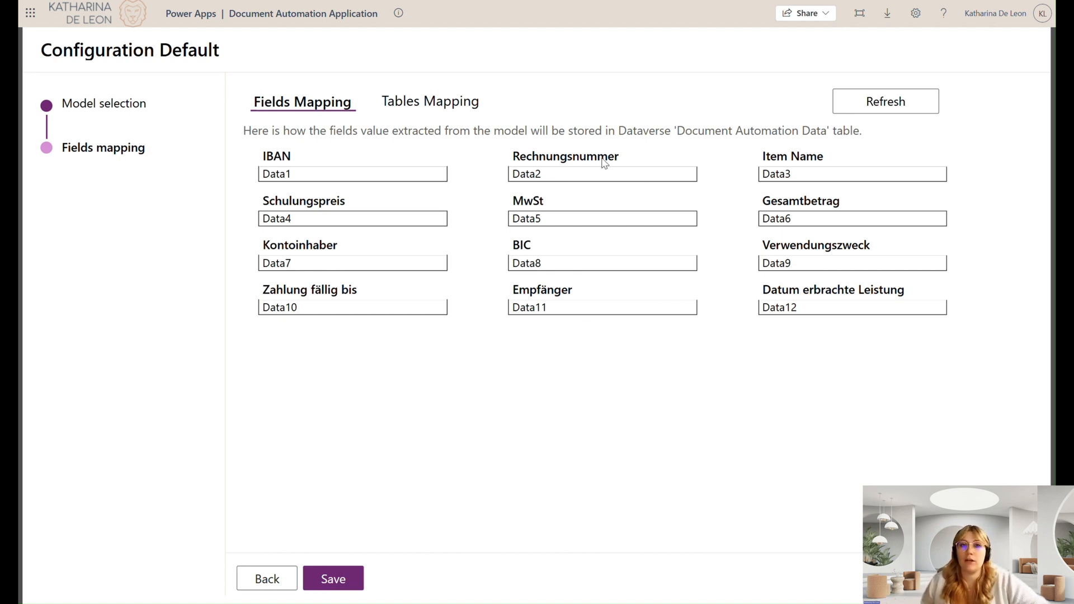
mouse_move(688, 377)
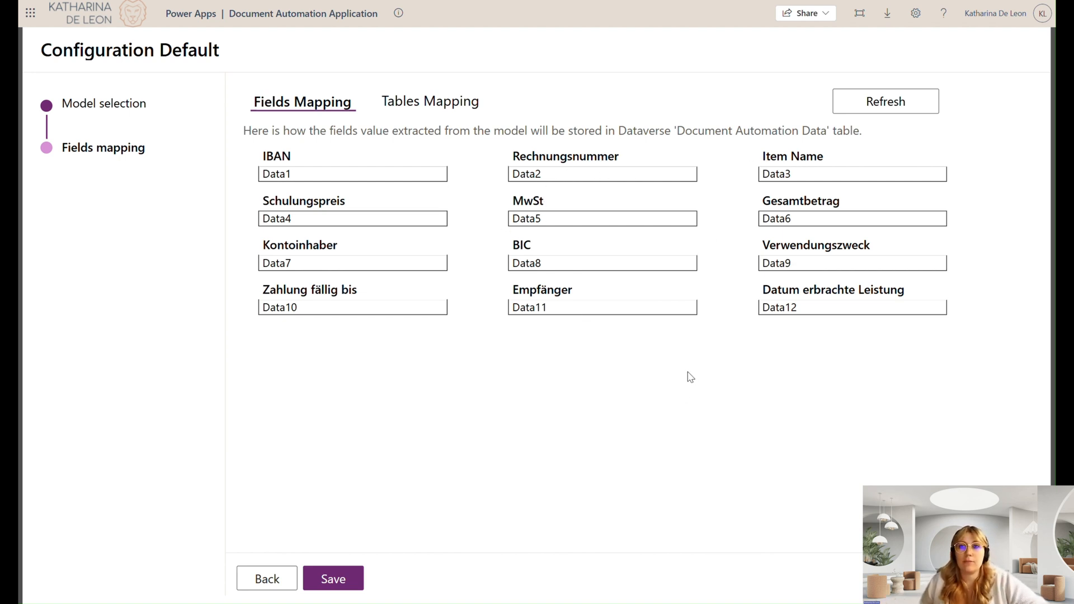
left_click(429, 101)
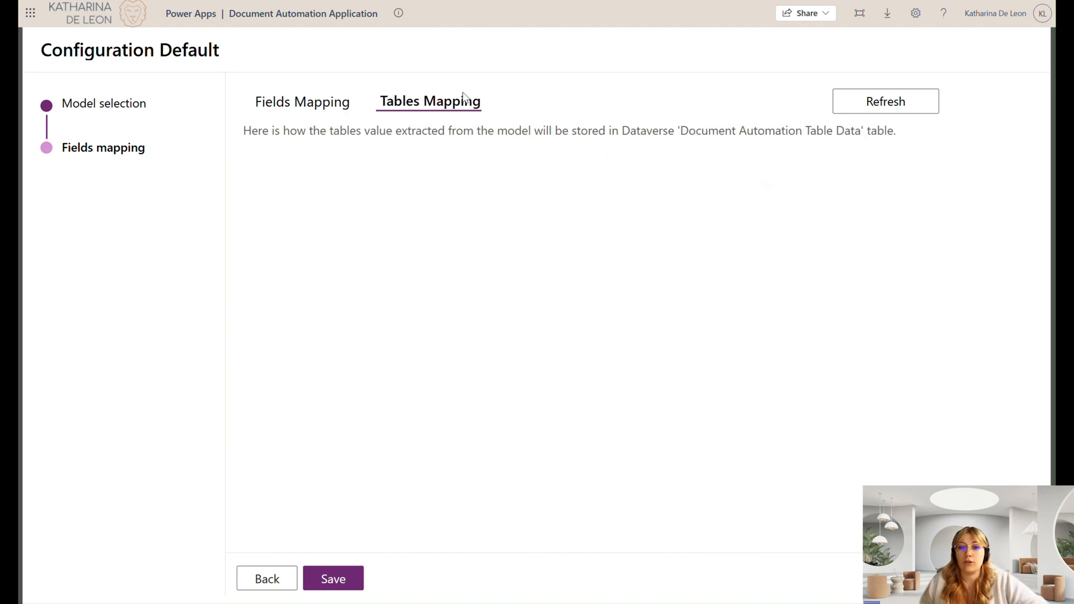
mouse_move(638, 239)
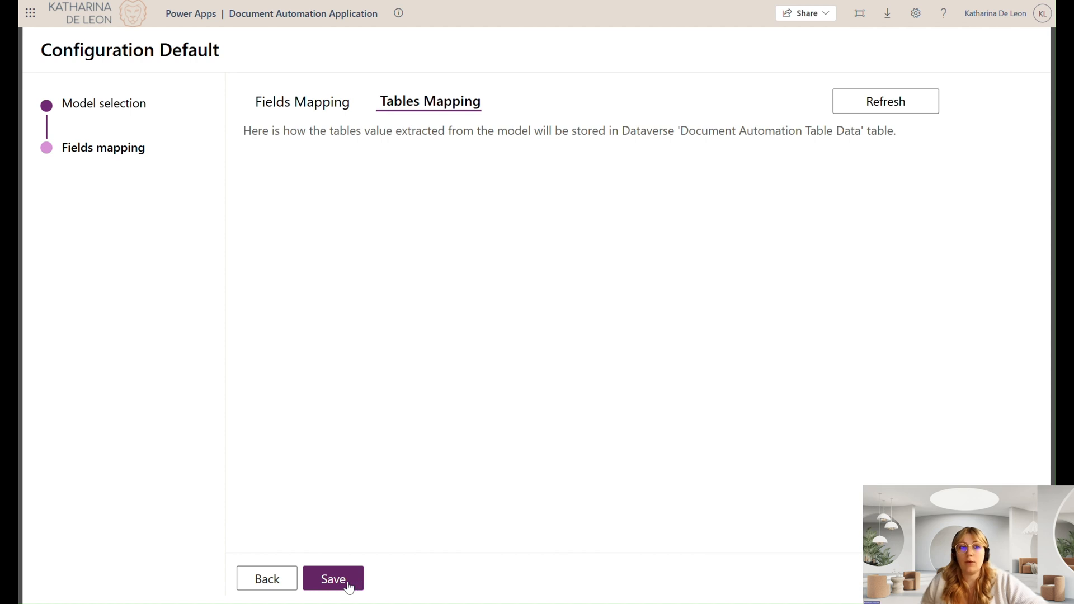
Step: Save the Default configuration and go back to the Documents list
left_click(334, 579)
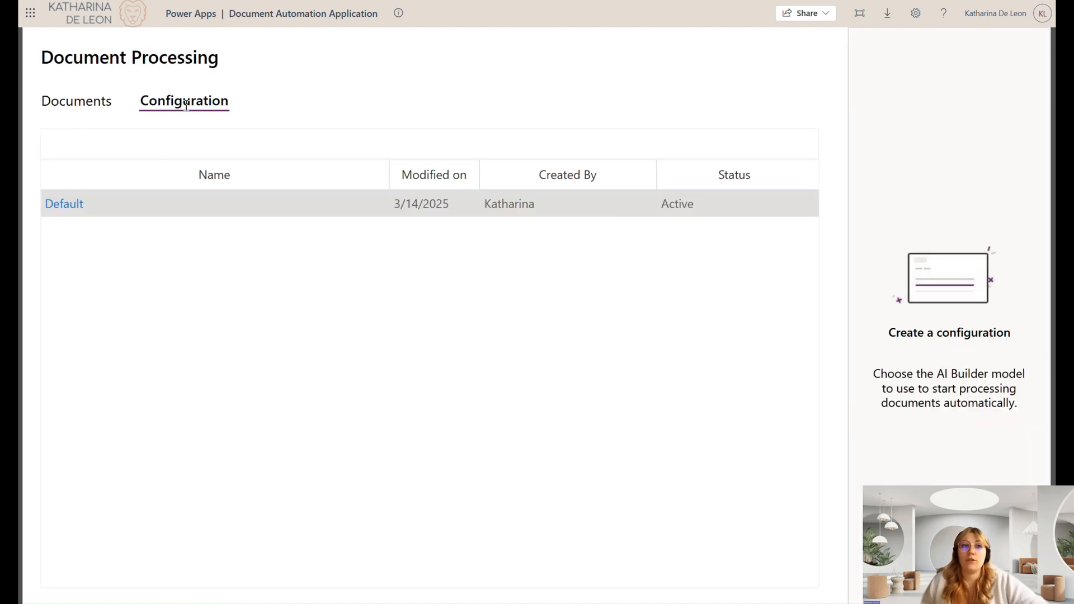
left_click(76, 101)
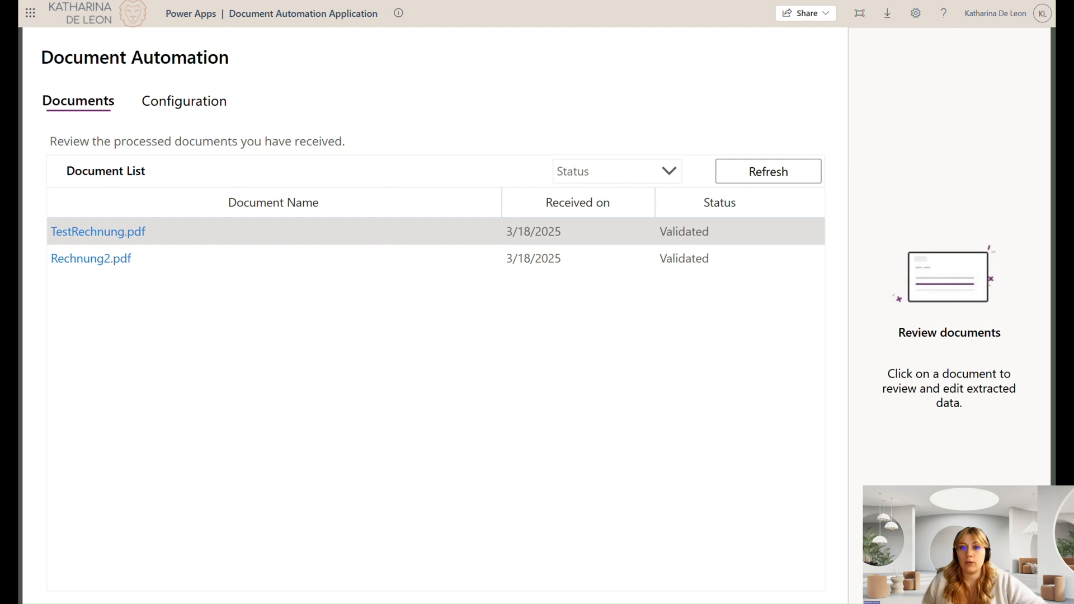
mouse_move(294, 34)
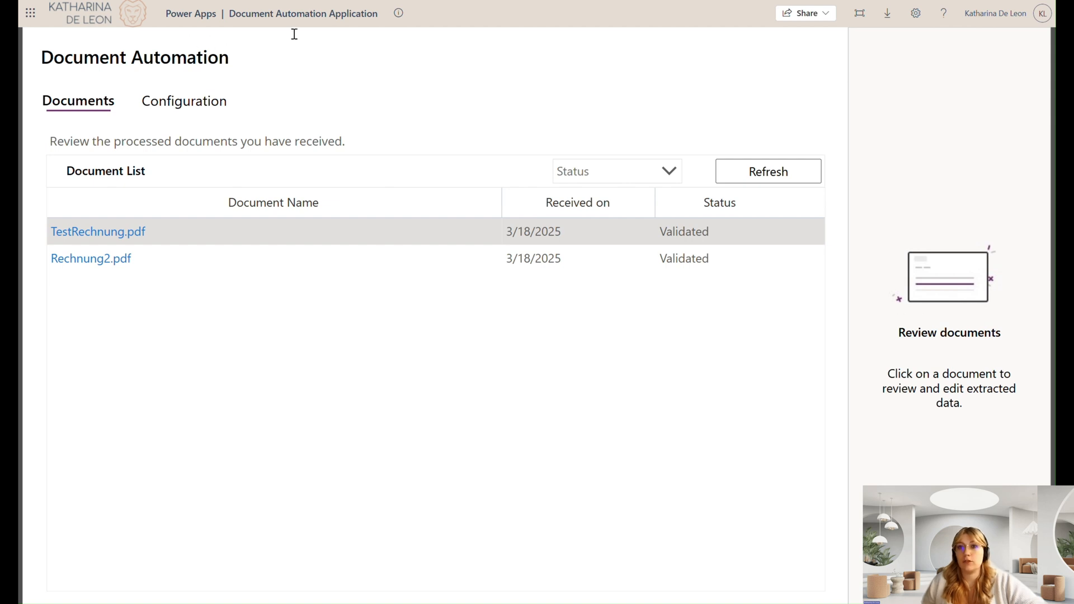
mouse_move(746, 69)
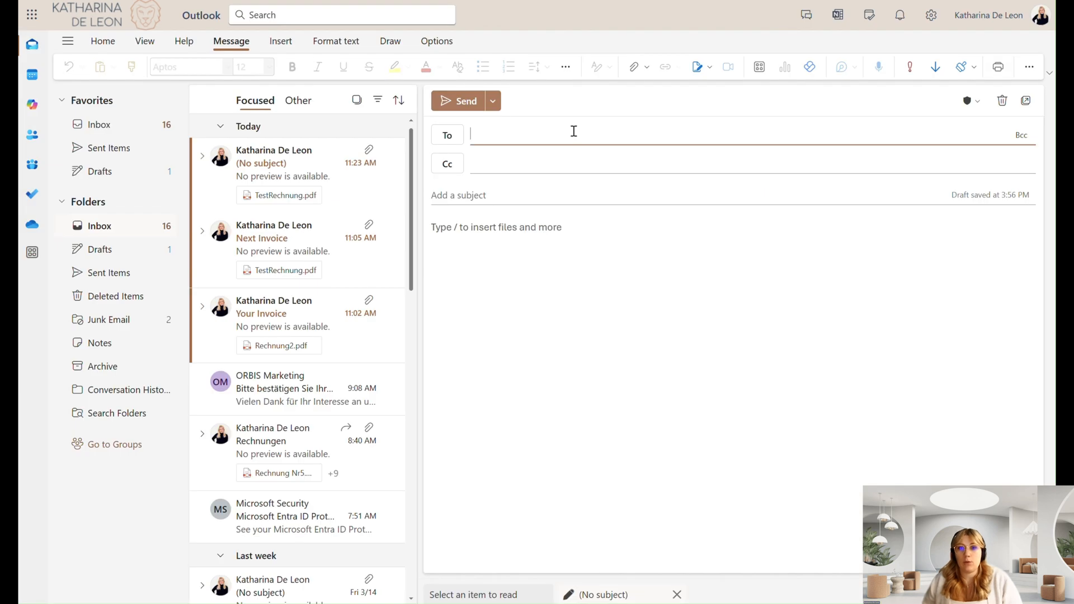
type("Katharina De Leon")
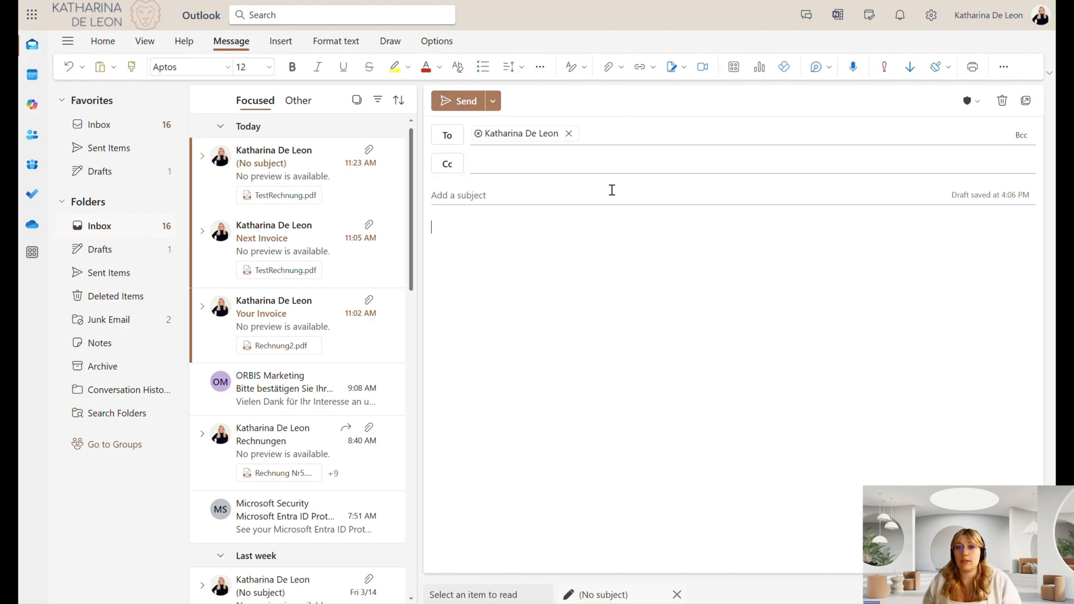
left_click(607, 66)
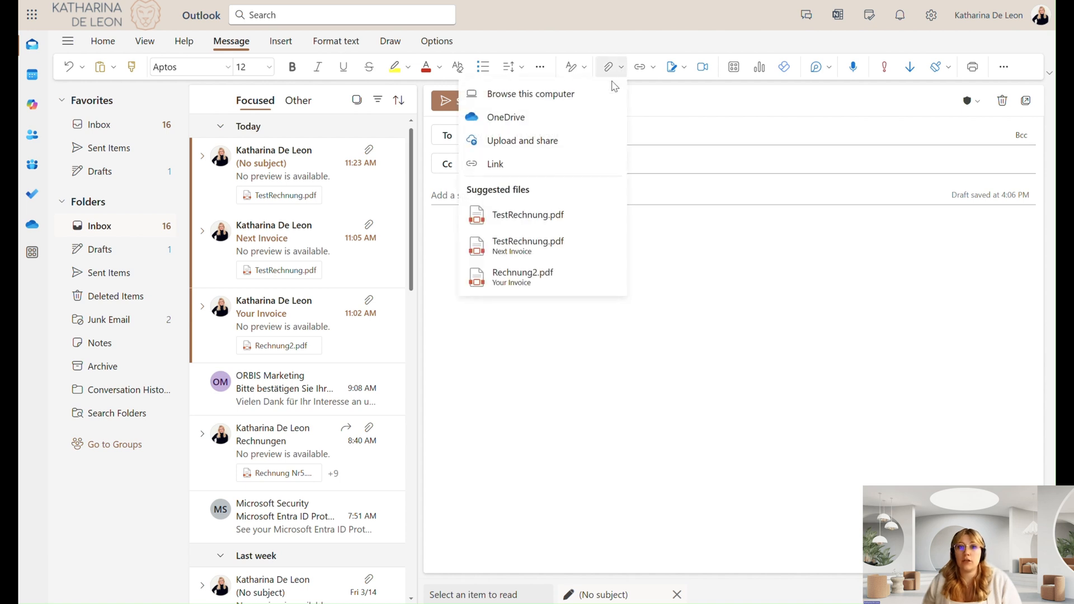
left_click(531, 94)
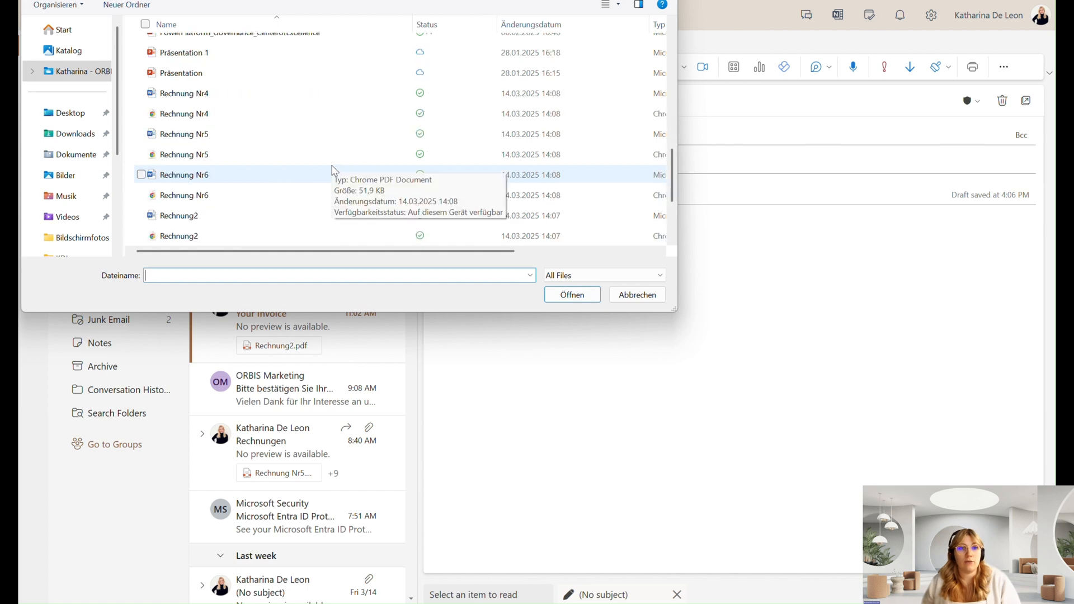
left_click(184, 195)
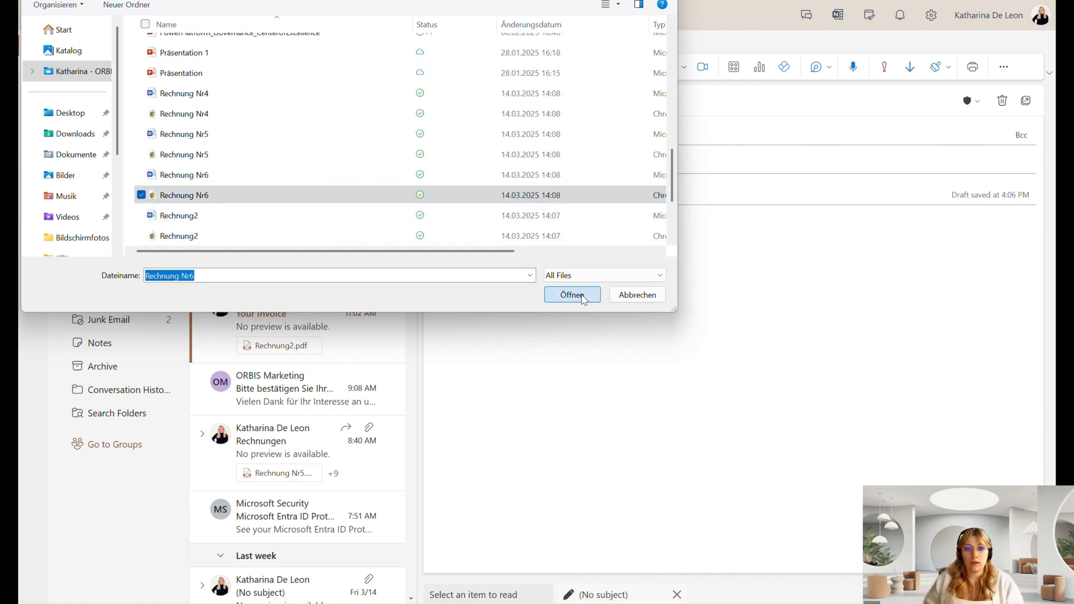
left_click(572, 295)
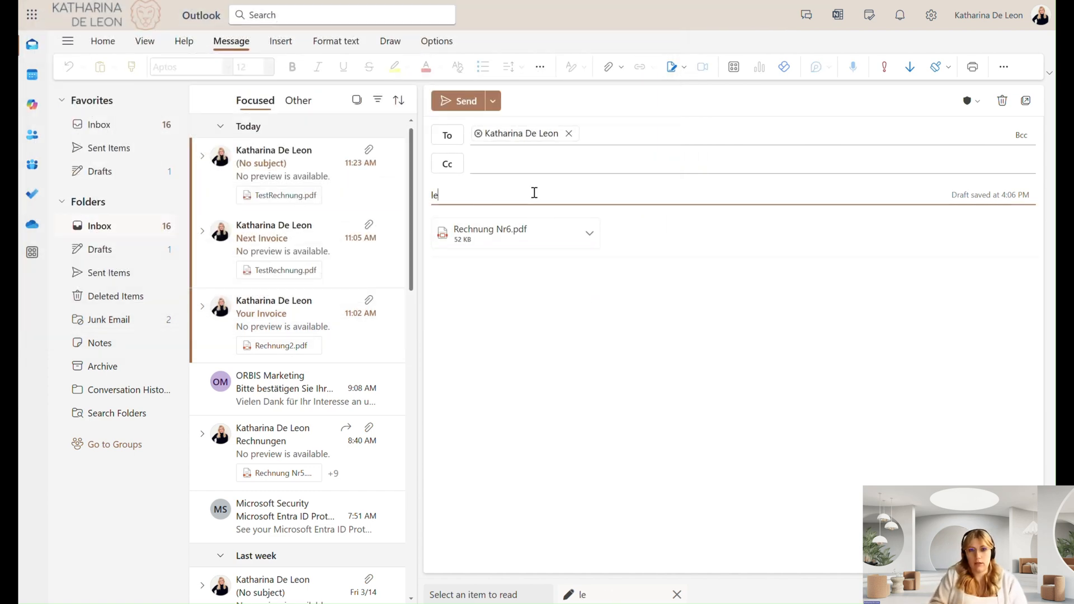
type("this is your")
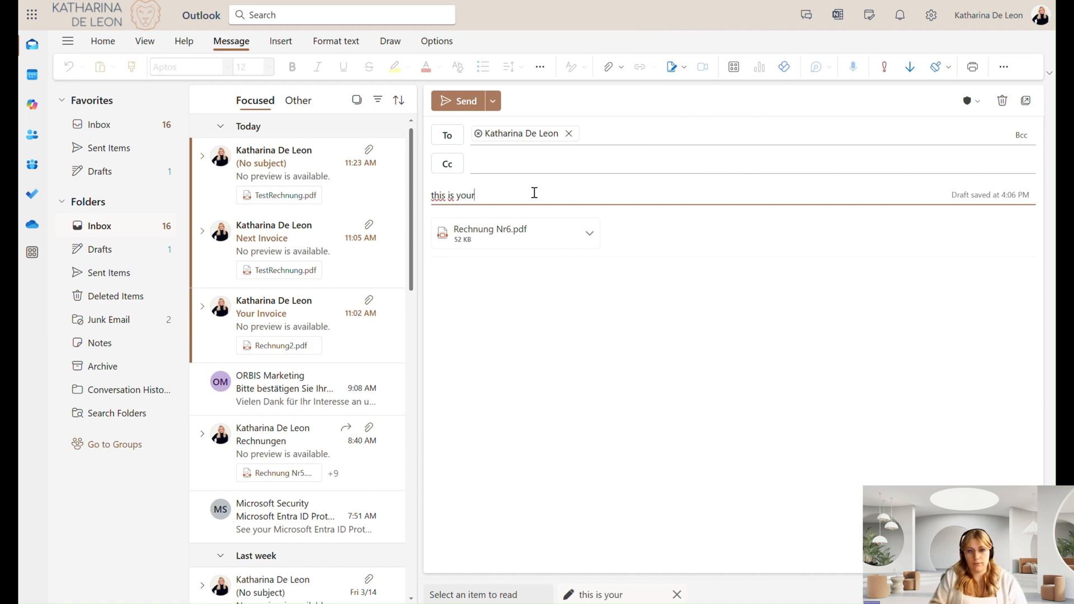
type("invoice")
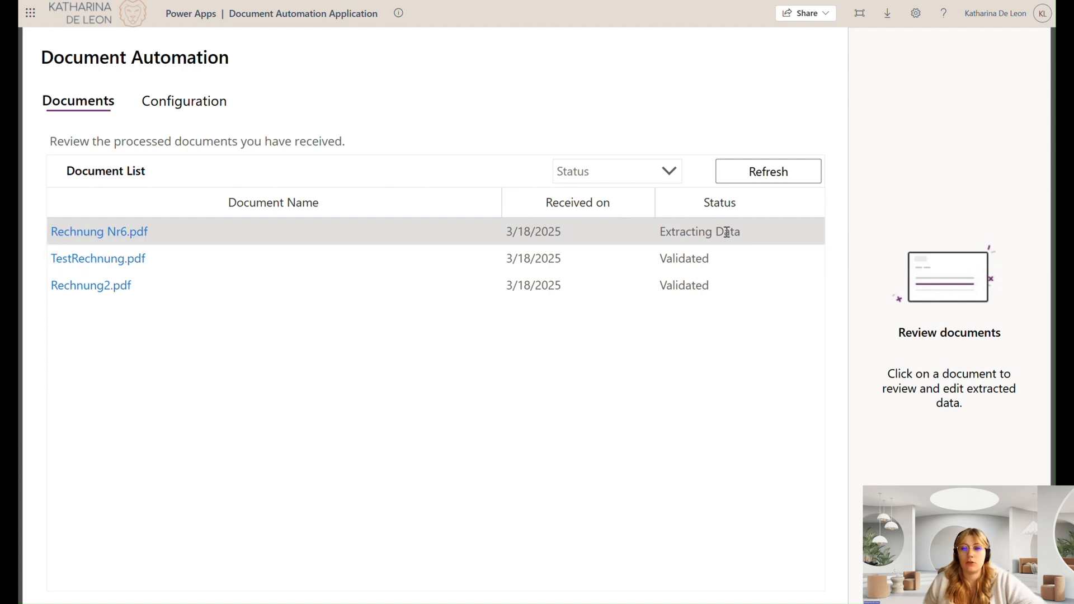
mouse_move(743, 230)
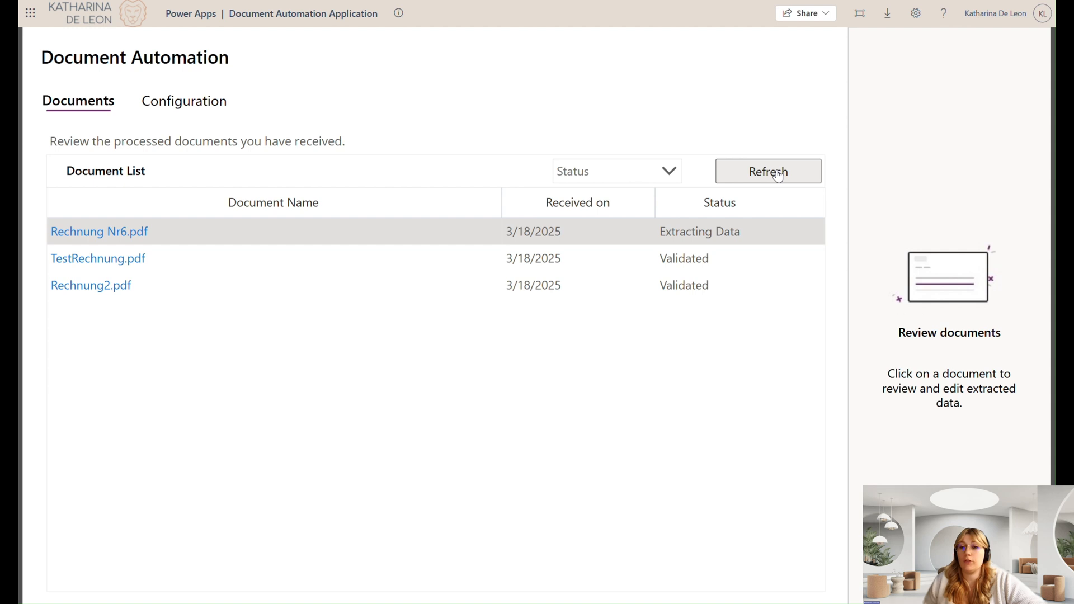
mouse_move(763, 193)
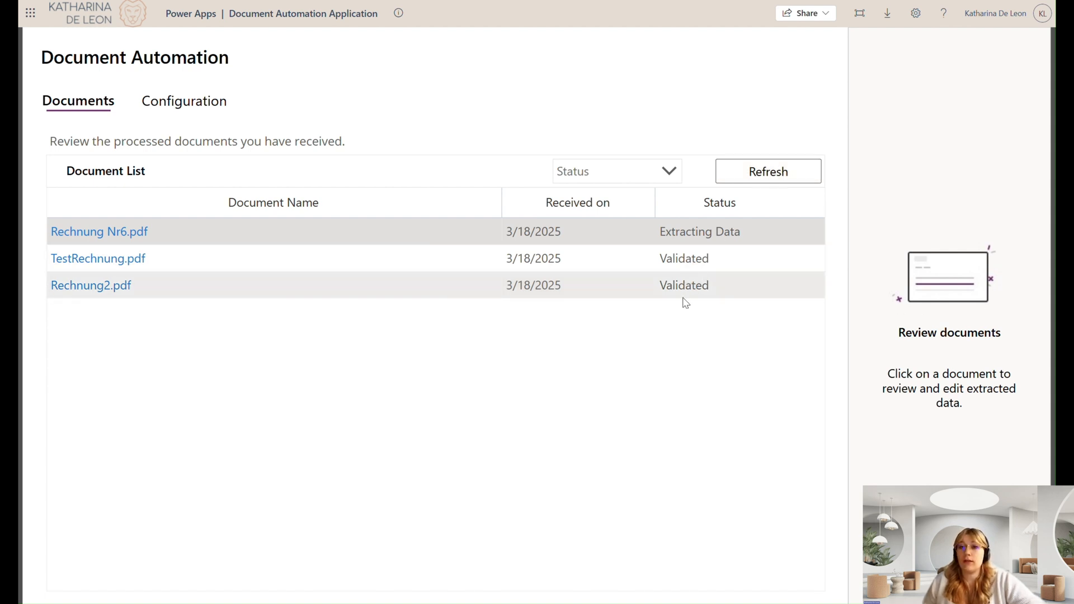
mouse_move(718, 215)
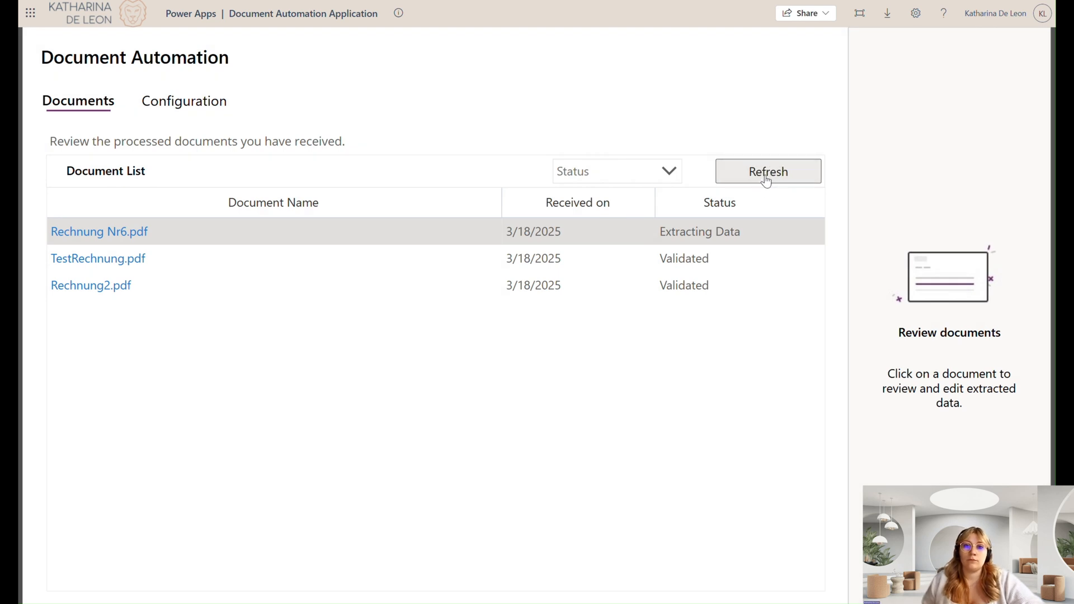
mouse_move(762, 190)
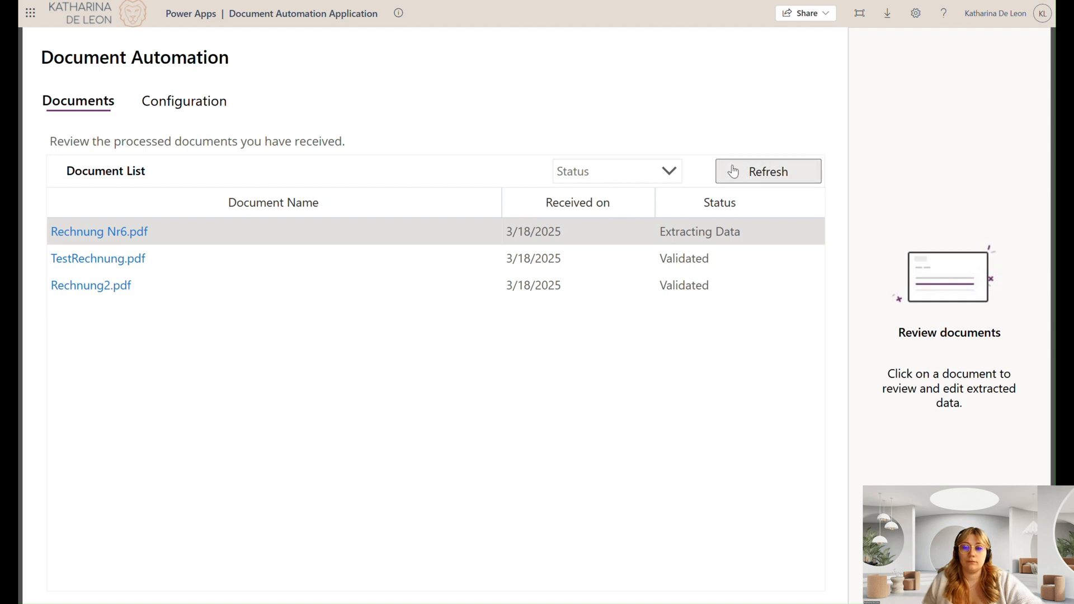
mouse_move(449, 338)
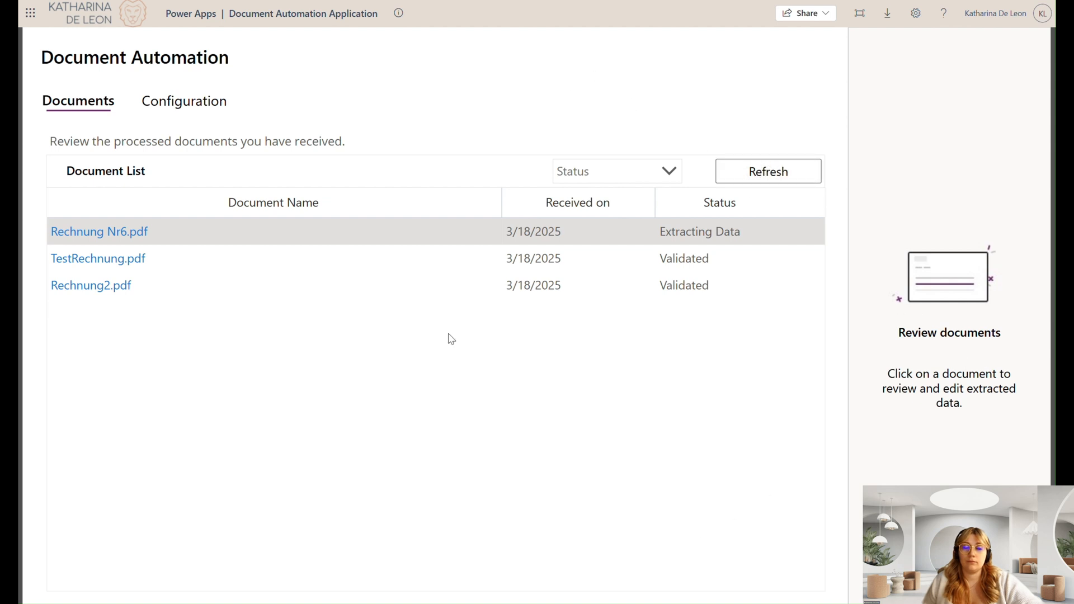
mouse_move(518, 136)
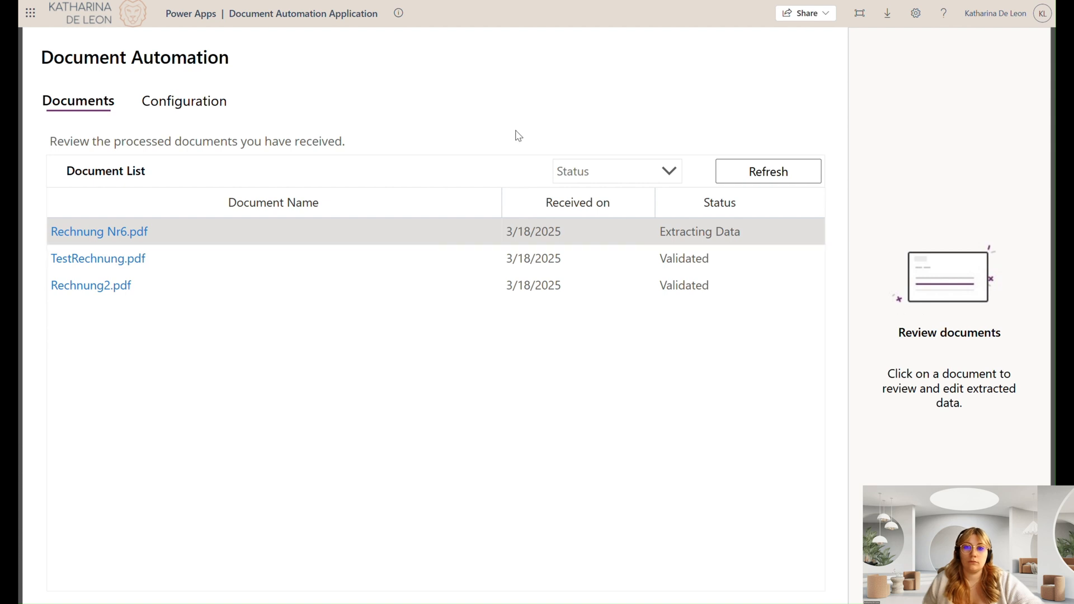
Step: Refresh the Document List until Rechnung Nr6.pdf shows Validated
left_click(768, 171)
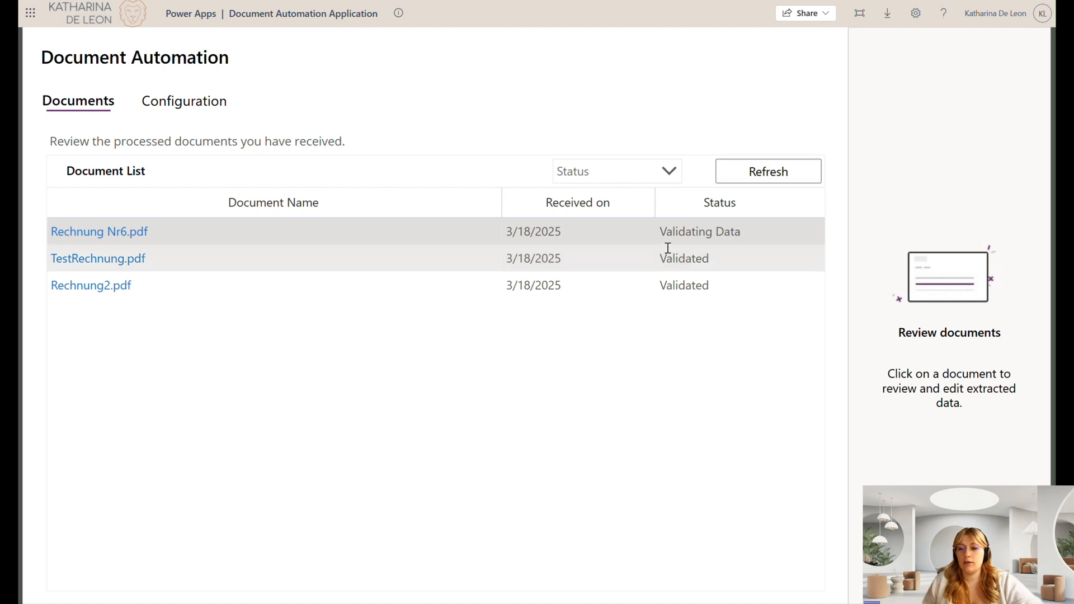
mouse_move(737, 234)
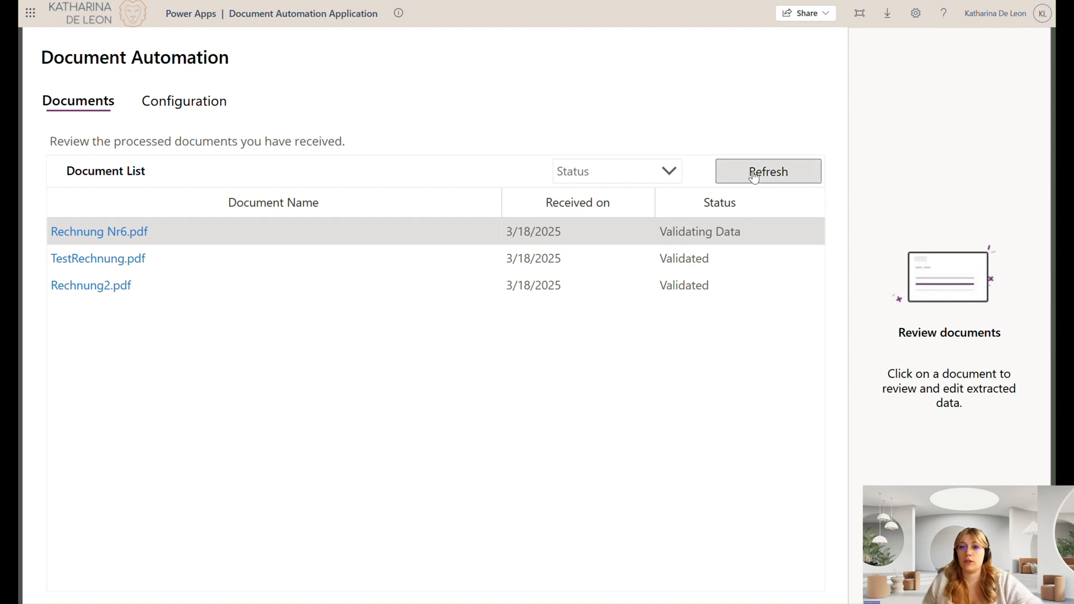
left_click(768, 171)
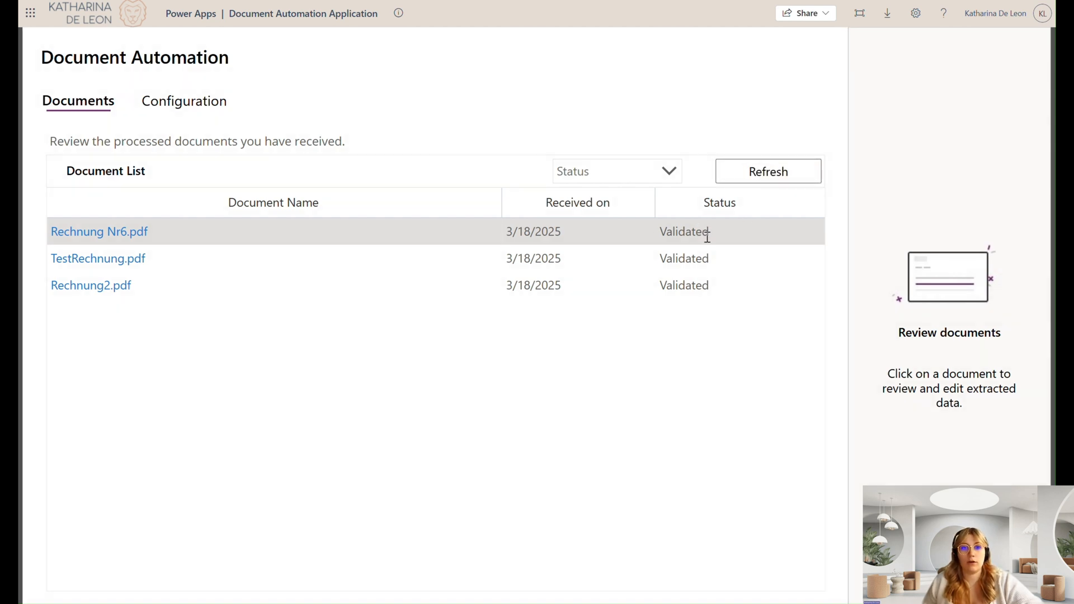
mouse_move(407, 205)
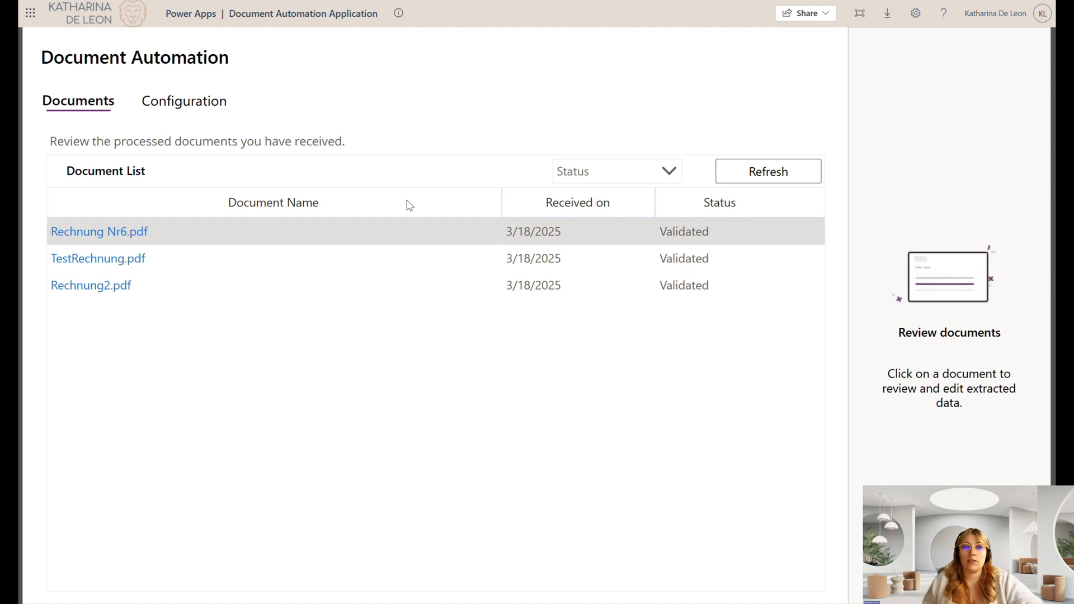
Step: Open Rechnung Nr6.pdf and inspect its extracted fields, including Schulungspreis and MwSt
left_click(99, 232)
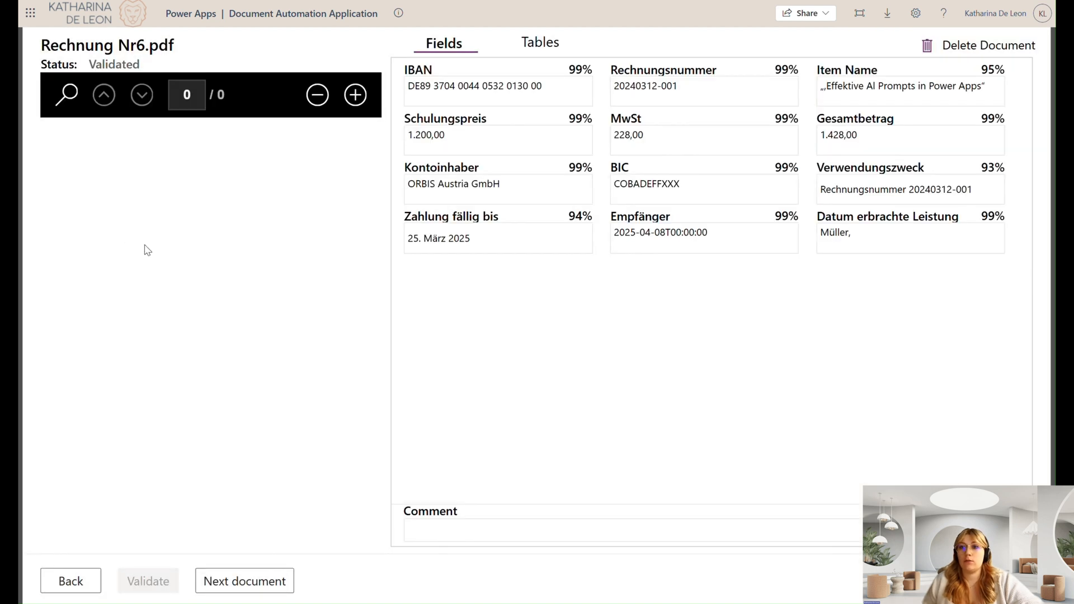
left_click(245, 596)
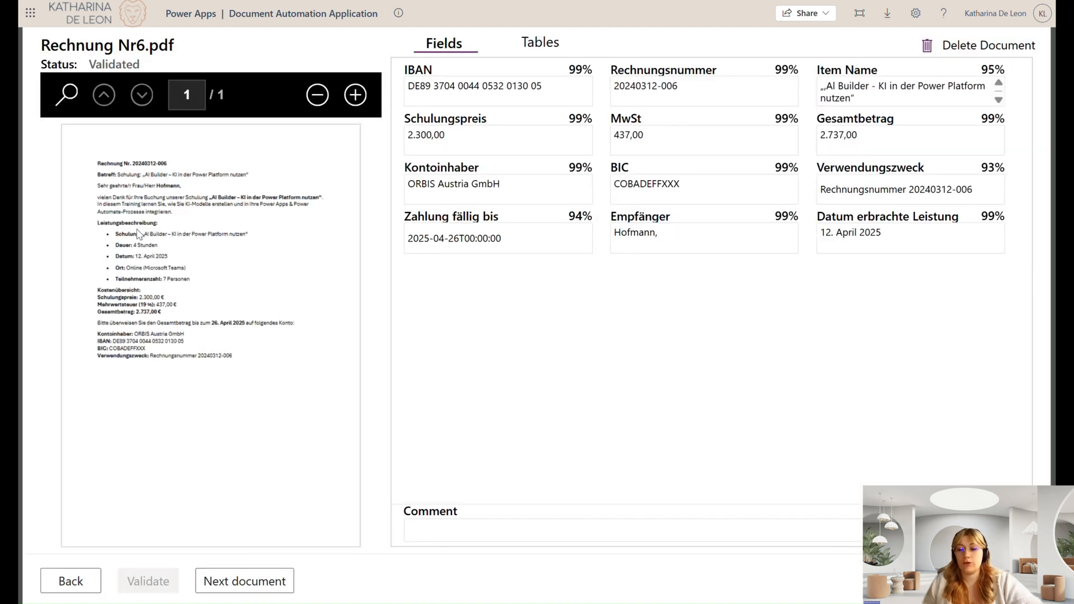
left_click(909, 241)
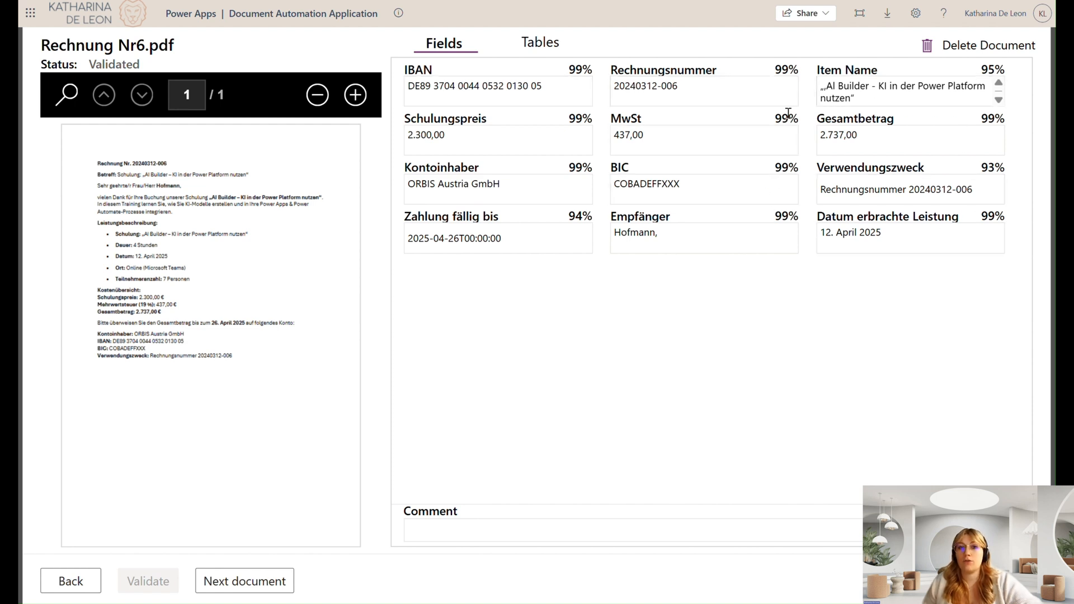
mouse_move(632, 118)
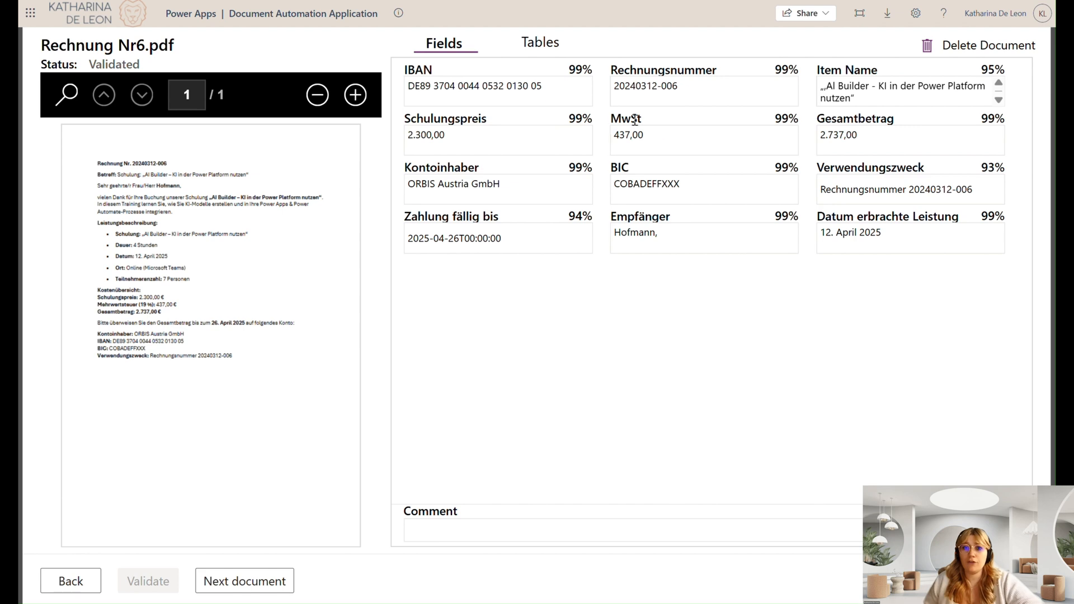
left_click(470, 139)
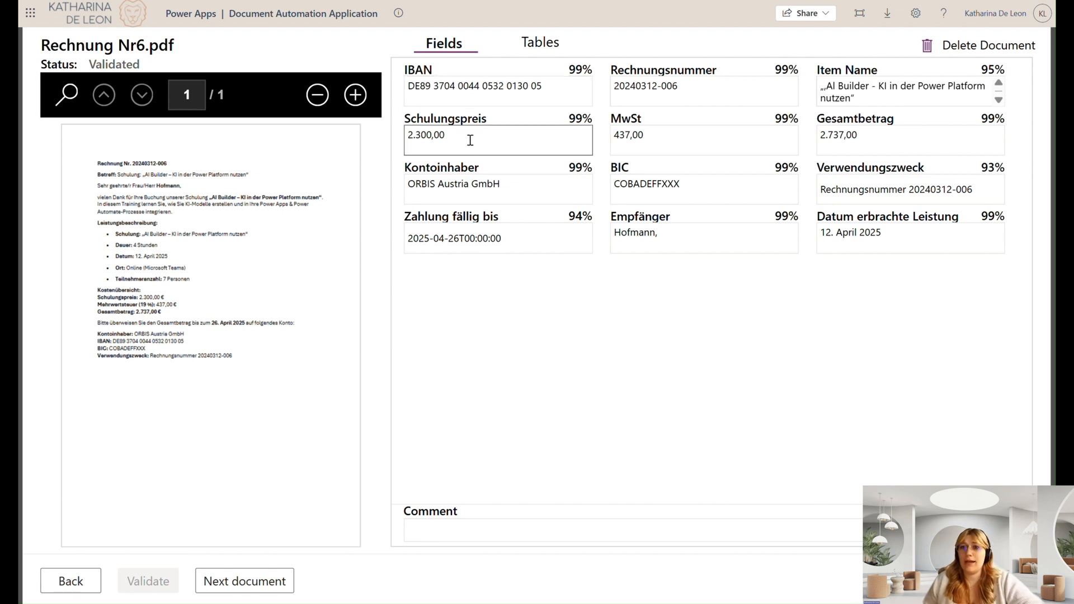
mouse_move(470, 139)
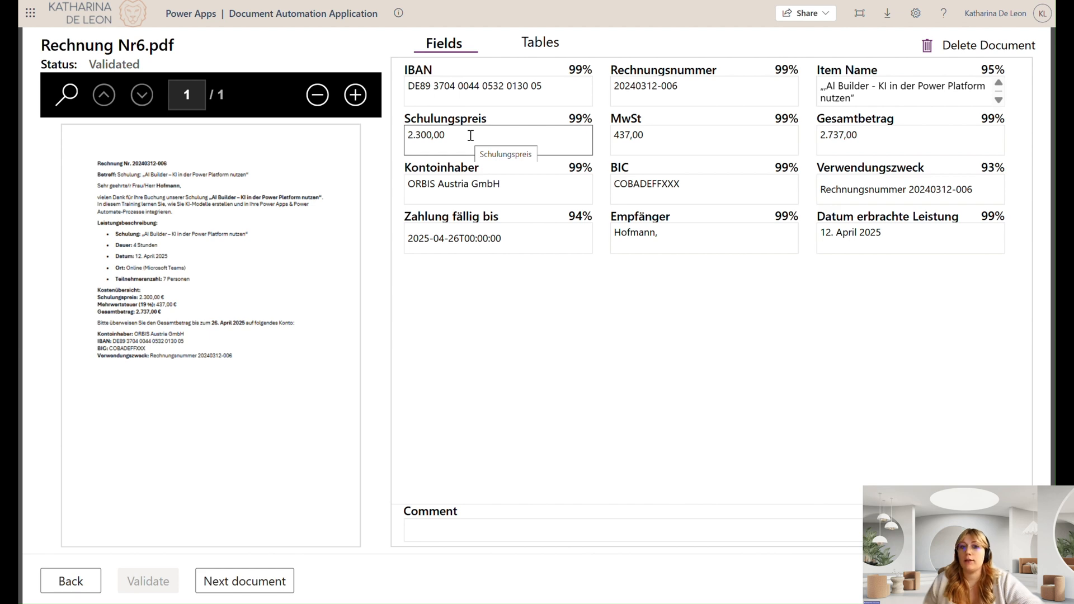
left_click(704, 140)
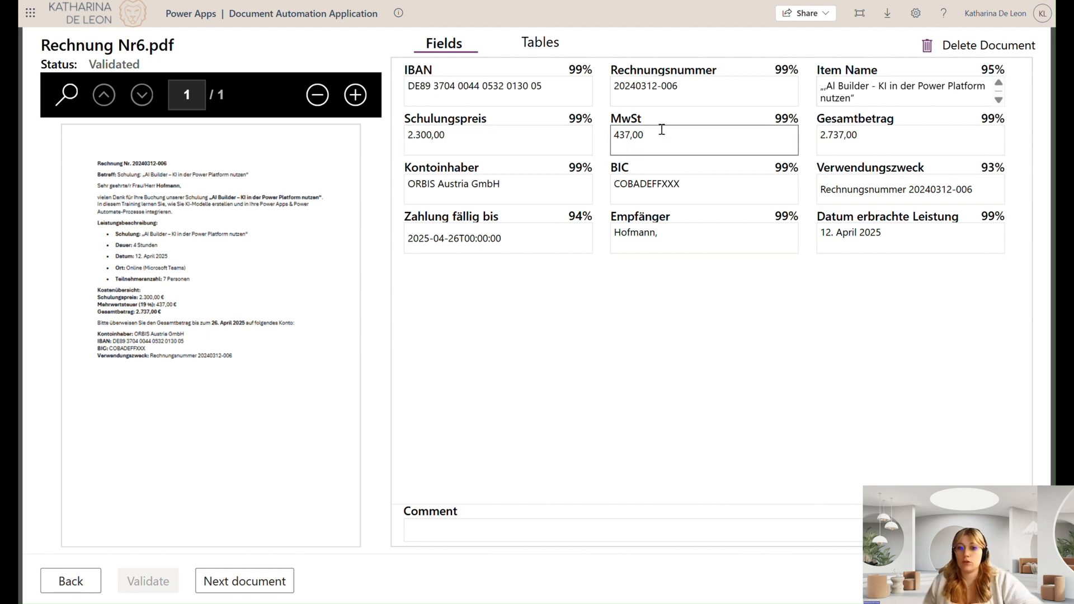
Step: Add the comment 'checked on 18th march' and move to the next document
left_click(515, 188)
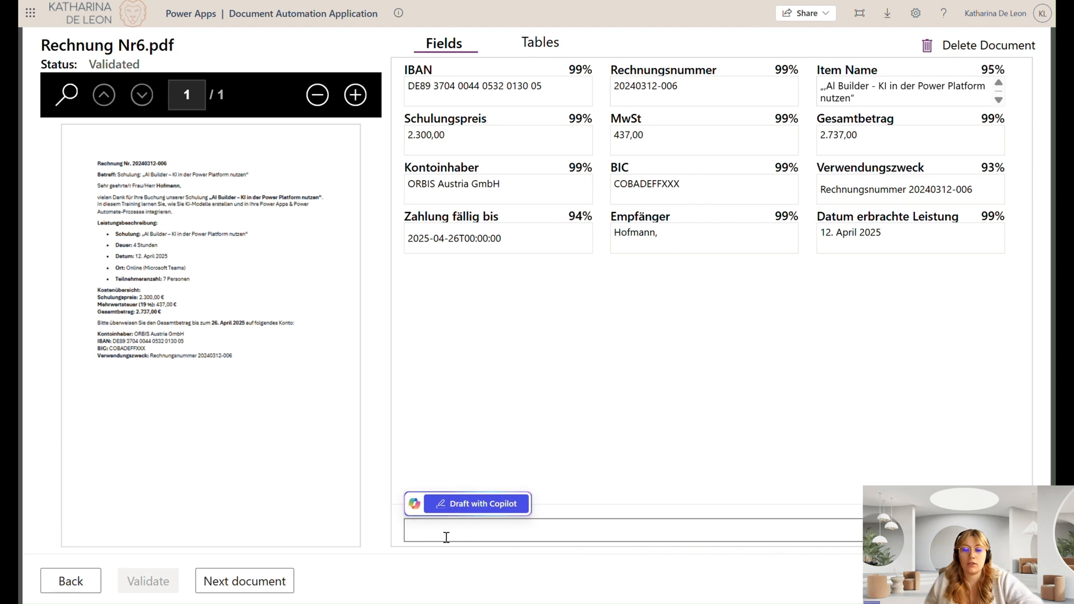
type("checked on 18th m")
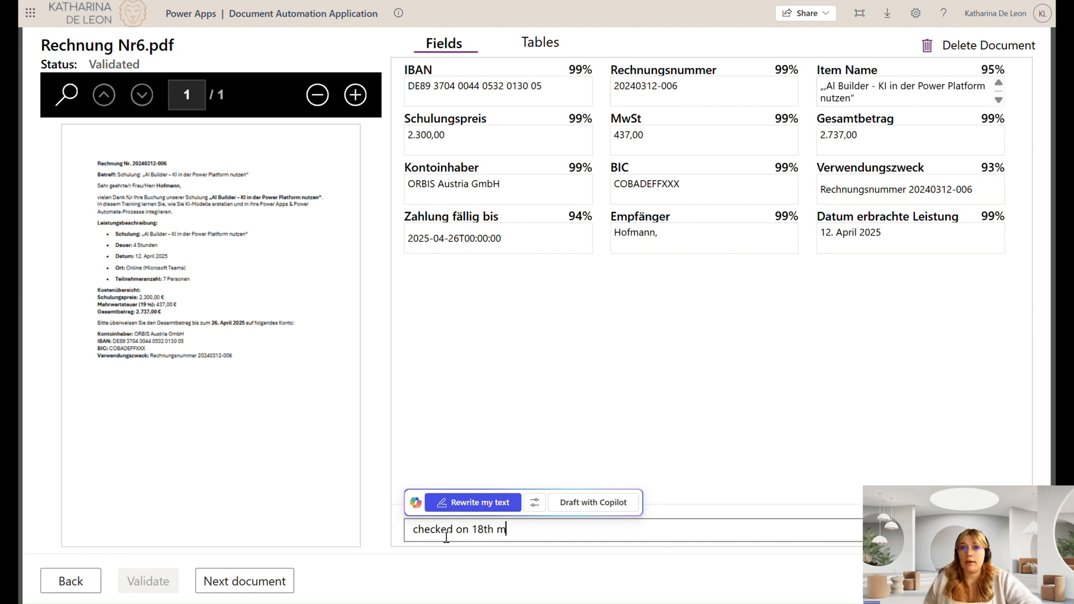
type("arch")
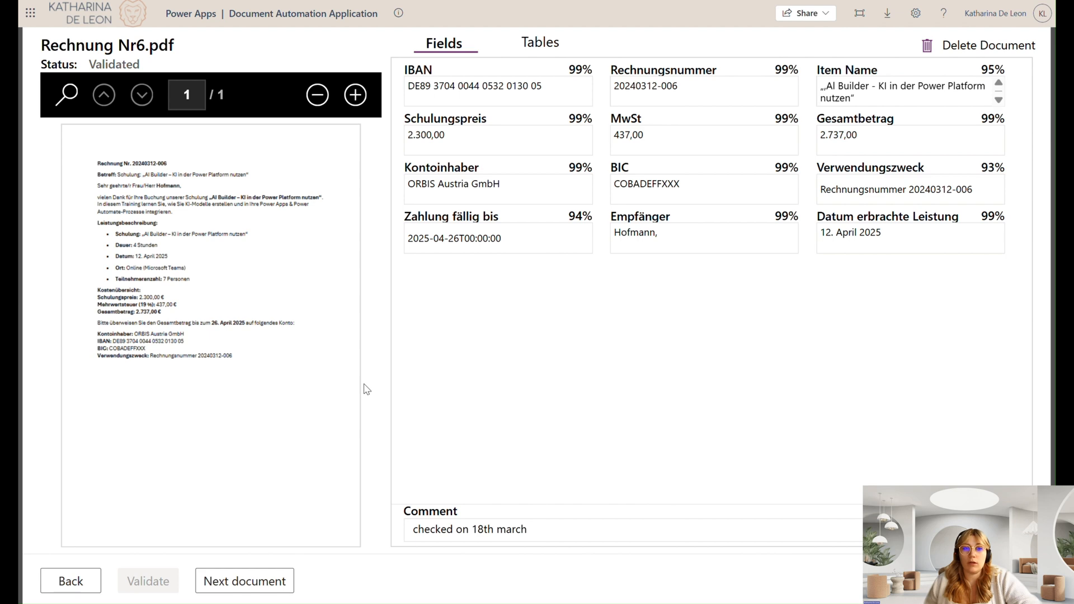
mouse_move(321, 378)
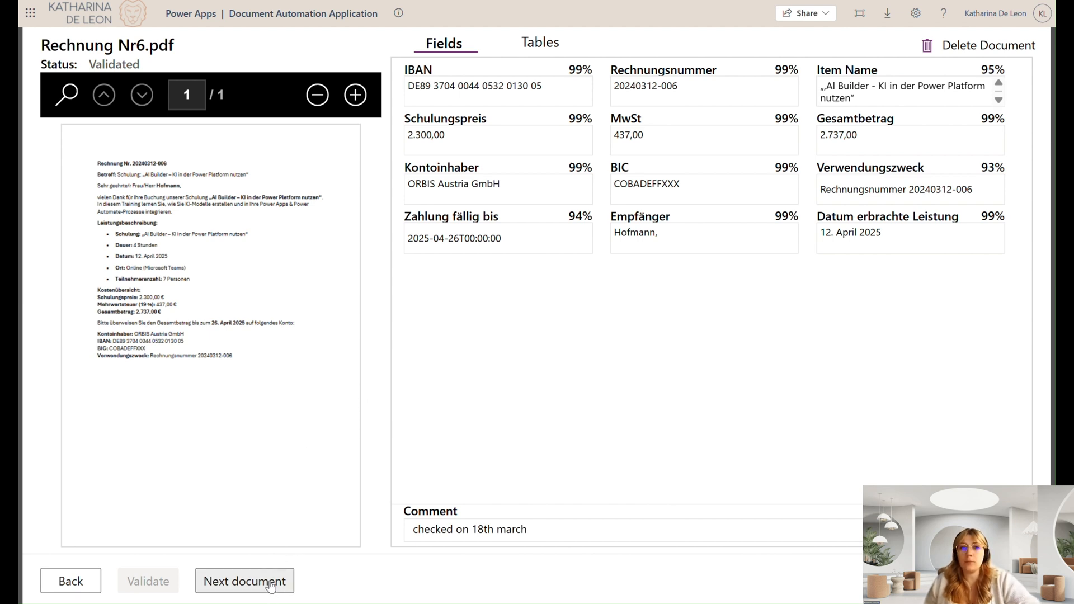
left_click(245, 581)
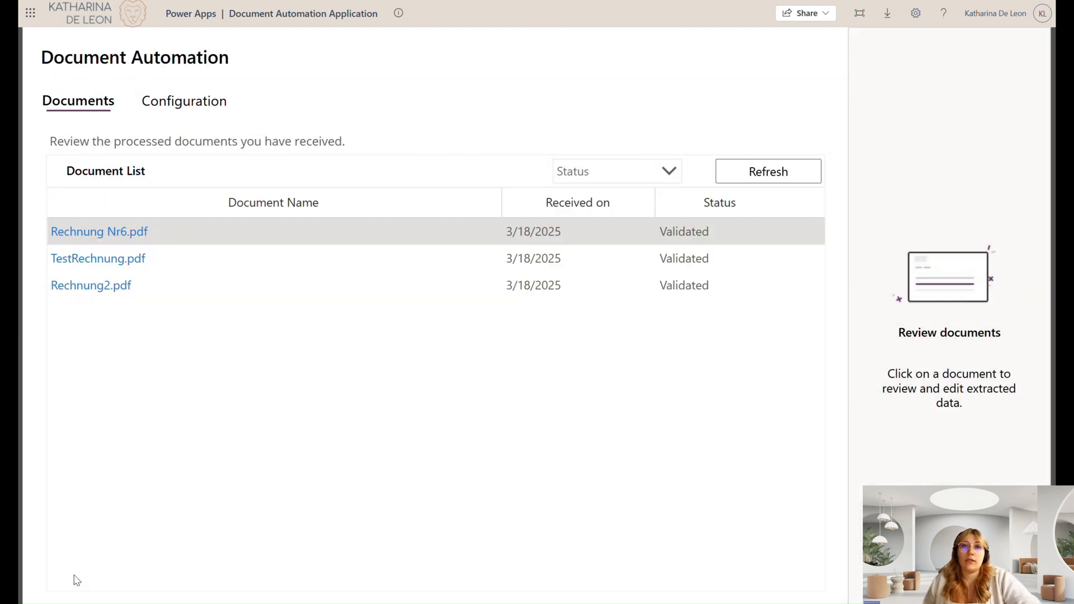
mouse_move(490, 396)
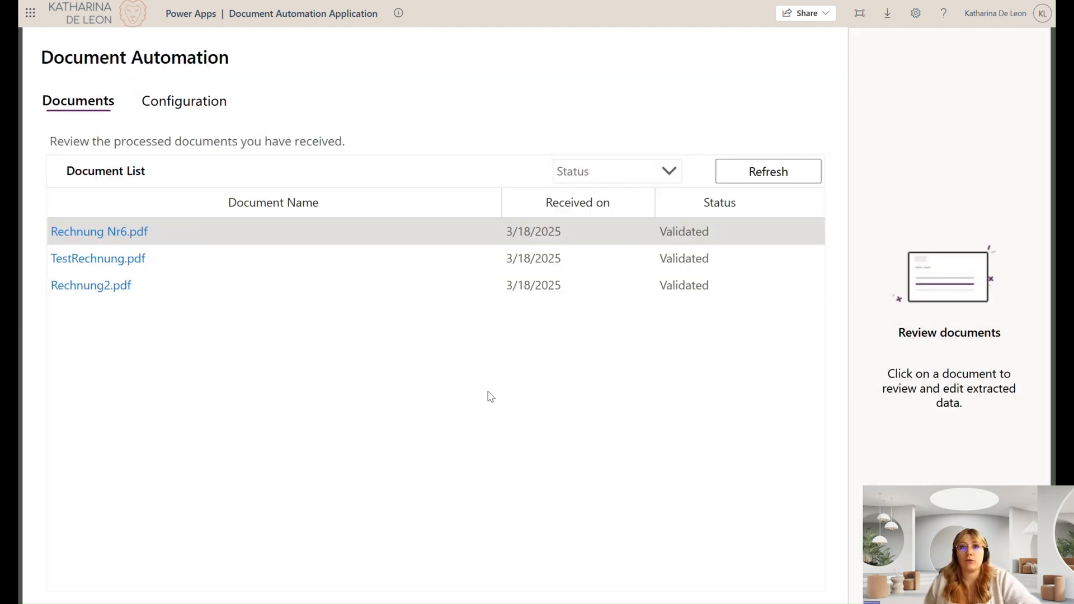
mouse_move(475, 355)
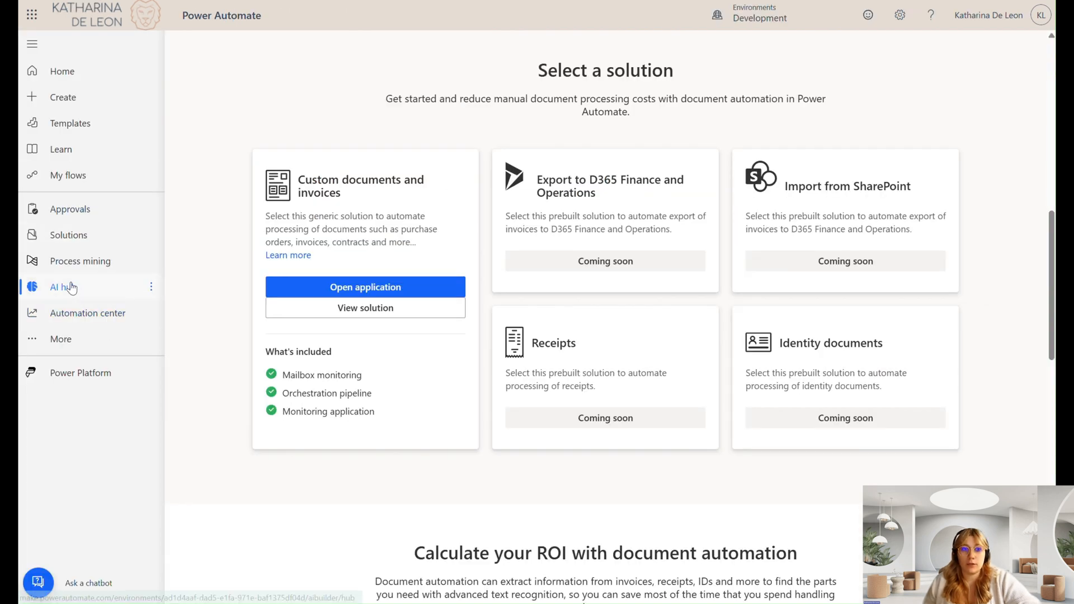
Step: Open the AI hub from the left navigation to reach My models
left_click(63, 287)
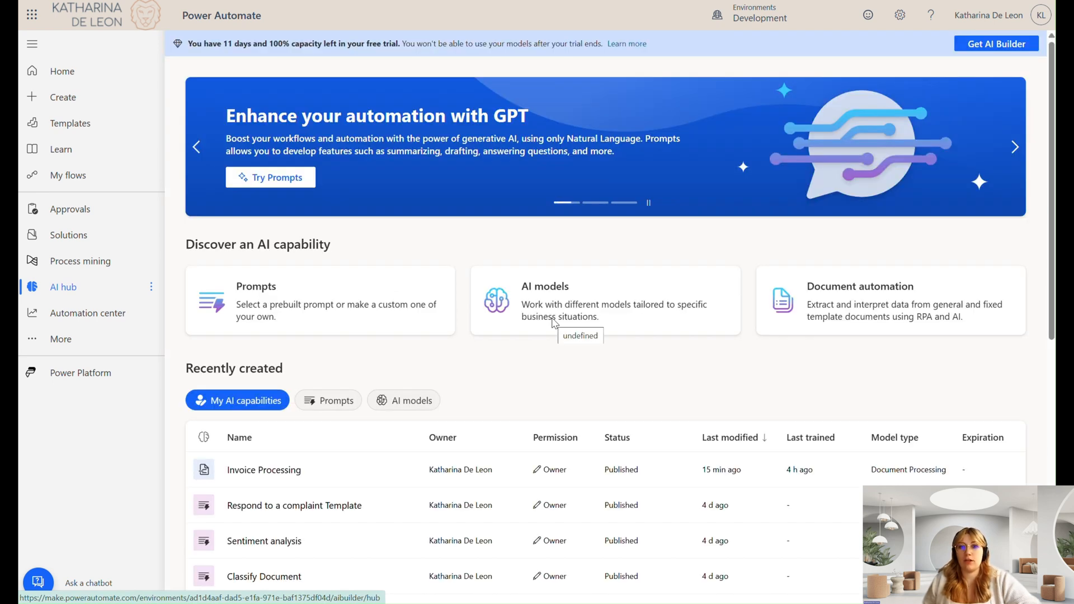
mouse_move(555, 385)
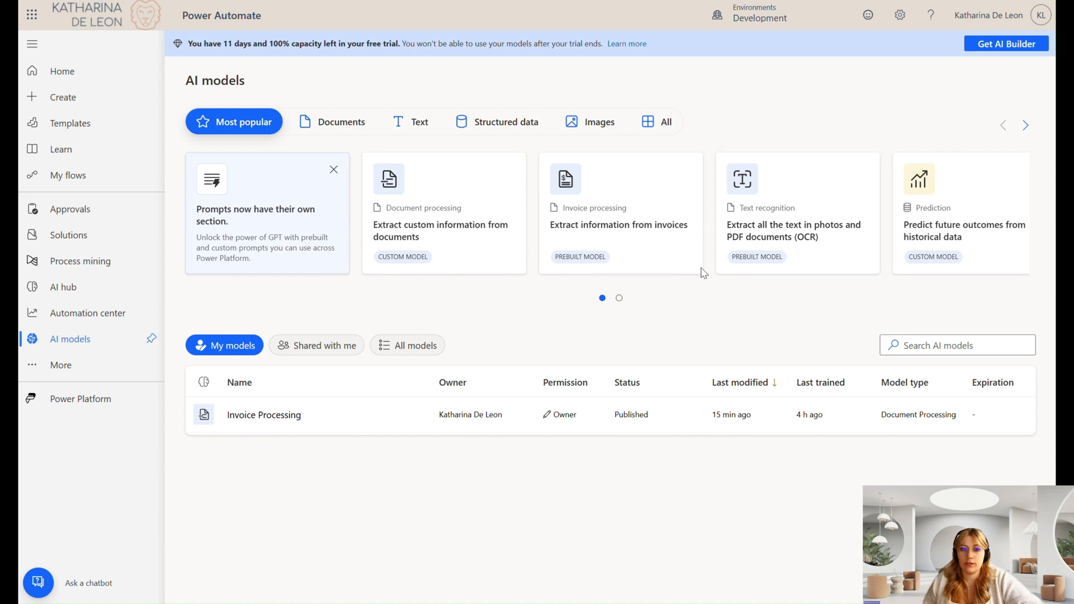
mouse_move(262, 419)
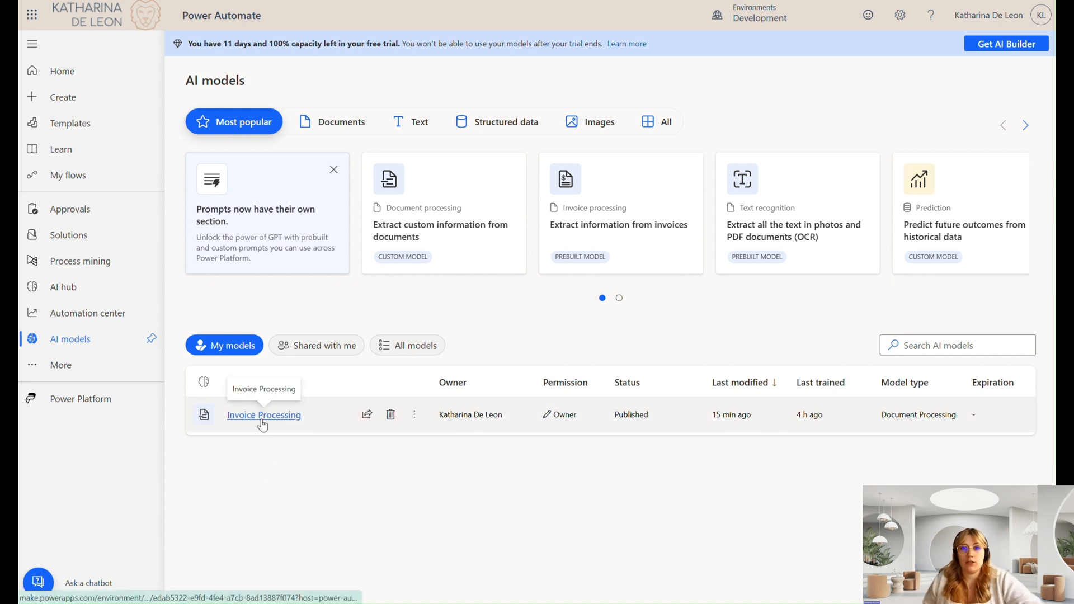
Step: Open the Invoice Processing model's details page and scroll to its 95% accuracy and fields
left_click(263, 415)
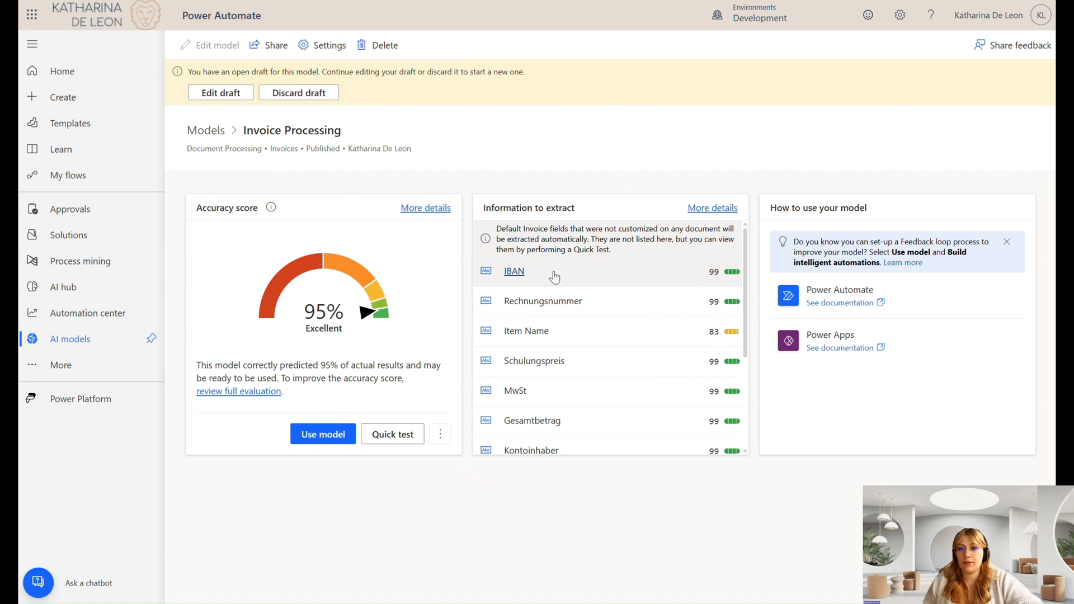
mouse_move(570, 302)
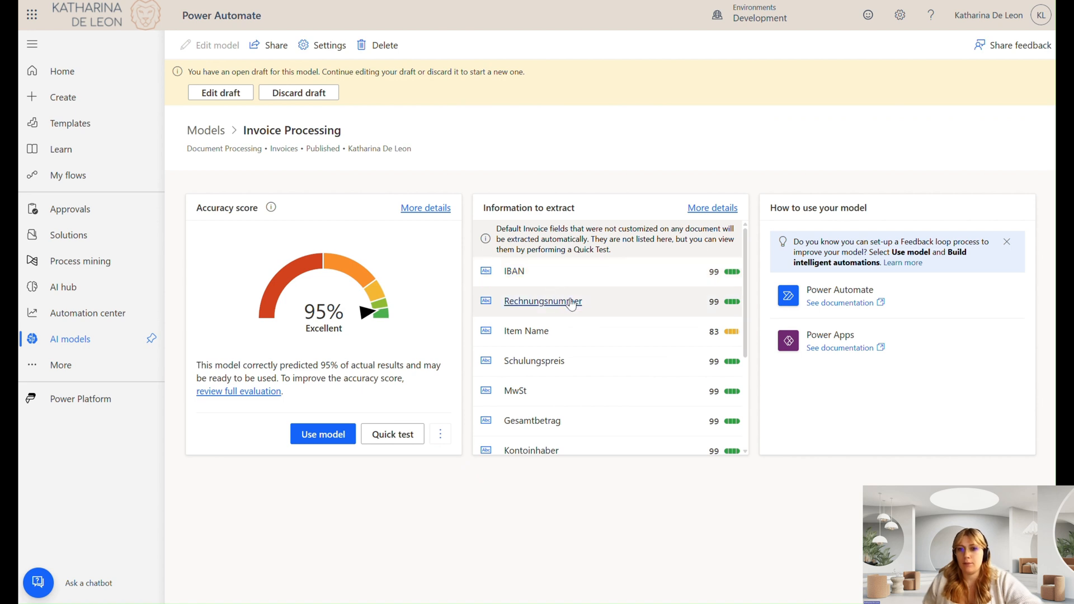
mouse_move(589, 412)
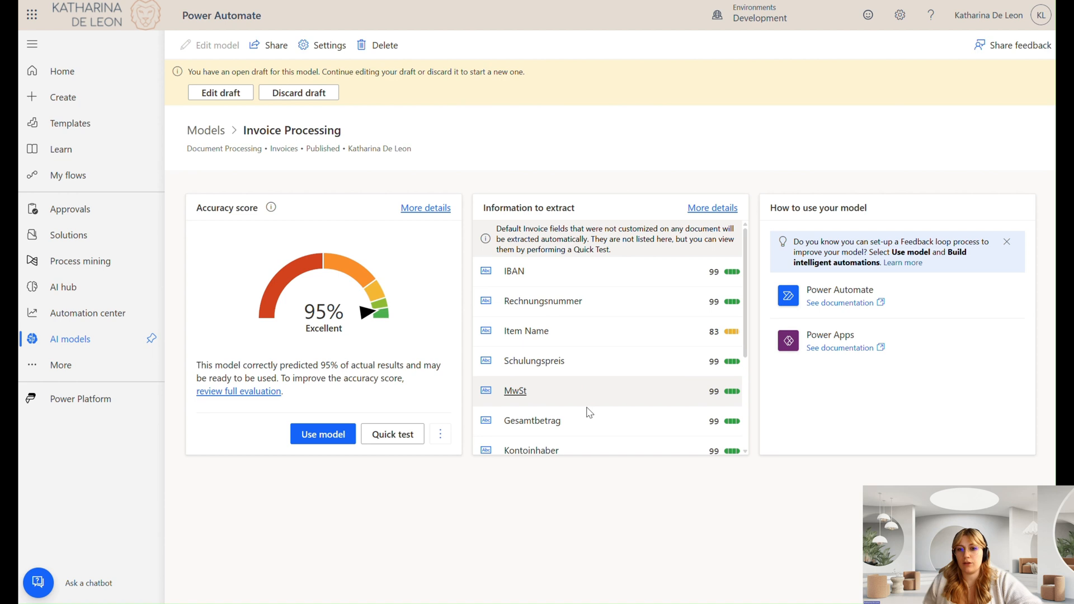
scroll("down", 3)
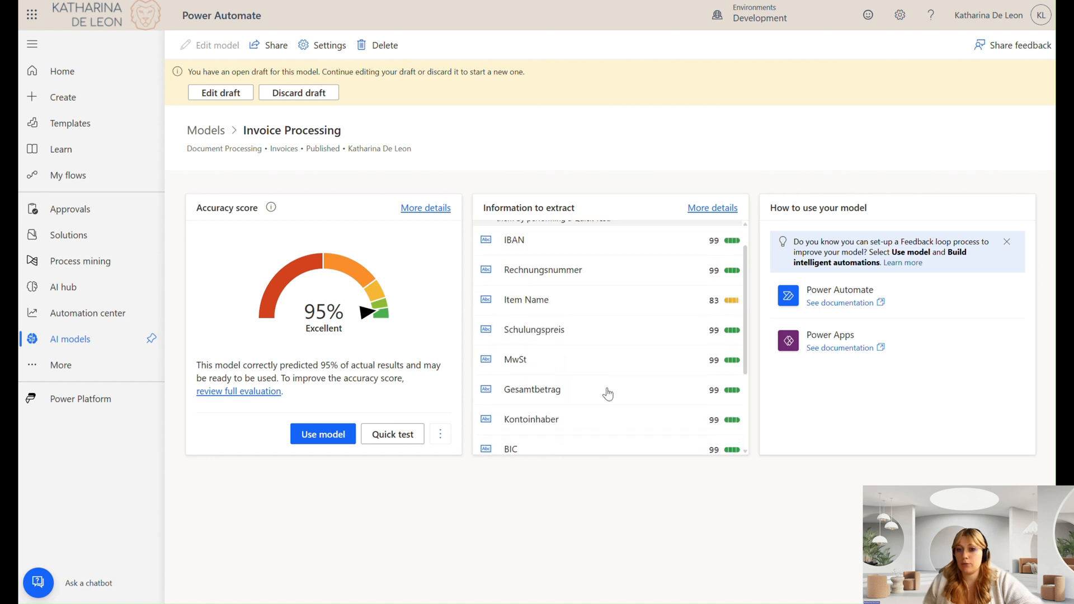
mouse_move(374, 451)
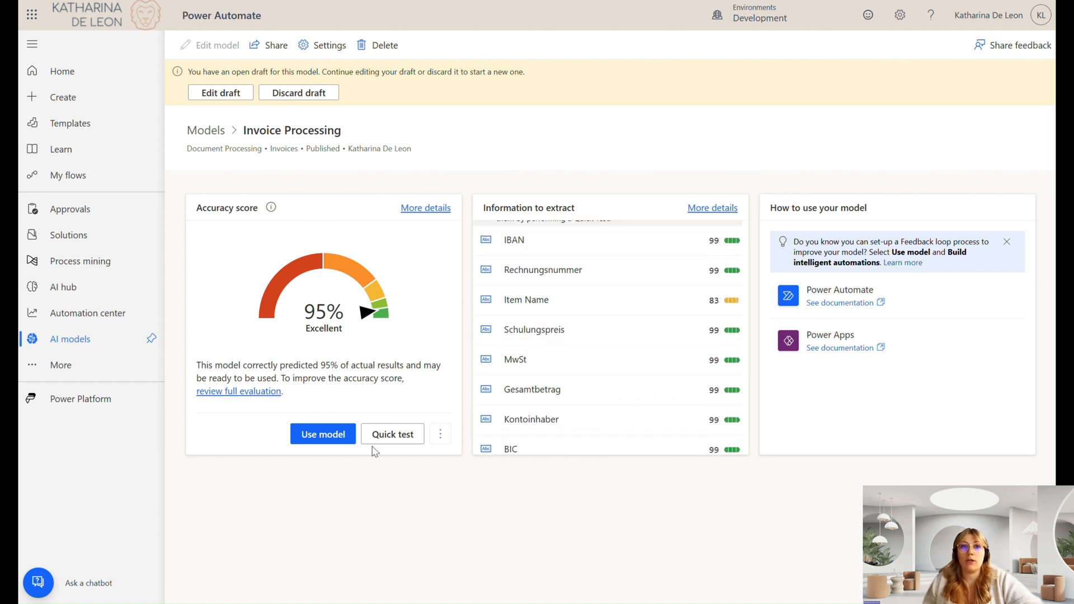
left_click(392, 434)
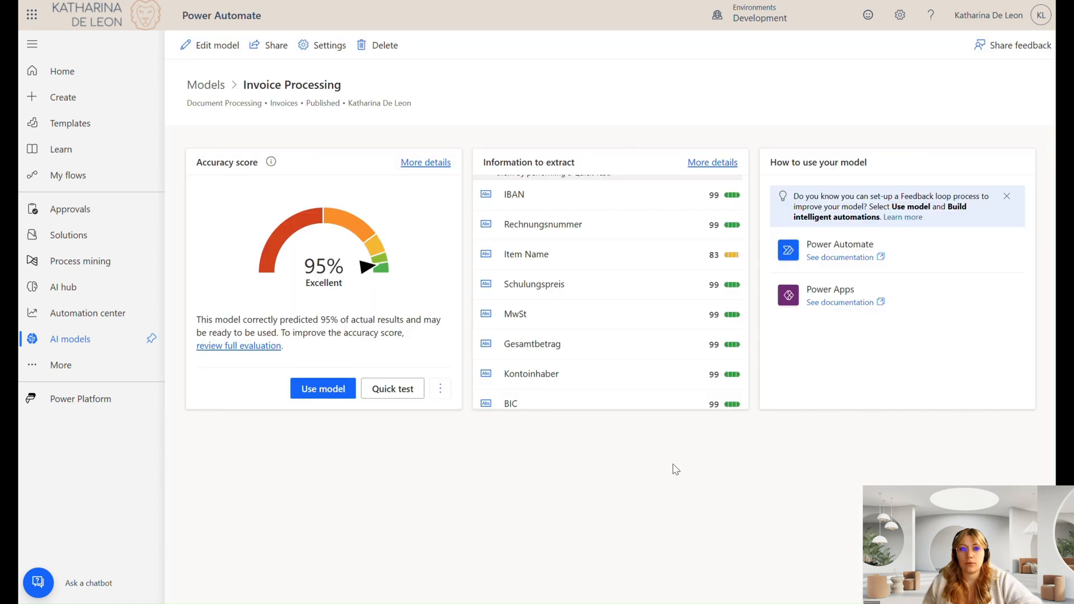
mouse_move(197, 54)
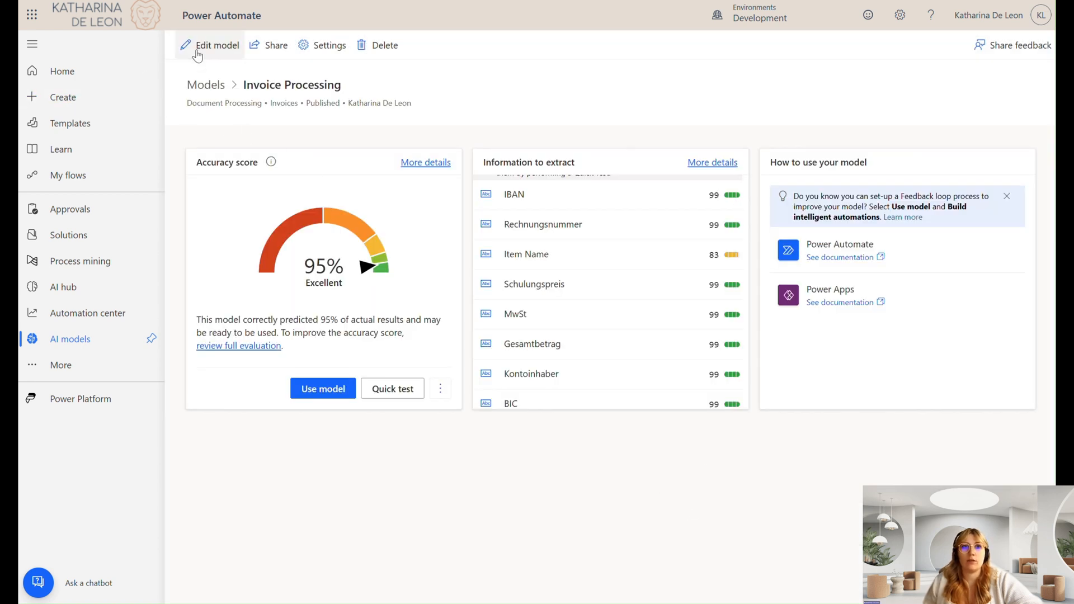
Step: Choose Edit model on the Invoice Processing details toolbar
left_click(217, 45)
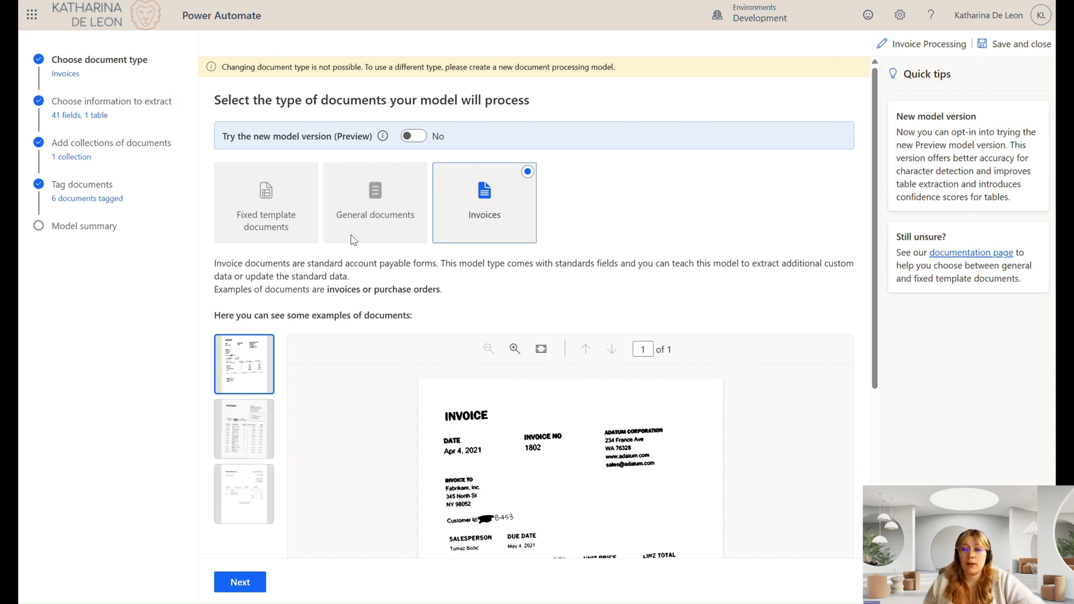
mouse_move(296, 206)
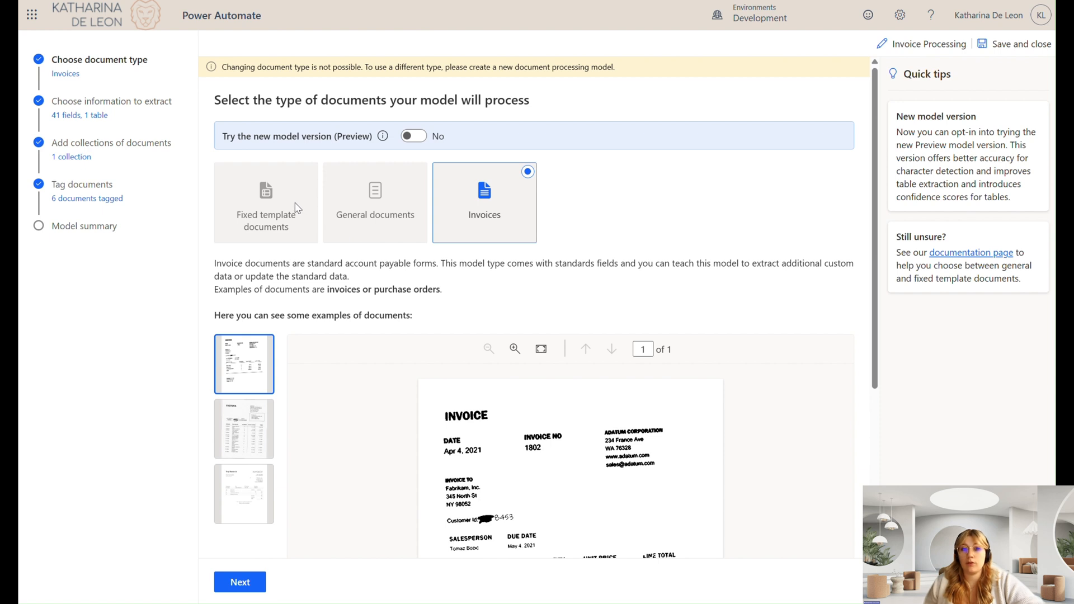
mouse_move(395, 231)
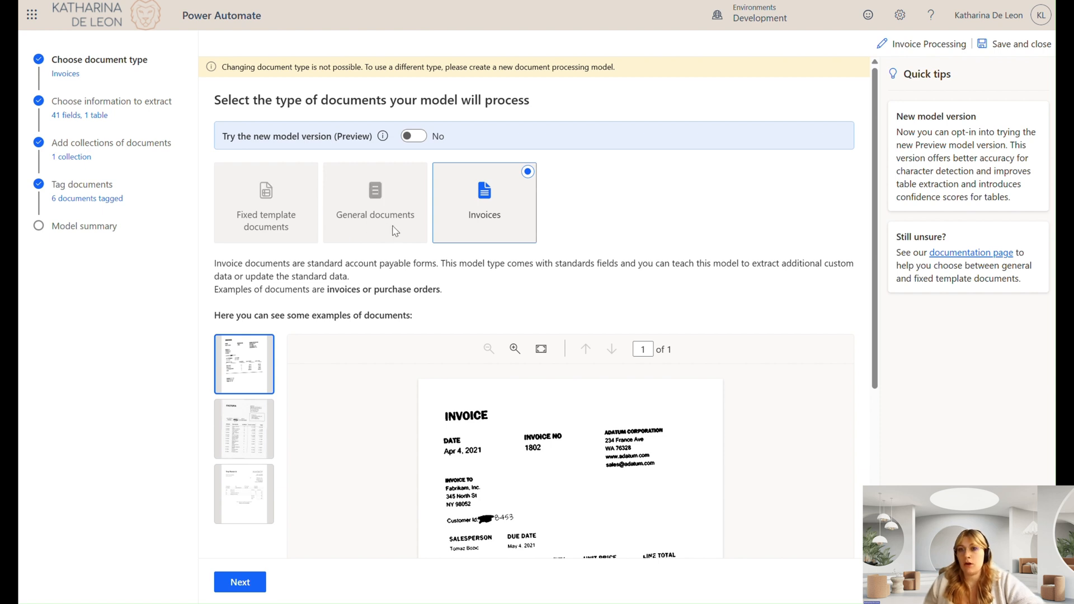
mouse_move(487, 248)
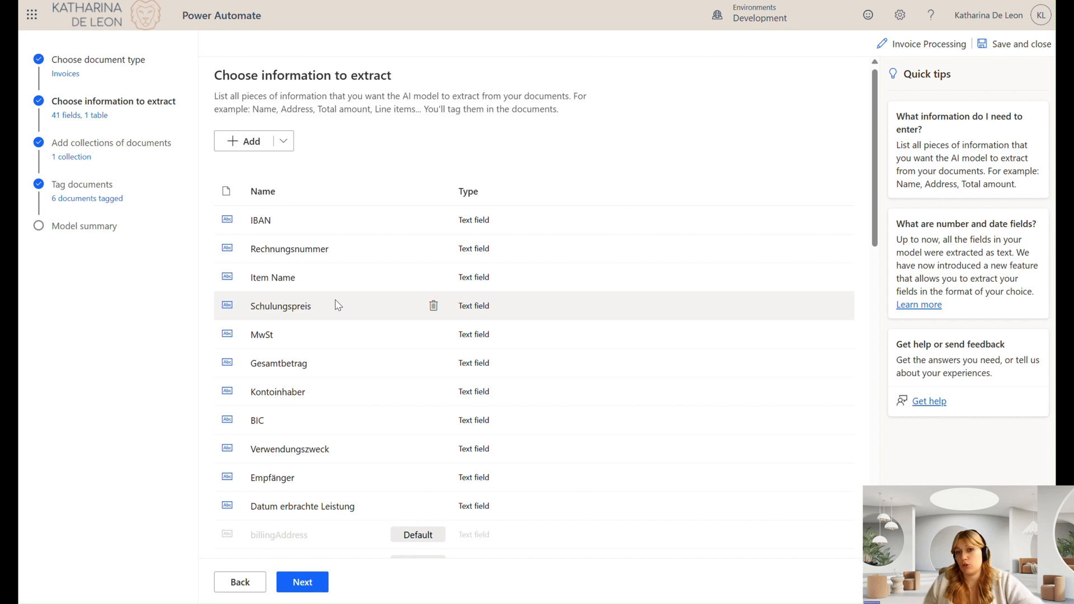
Step: Scroll through the 41 extraction fields and table, then back to the custom German fields
scroll("down", 3)
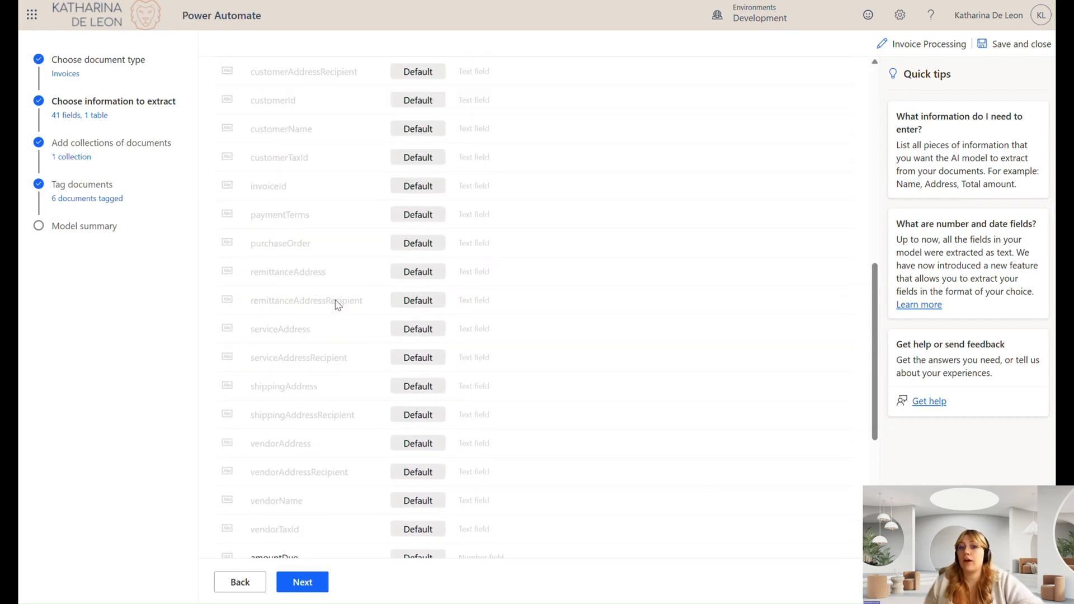
scroll("down", 3)
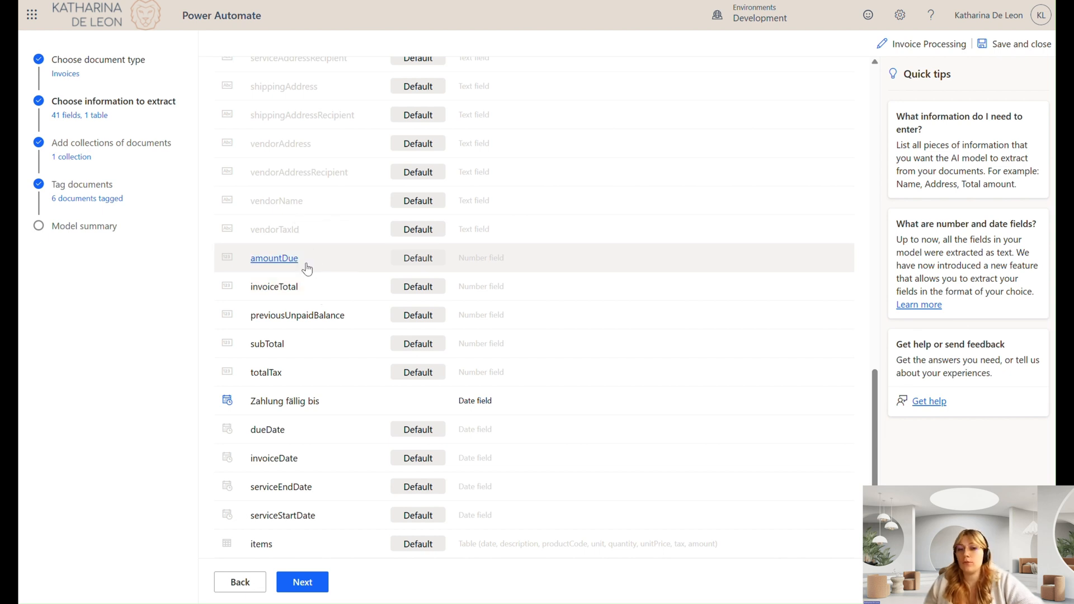
mouse_move(324, 356)
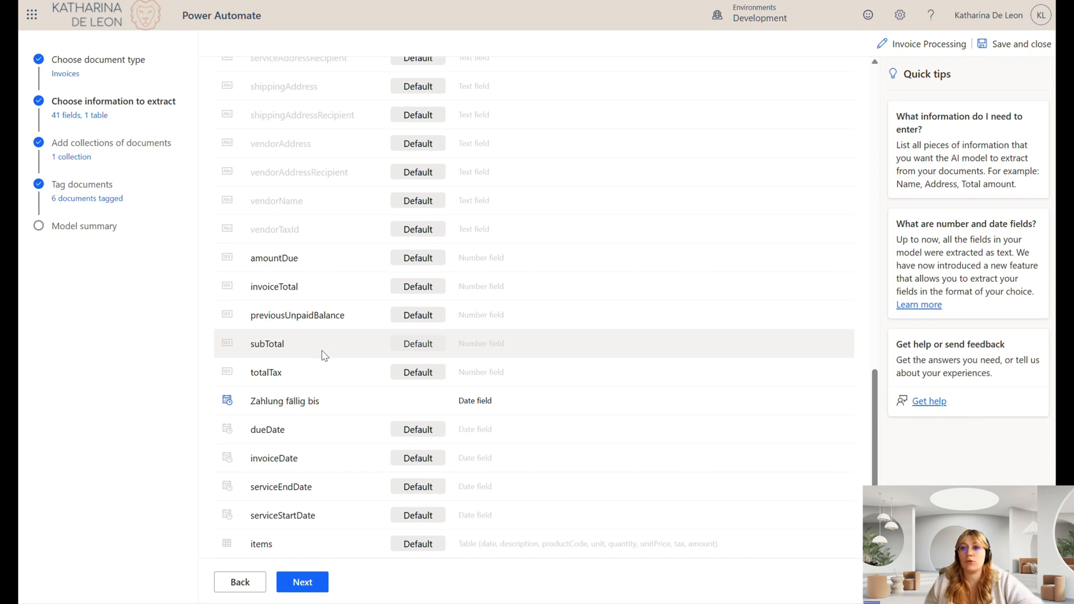
mouse_move(296, 441)
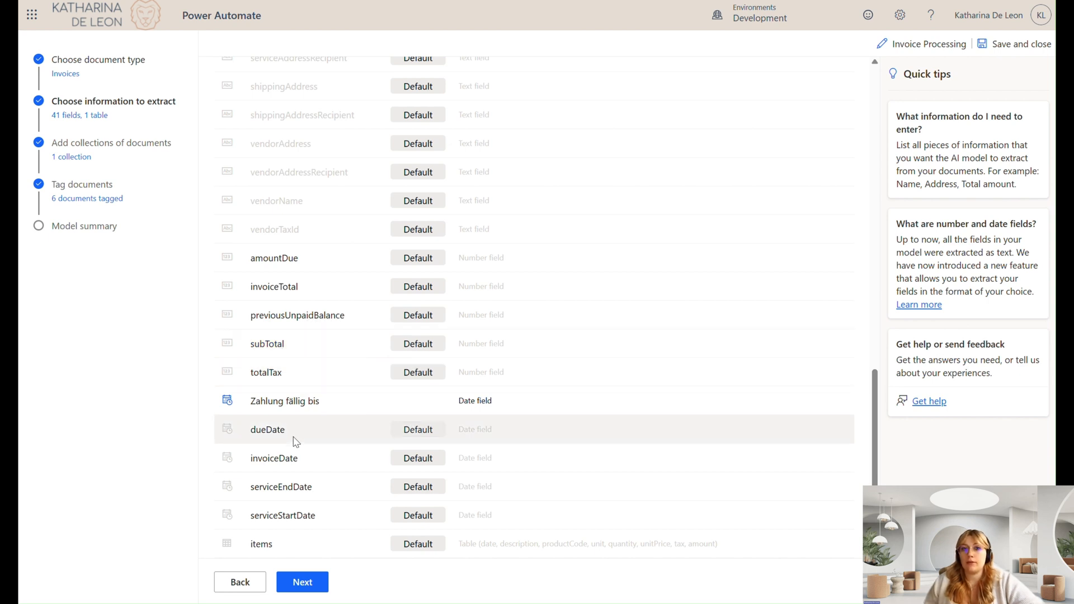
scroll("up", 3)
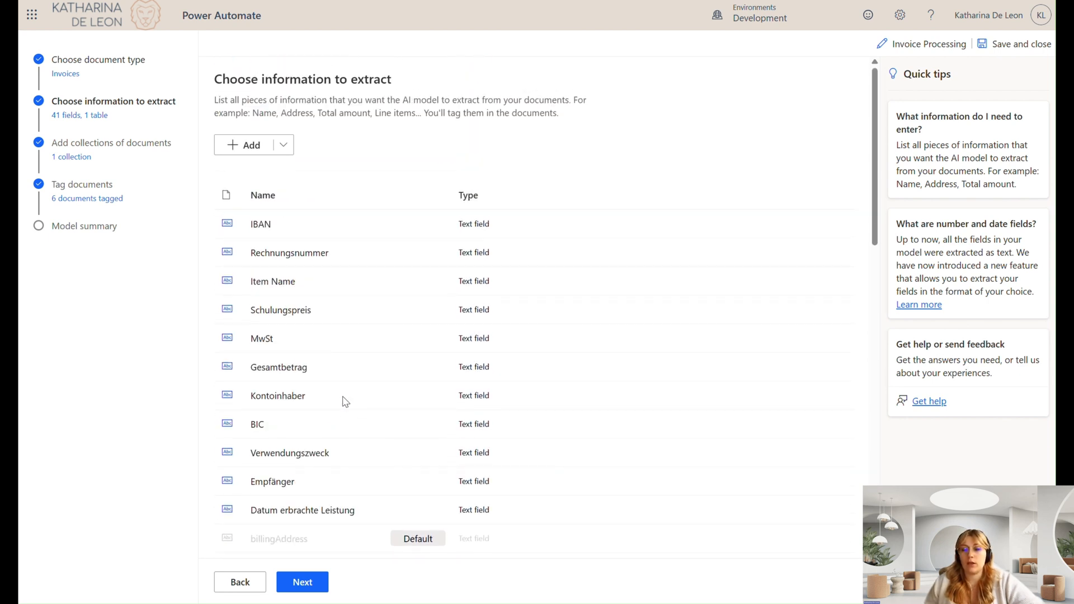
Step: Advance to document collections and view Collection 1's six invoice PDFs
left_click(302, 581)
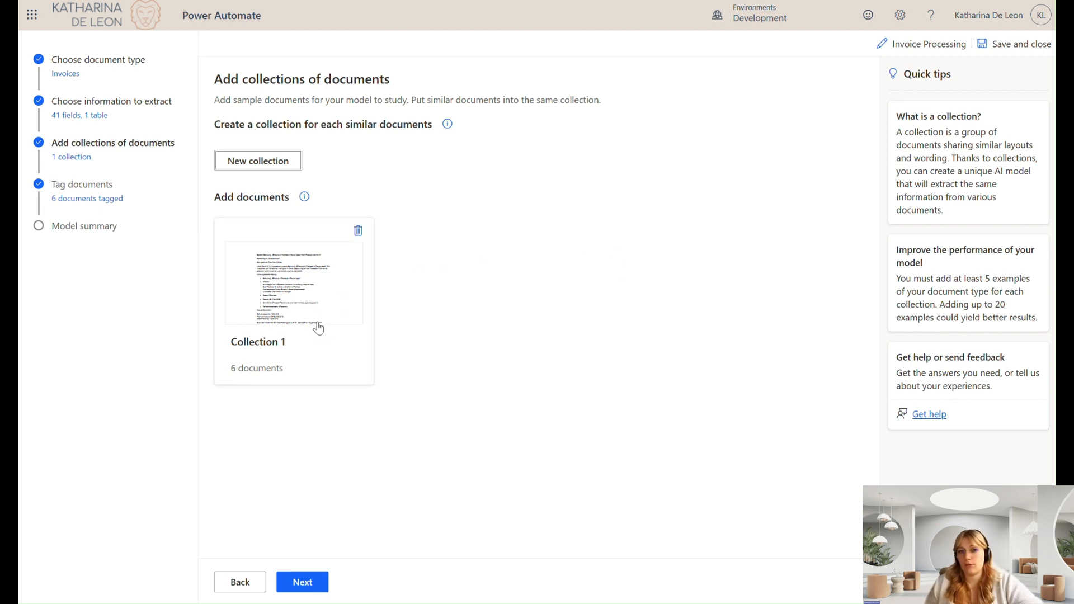
left_click(293, 291)
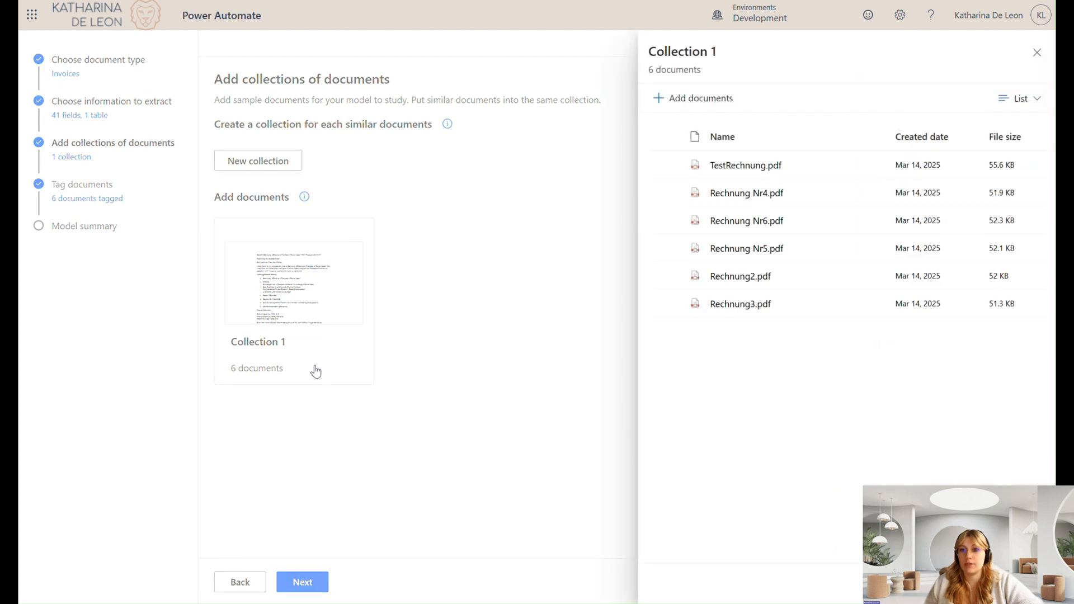
mouse_move(773, 193)
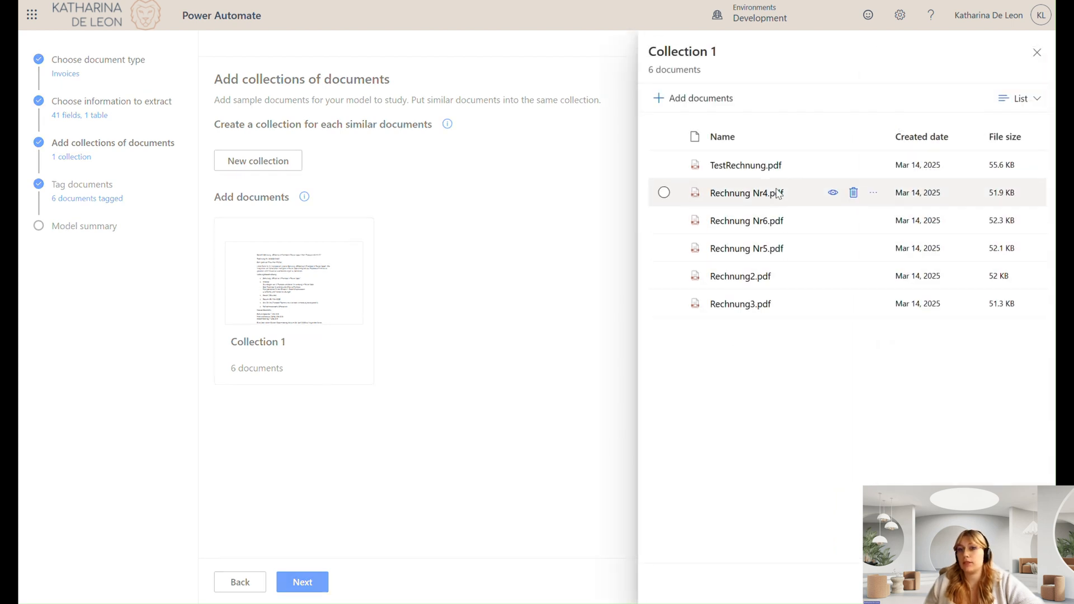
mouse_move(771, 214)
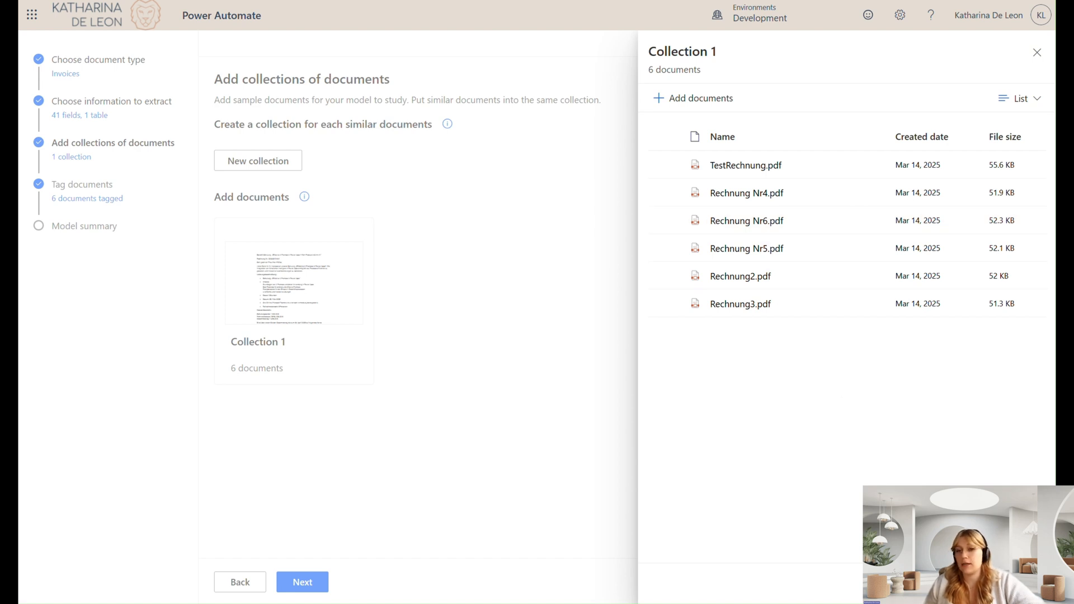
mouse_move(901, 478)
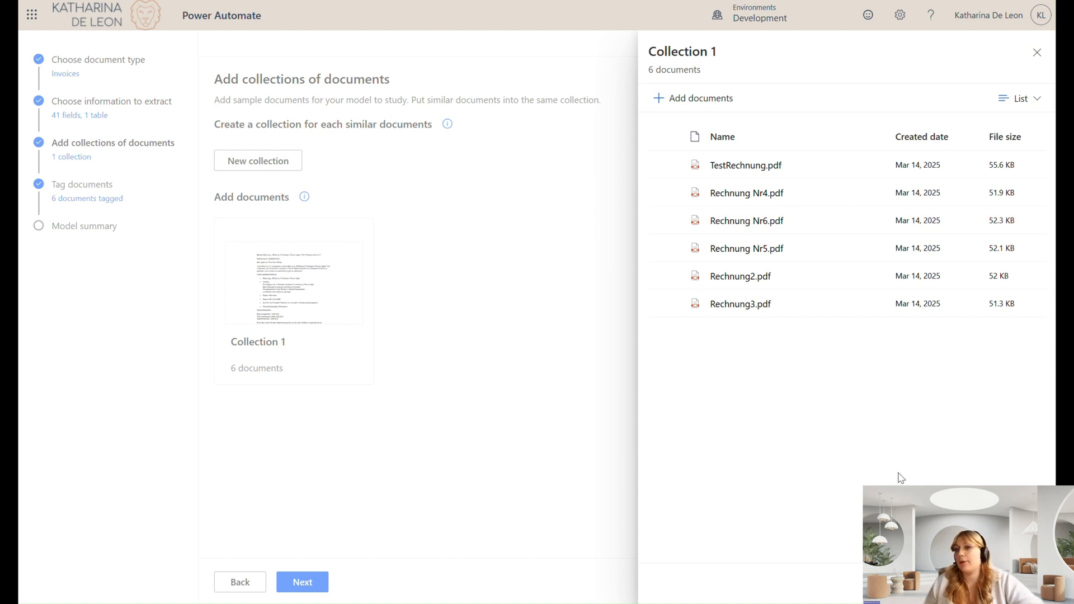
mouse_move(920, 441)
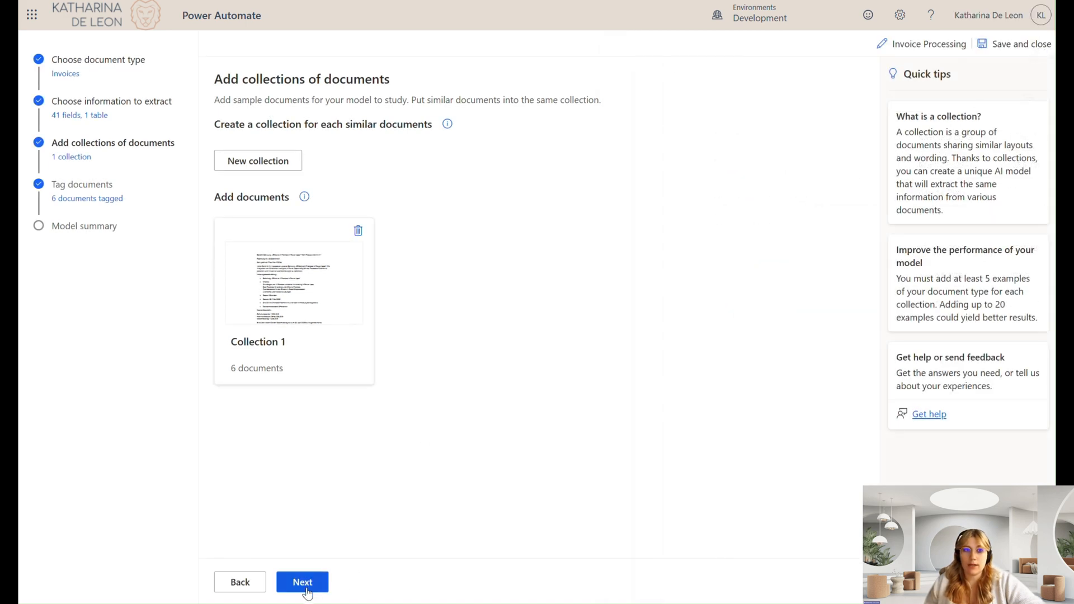
Step: In Tag documents, extend invoice 1's due date tag to cover '08. April 2025'
left_click(302, 581)
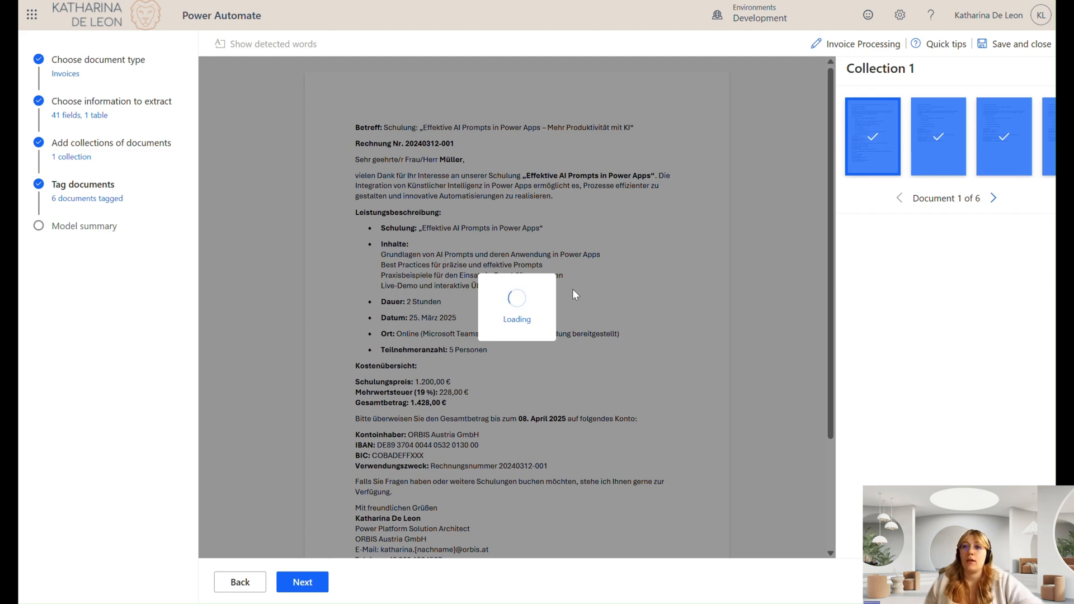
mouse_move(618, 223)
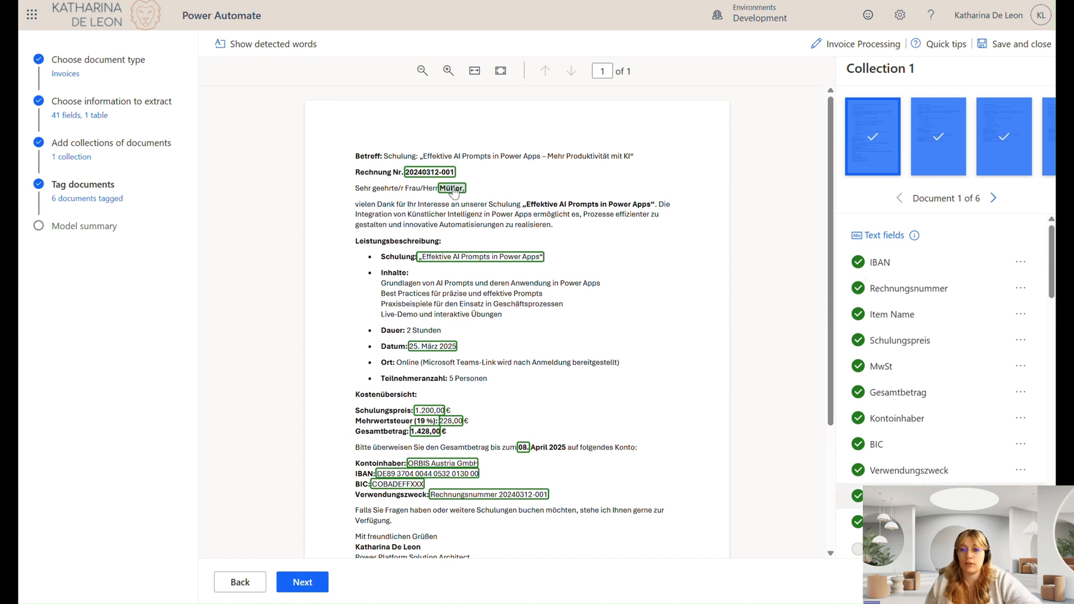
mouse_move(468, 234)
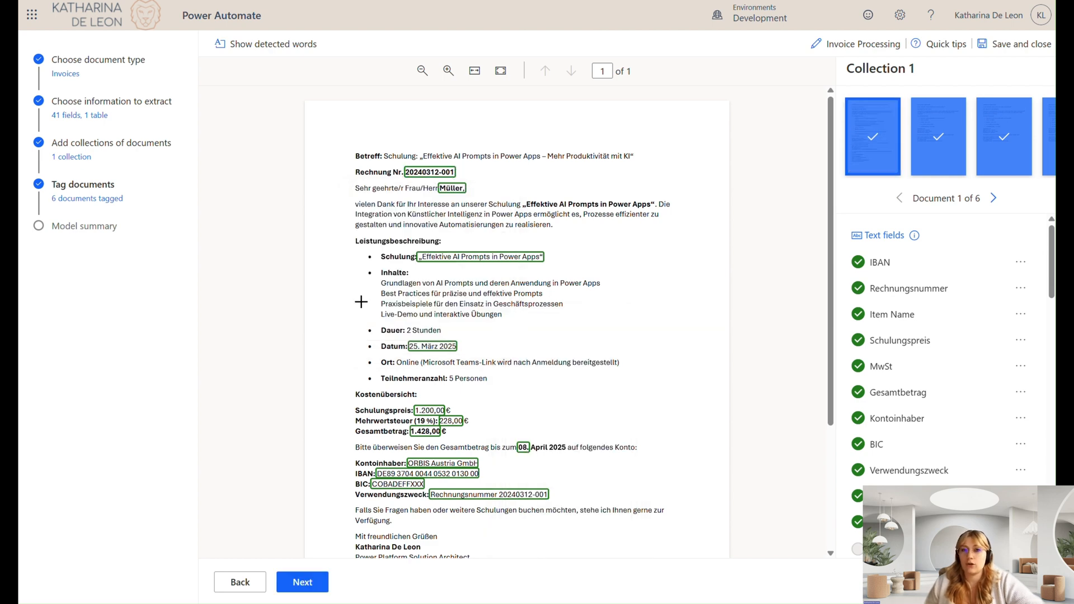
mouse_move(578, 344)
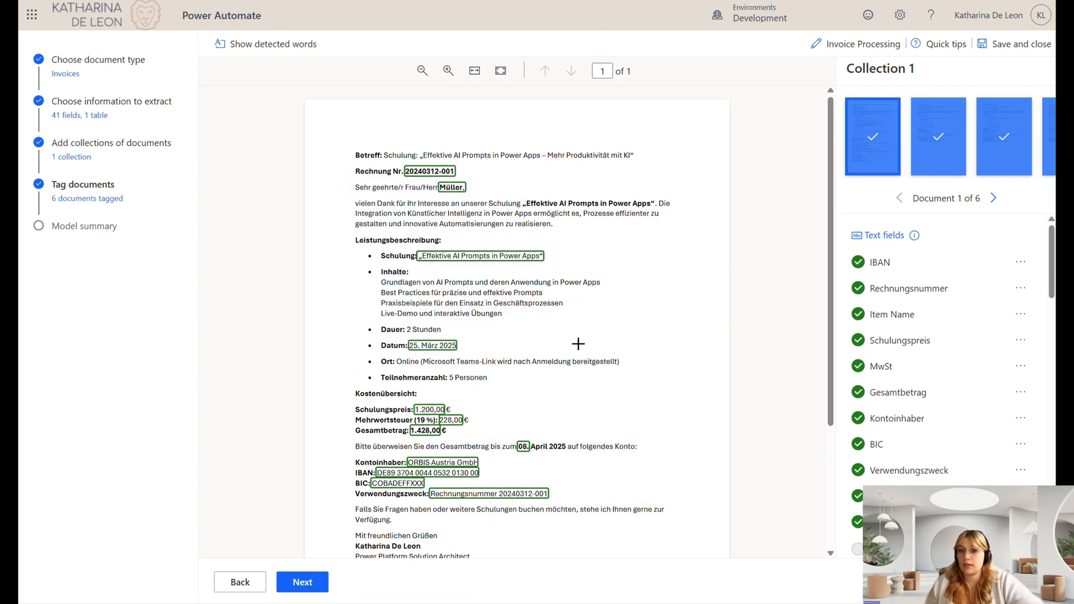
scroll("down", 3)
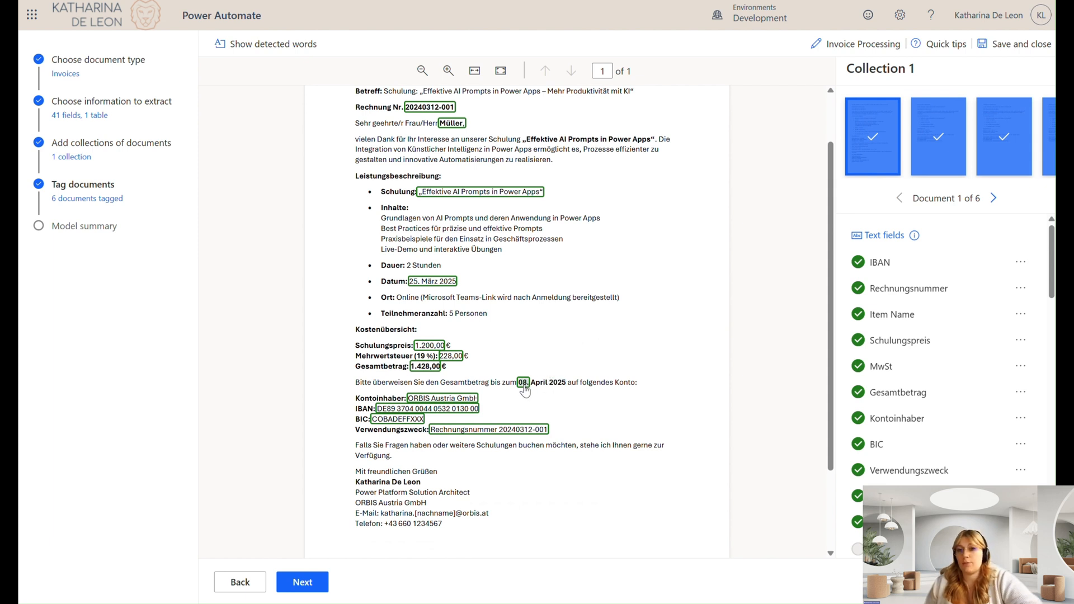
mouse_move(560, 375)
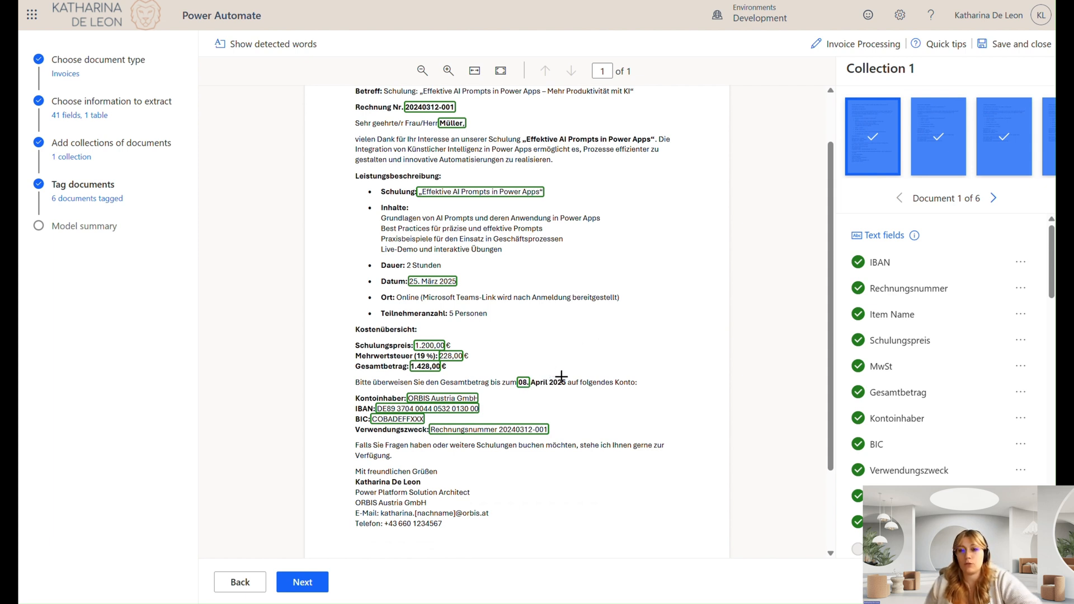
mouse_move(523, 391)
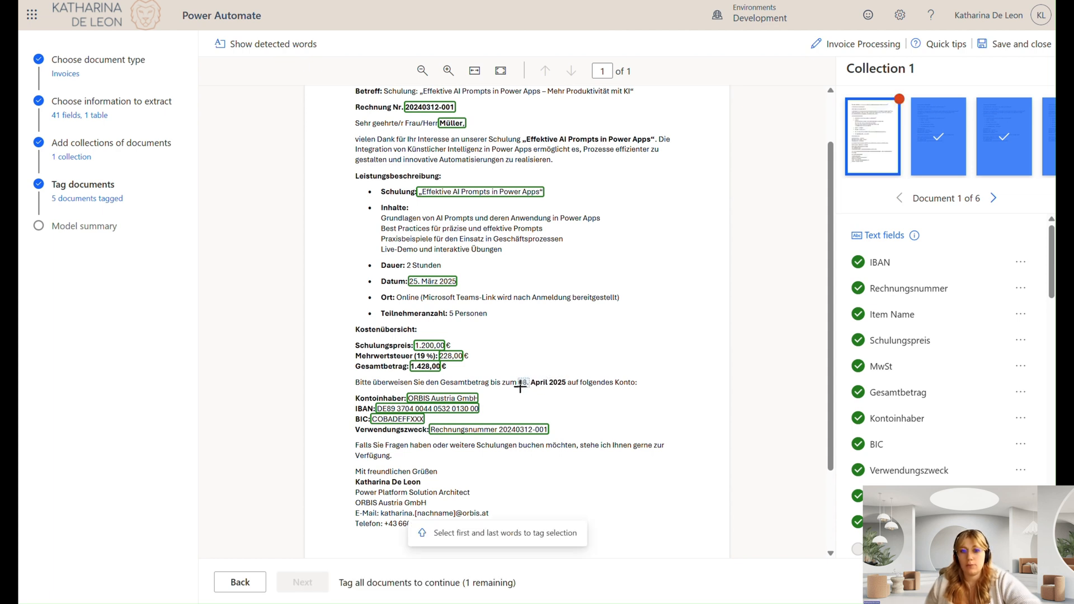
left_click(545, 382)
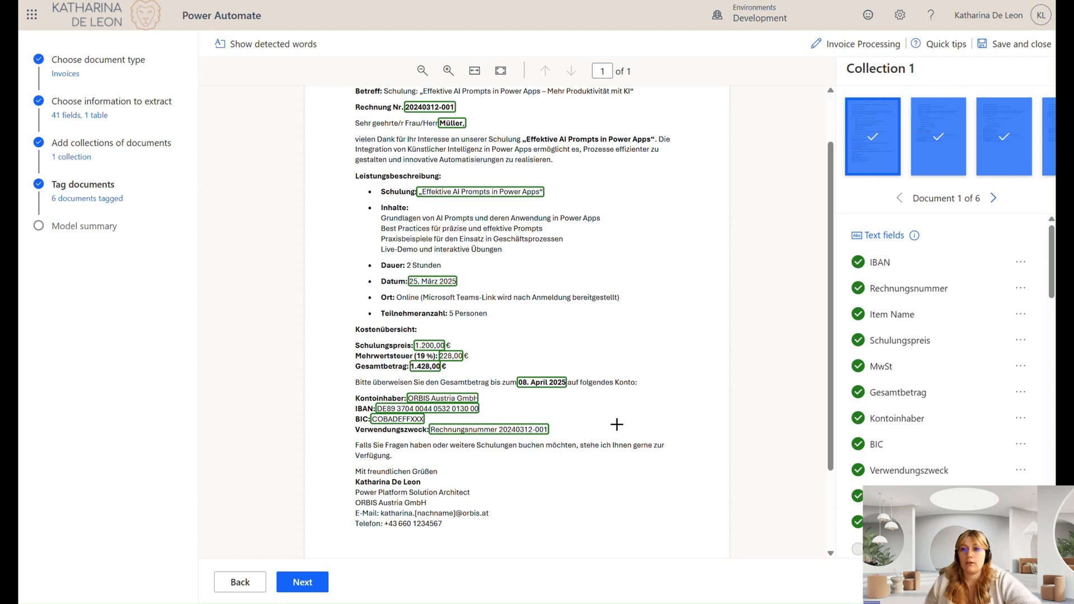
Step: Advance to Model summary and scroll its list showing six examples per custom field
left_click(302, 581)
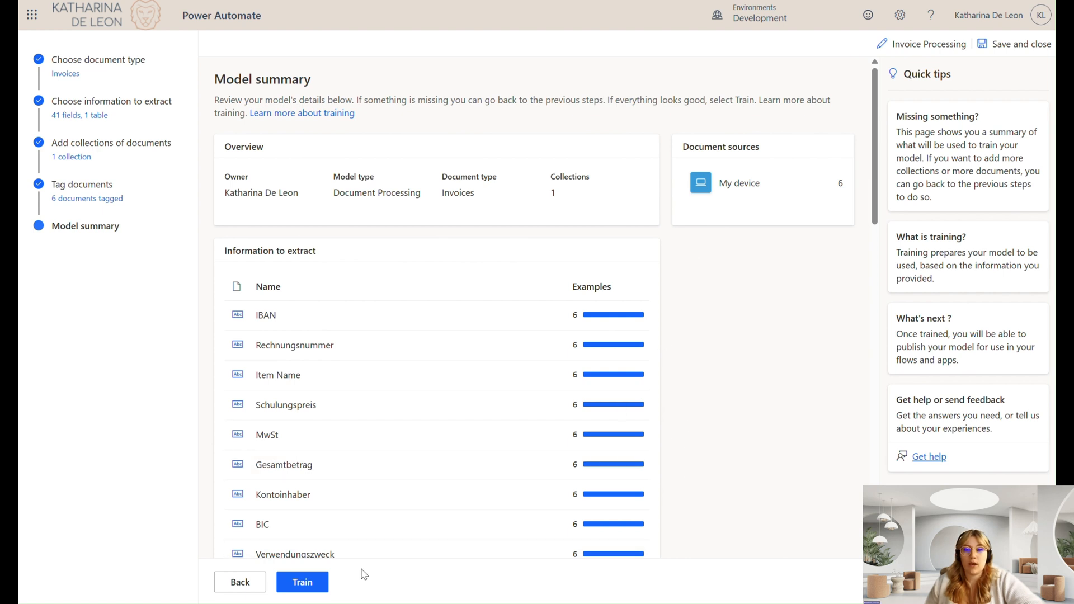
scroll("down", 3)
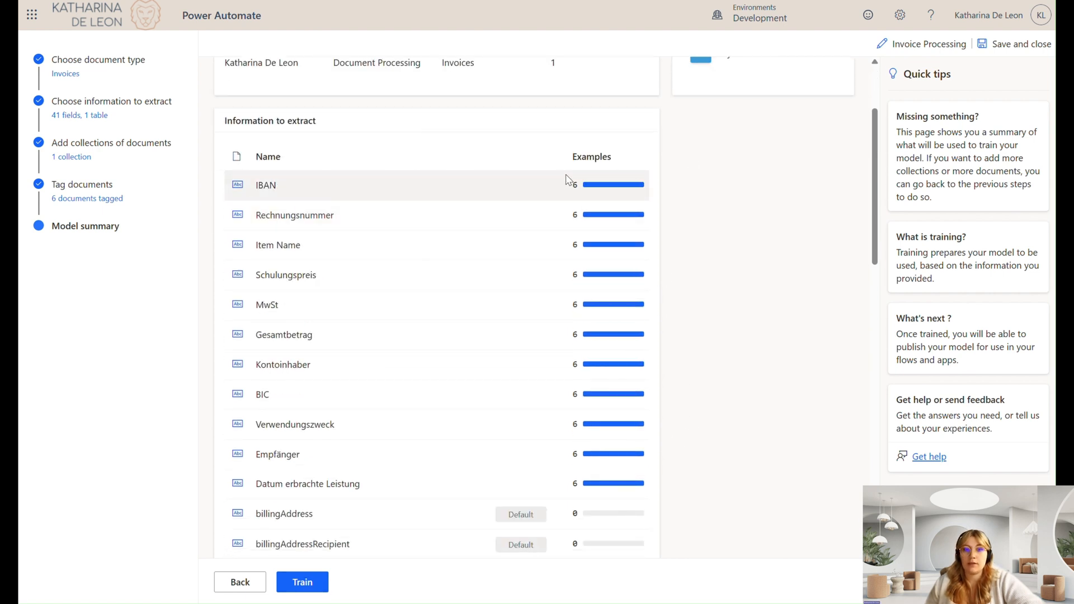
Step: Train the updated Invoice Processing model from the Model summary page
left_click(302, 582)
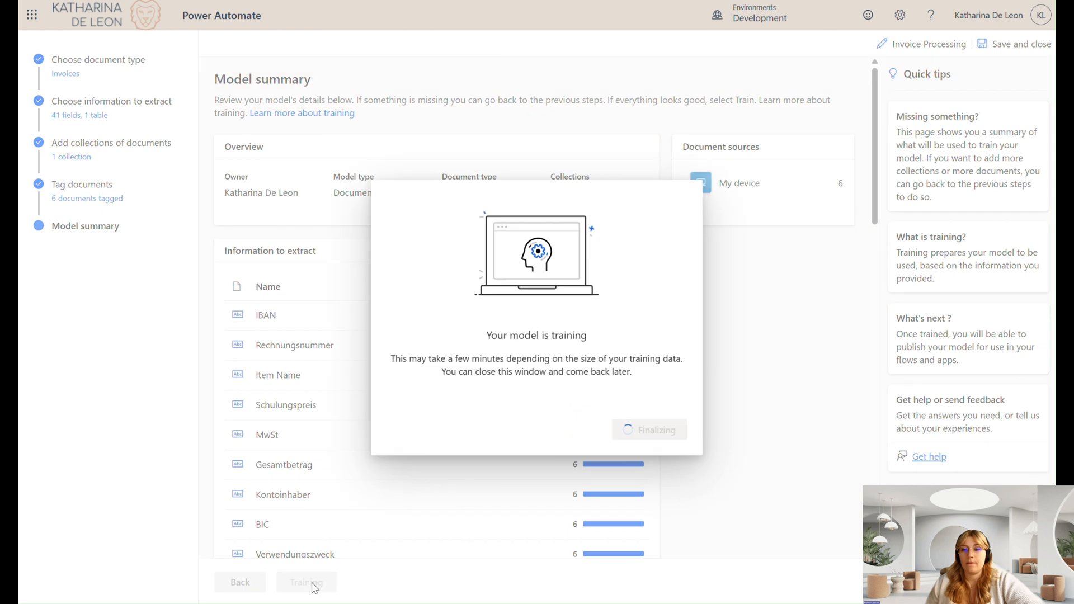
mouse_move(494, 539)
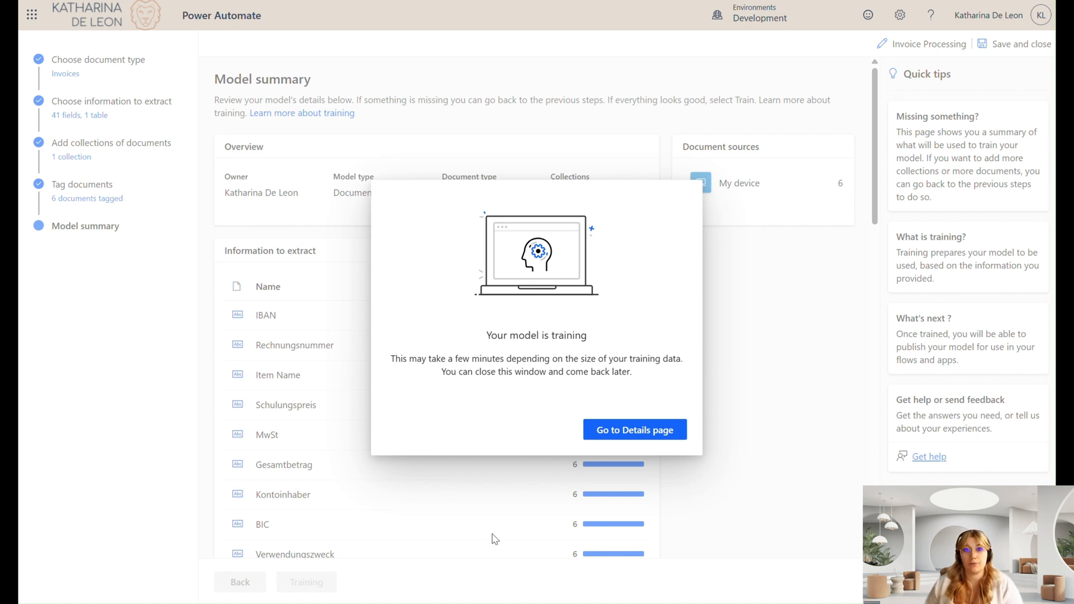
mouse_move(53, 186)
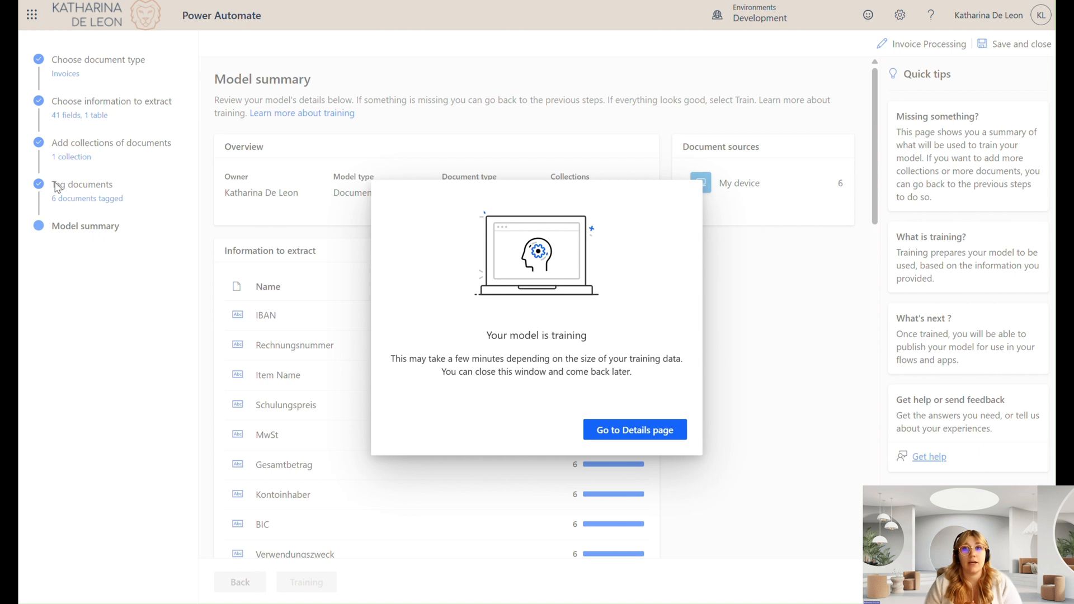